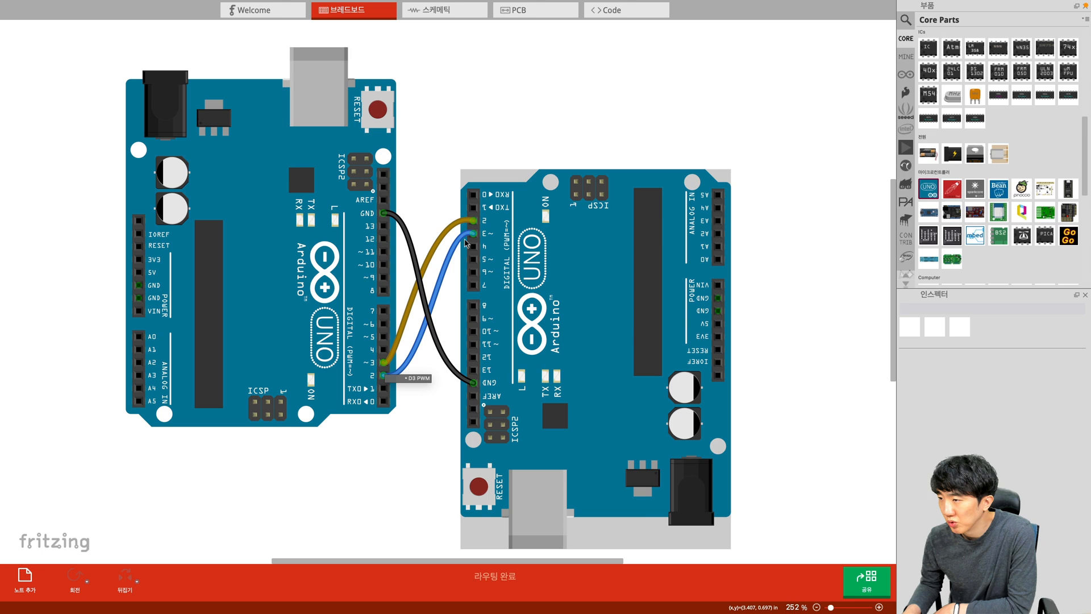
pyautogui.moveTo(476, 226)
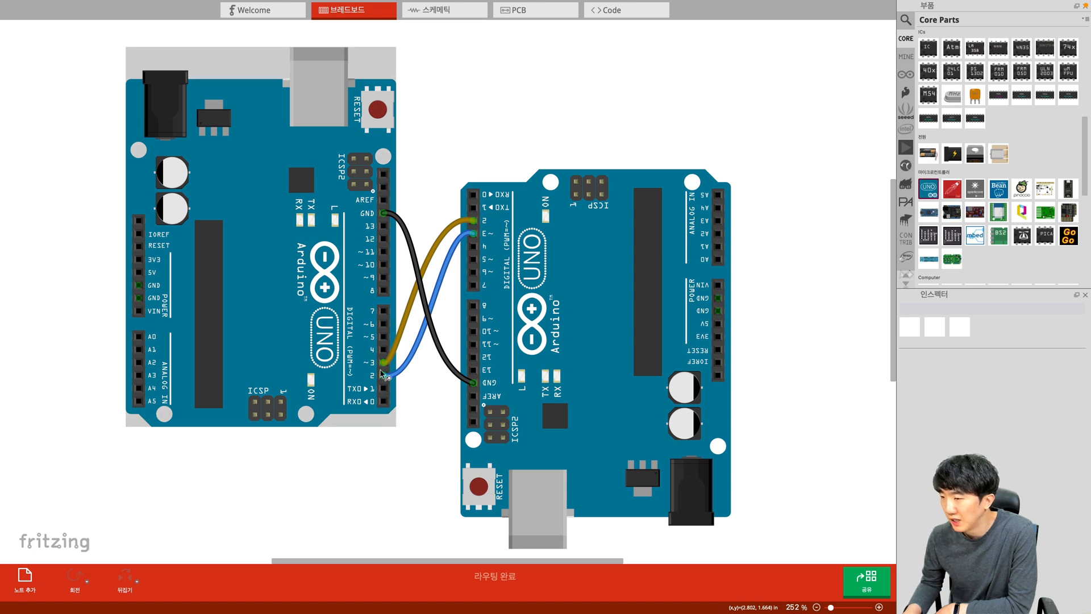
pyautogui.moveTo(383, 363)
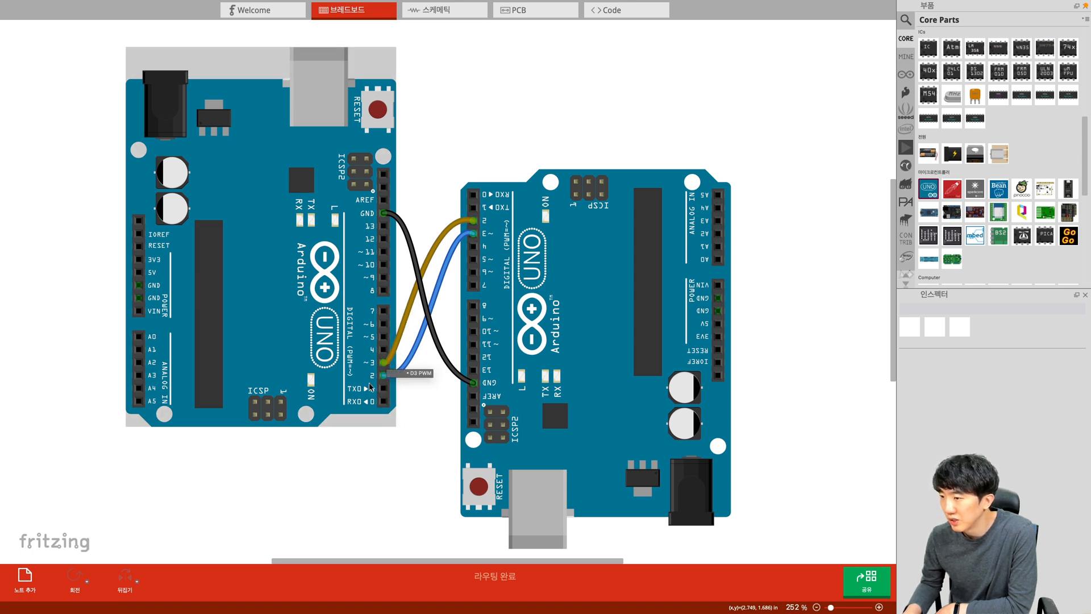
pyautogui.moveTo(381, 374)
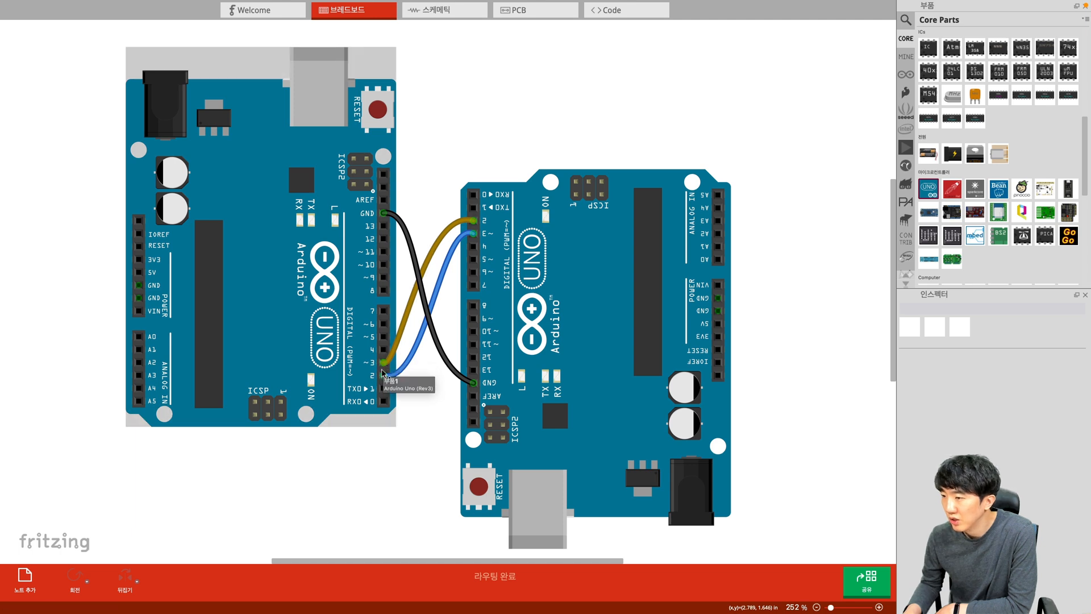
pyautogui.moveTo(387, 355)
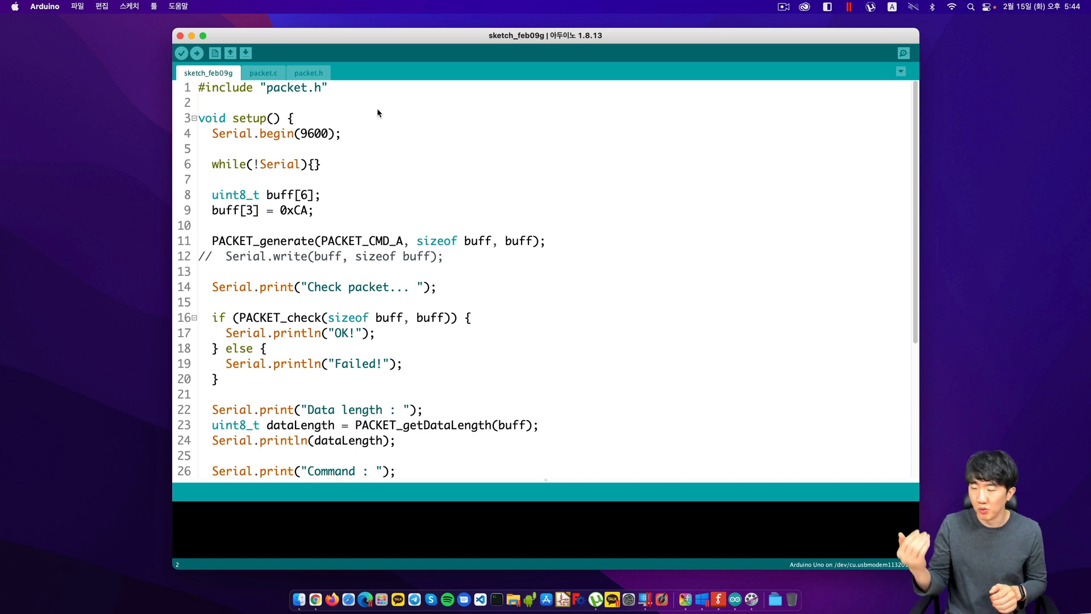
# Step: In sketch_feb09g, place the cursor on the blank line after the packet.h include
pyautogui.click(199, 102)
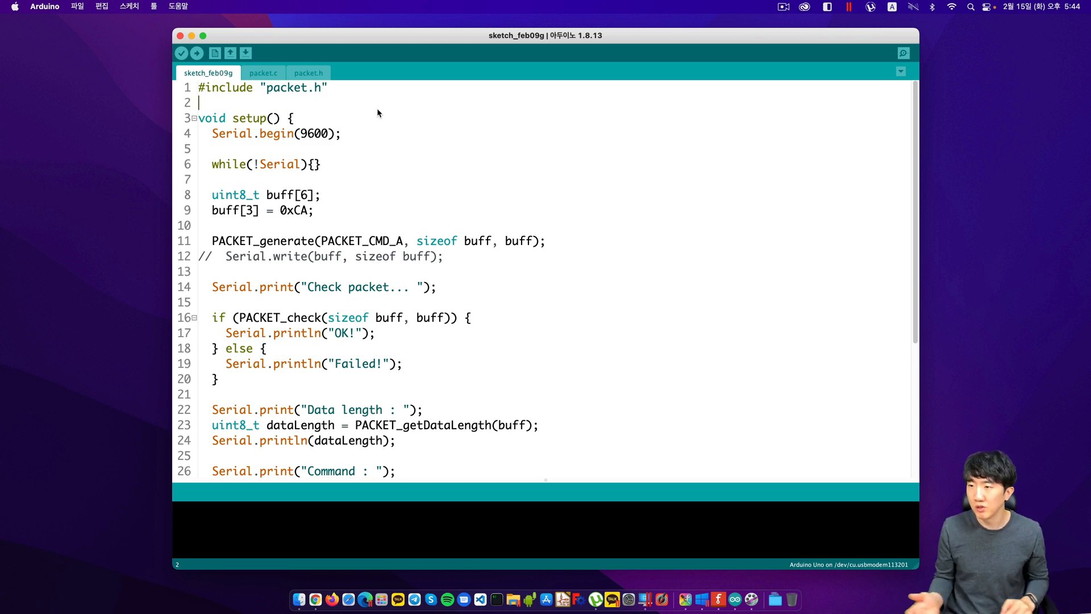
# Step: Add #define ROLE_SND 0, ROLE_RCV 1 and ROLE ROLE_SND, with a blank line before setup
pyautogui.write('#')
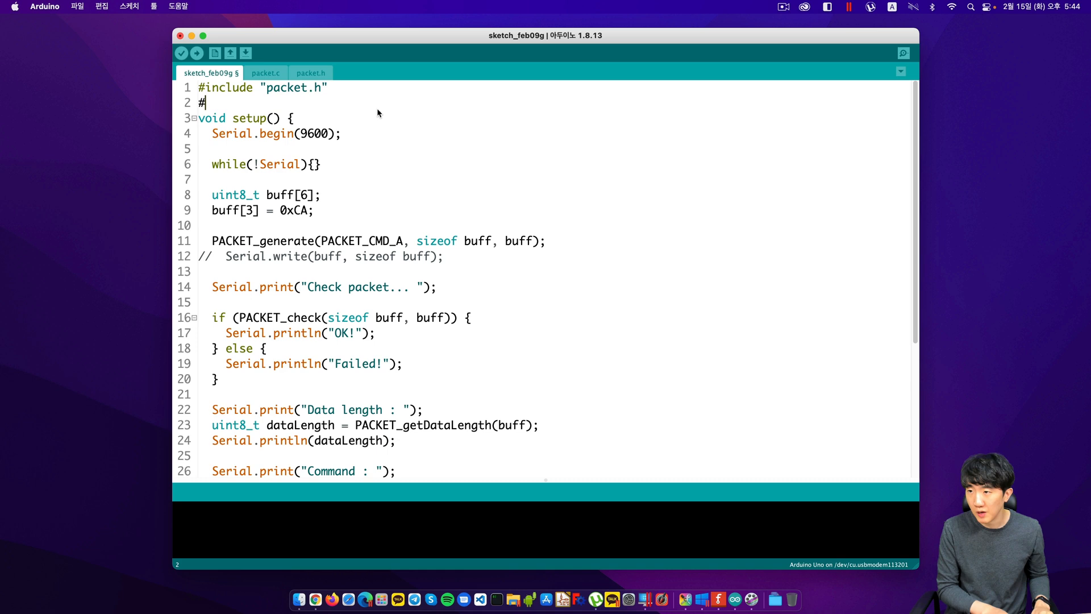
pyautogui.write('define')
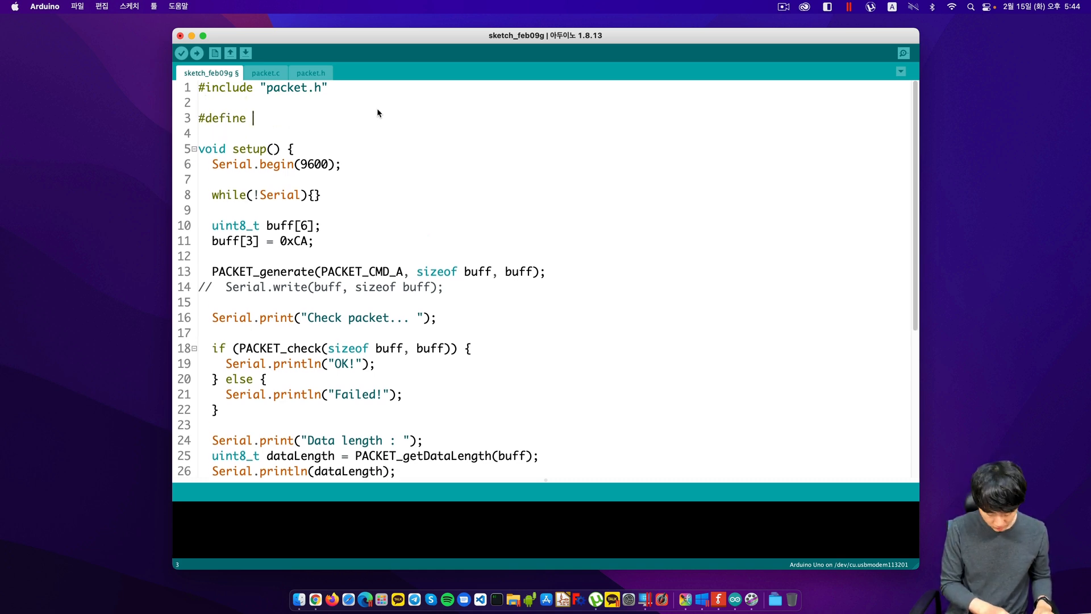
pyautogui.write('ROLE_SND')
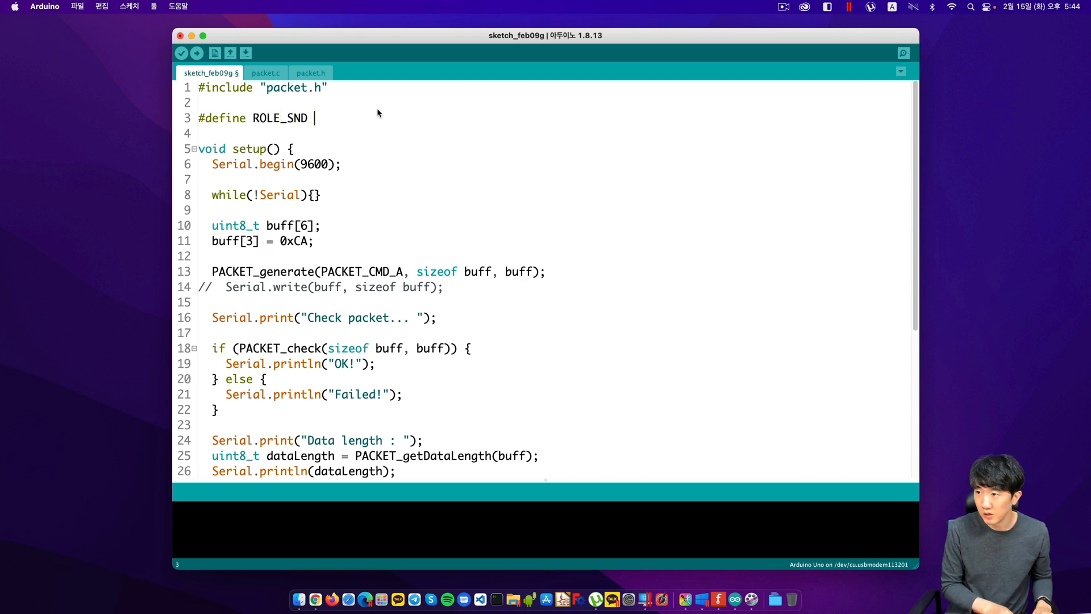
pyautogui.write('0')
pyautogui.click(554, 133)
pyautogui.write('#define ROLE_SD')
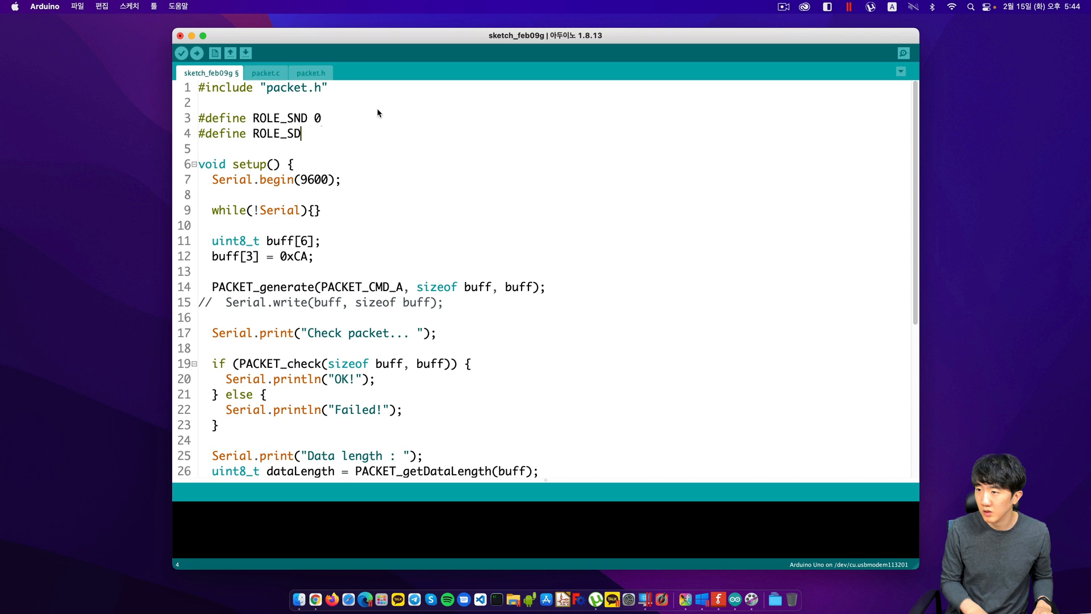
pyautogui.write('RCV')
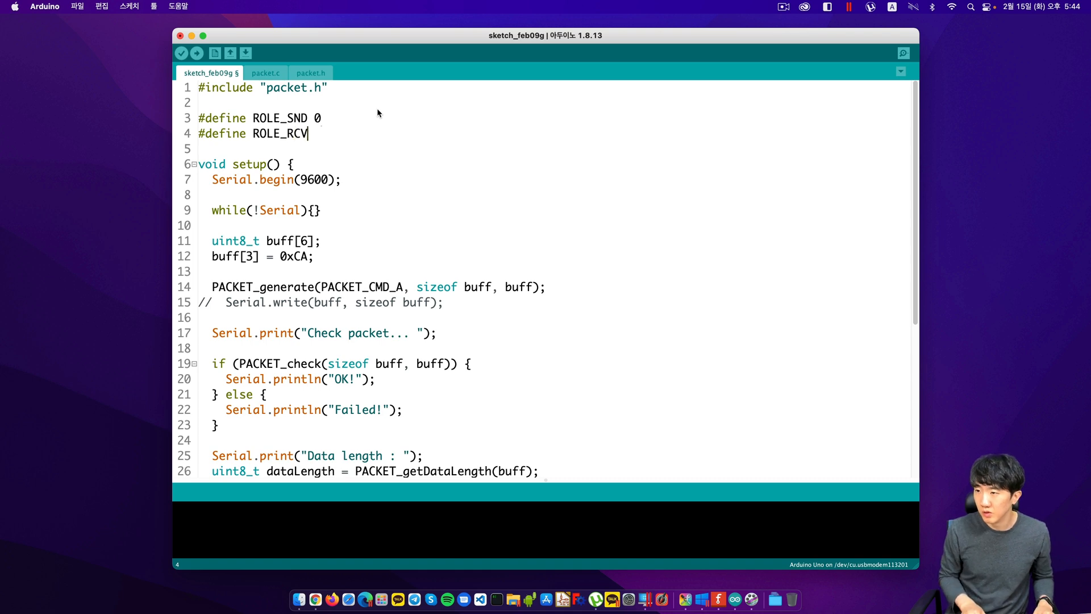
pyautogui.write('1')
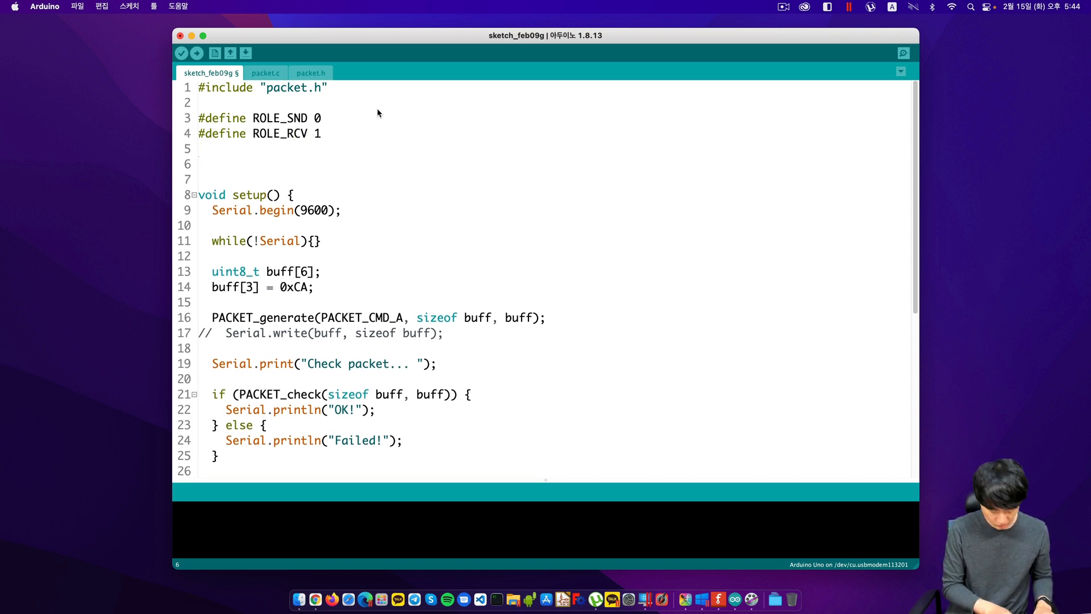
pyautogui.write('#define')
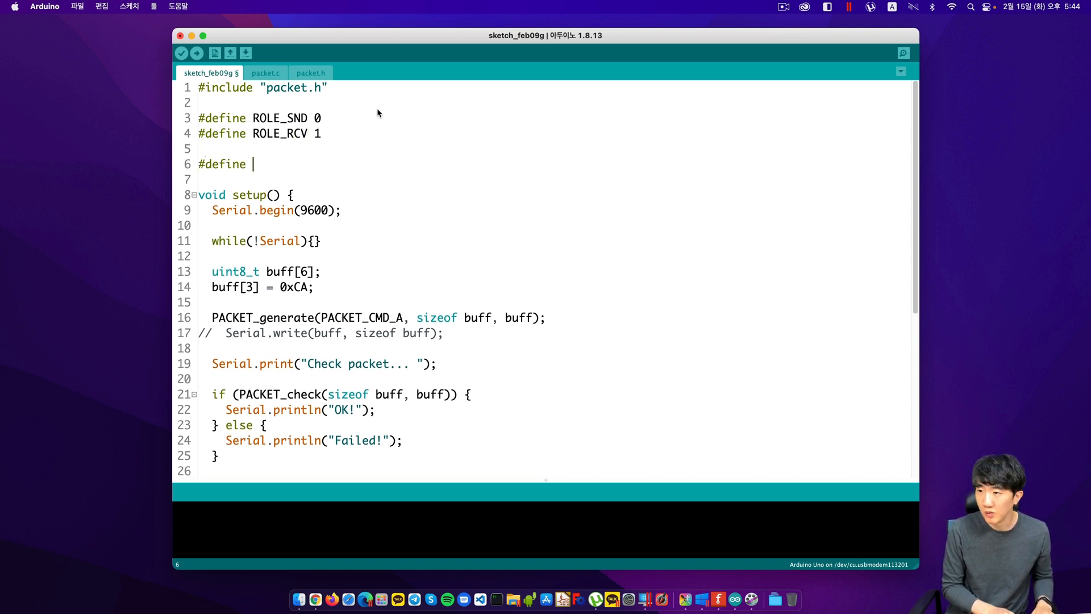
pyautogui.write('ROLE ROLE')
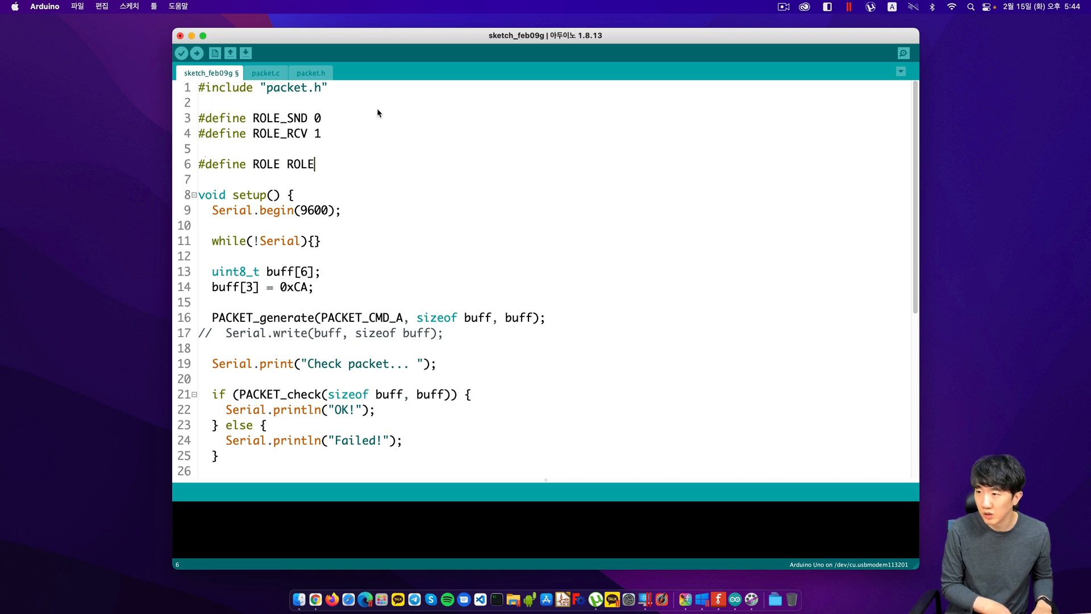
pyautogui.write('_SND')
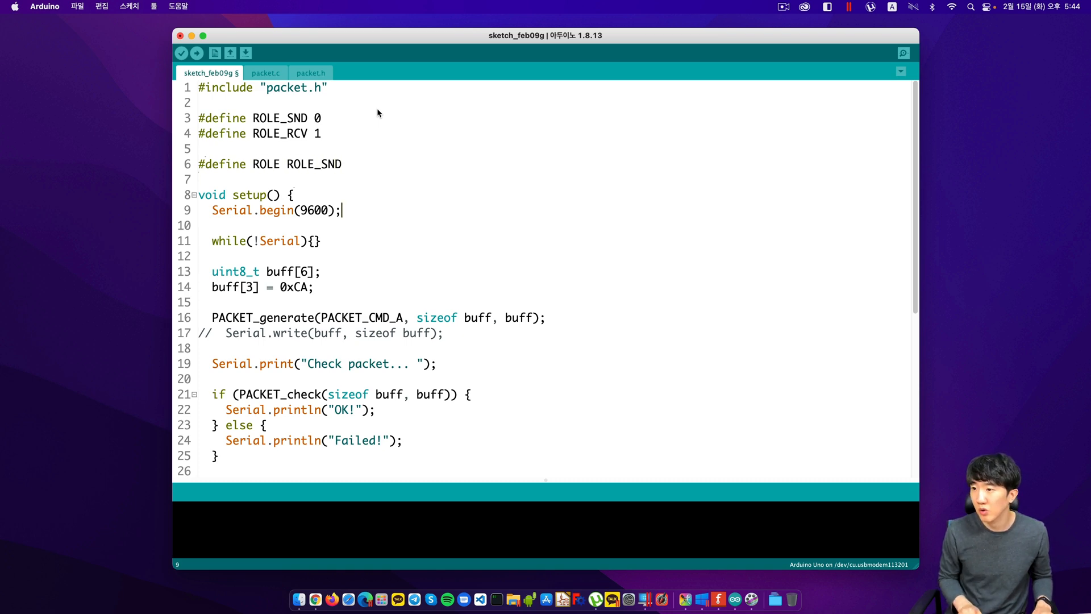
pyautogui.click(201, 179)
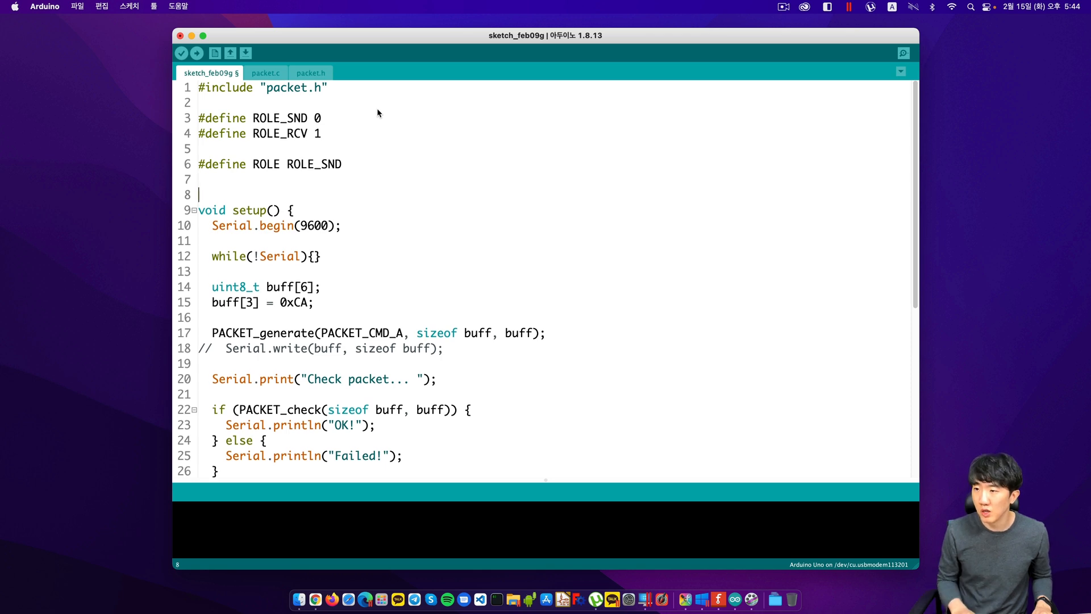
pyautogui.press('Return')
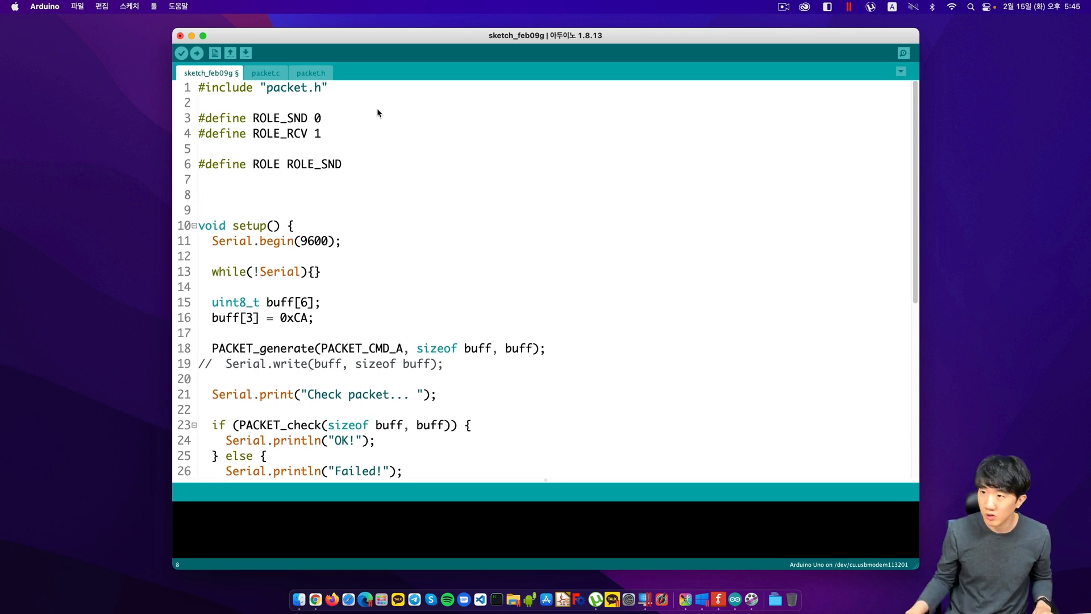
# Step: Insert the SoftwareSerial include through Include Library and remove the blank line after it
pyautogui.click(128, 6)
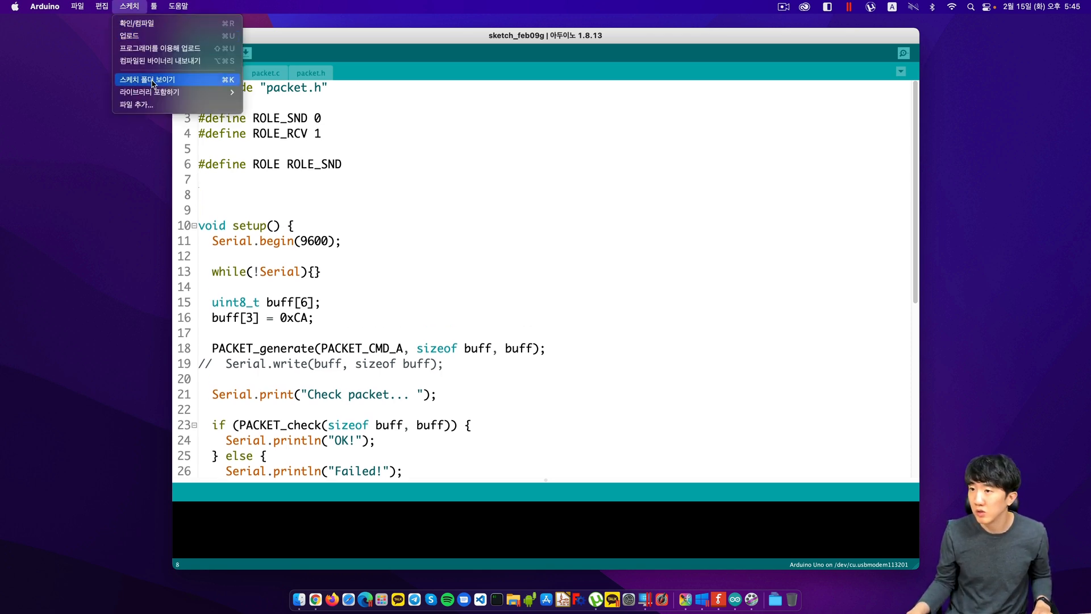
pyautogui.moveTo(148, 92)
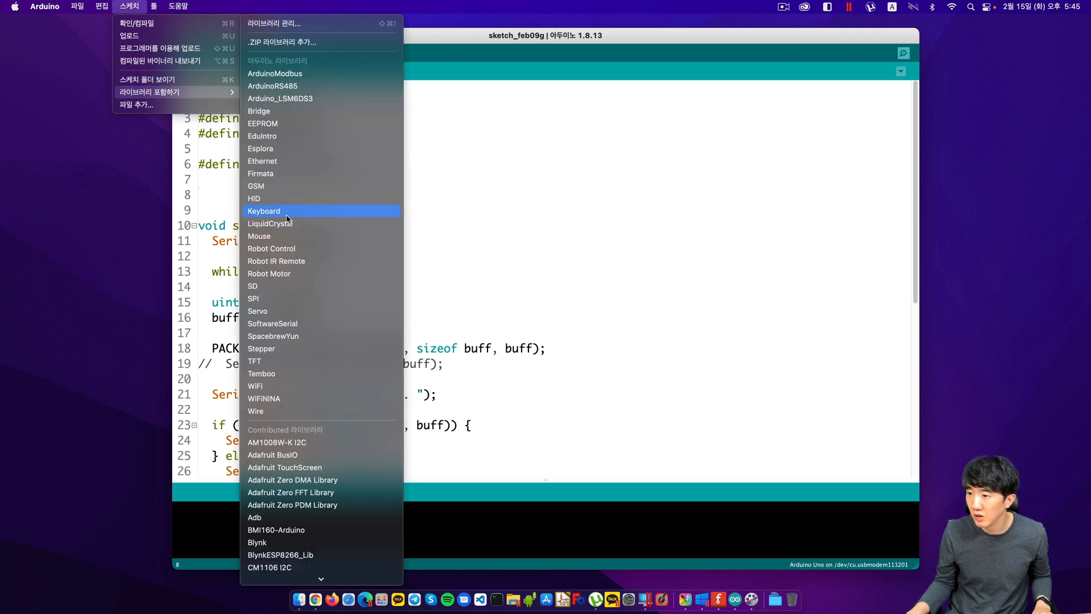
pyautogui.scroll(-3)
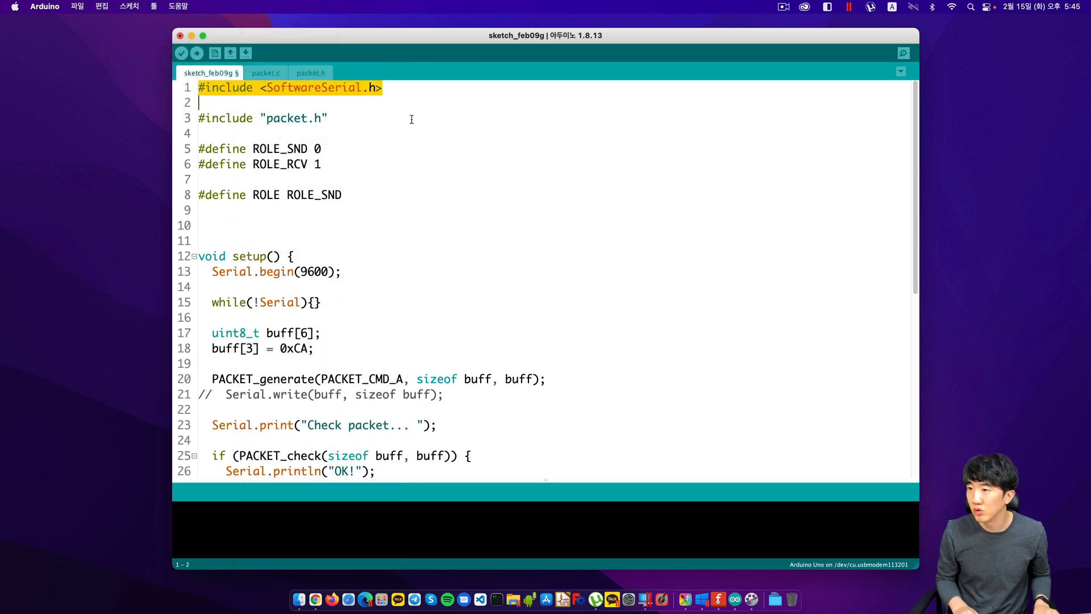
pyautogui.press('Backspace')
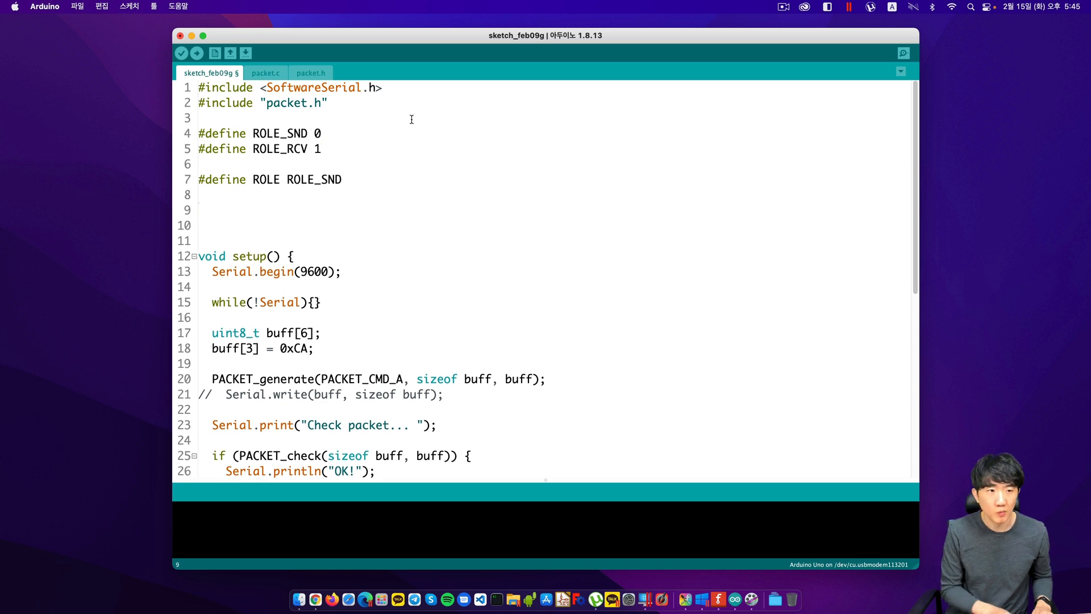
# Step: Declare SoftwareSerial mySerial on pins 2 and 3 with an RX, TX comment
pyautogui.write('Soft')
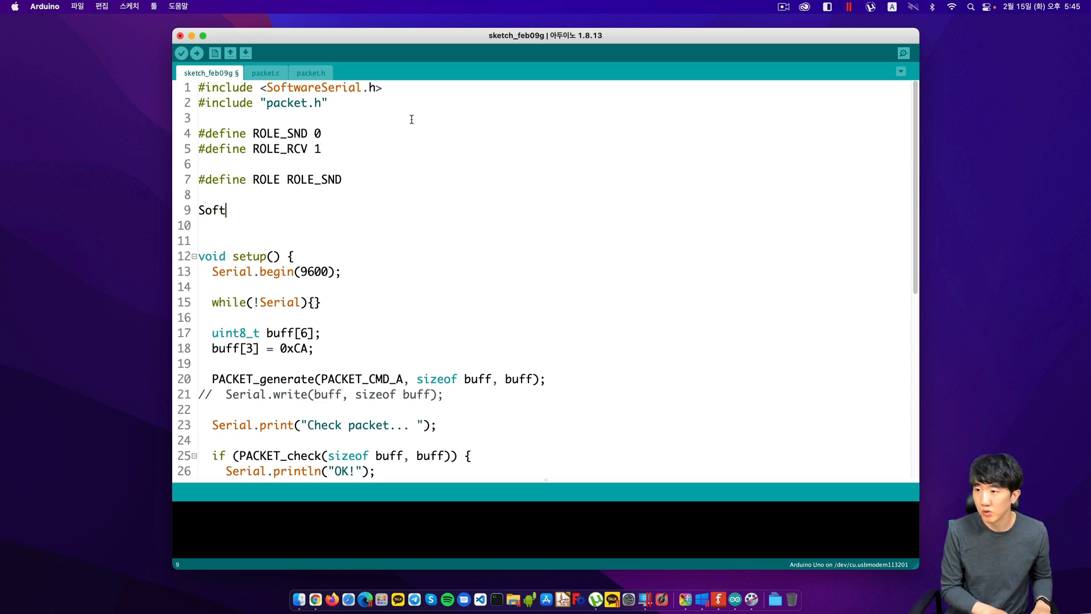
pyautogui.write('wareSerial mySerial(2,')
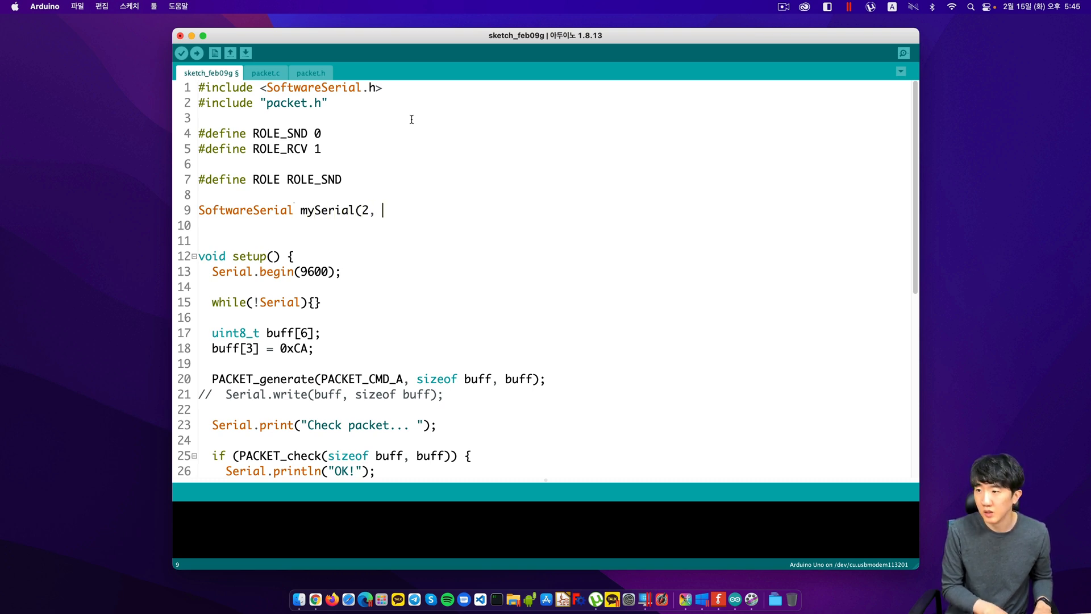
pyautogui.write('3);')
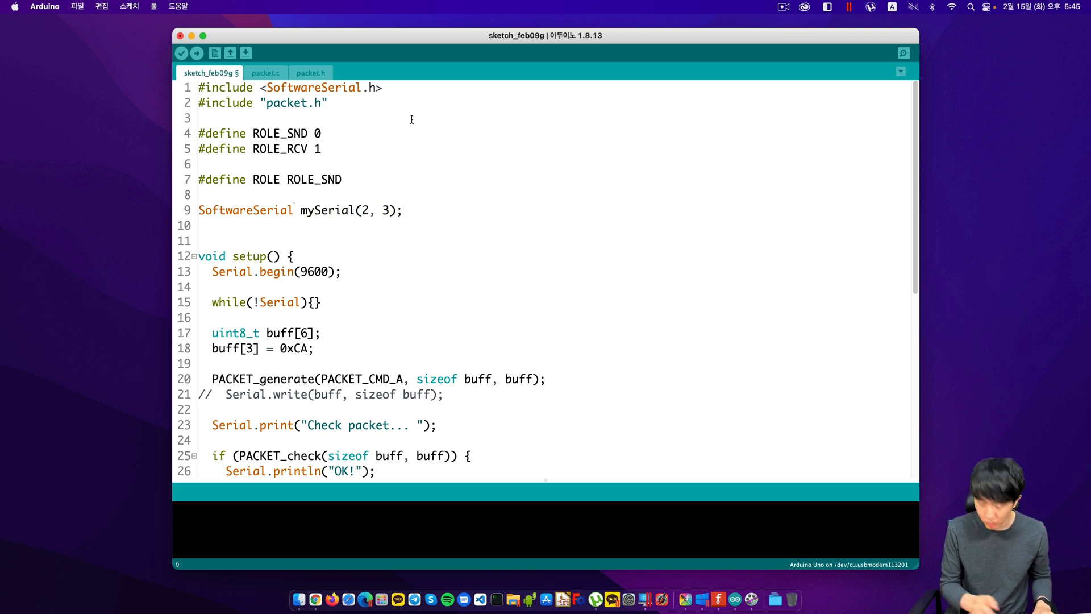
pyautogui.write('// RX')
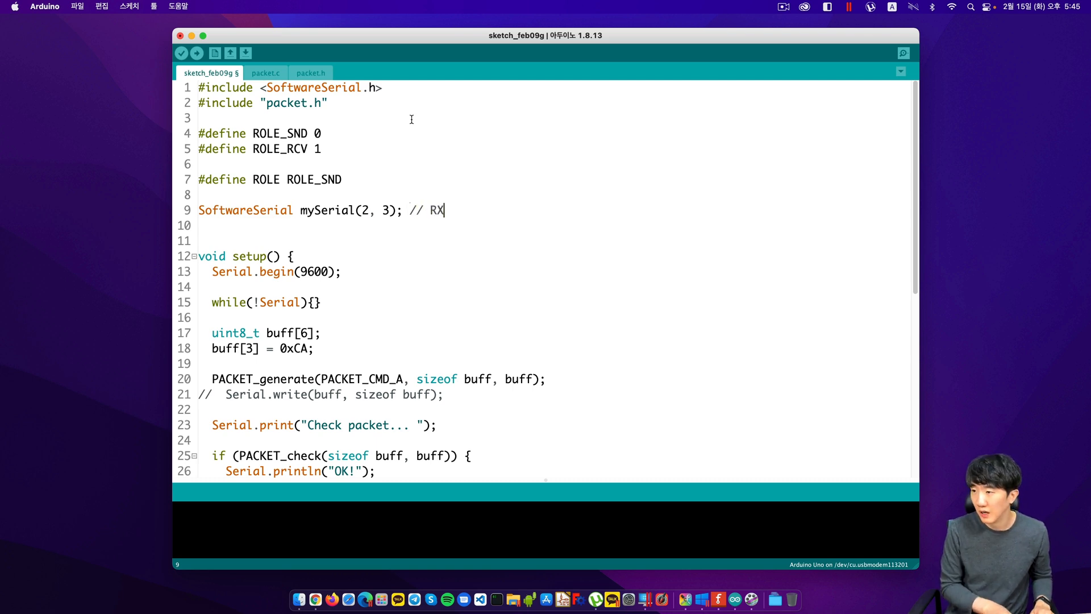
pyautogui.write(', TX')
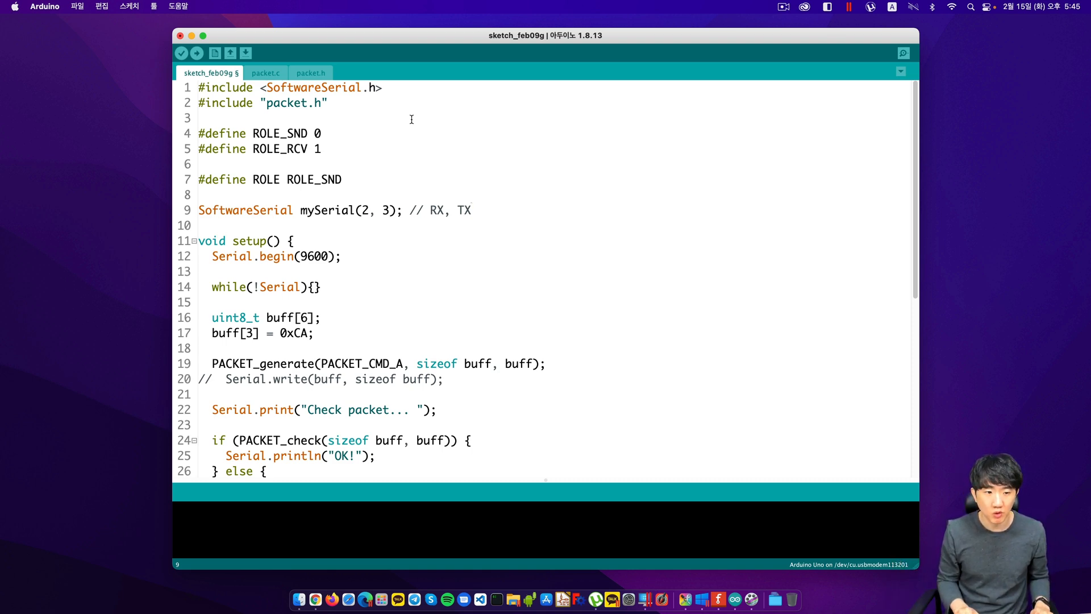
# Step: Add mySerial.begin(9600); after the wait-for-Serial loop in setup
pyautogui.click(199, 272)
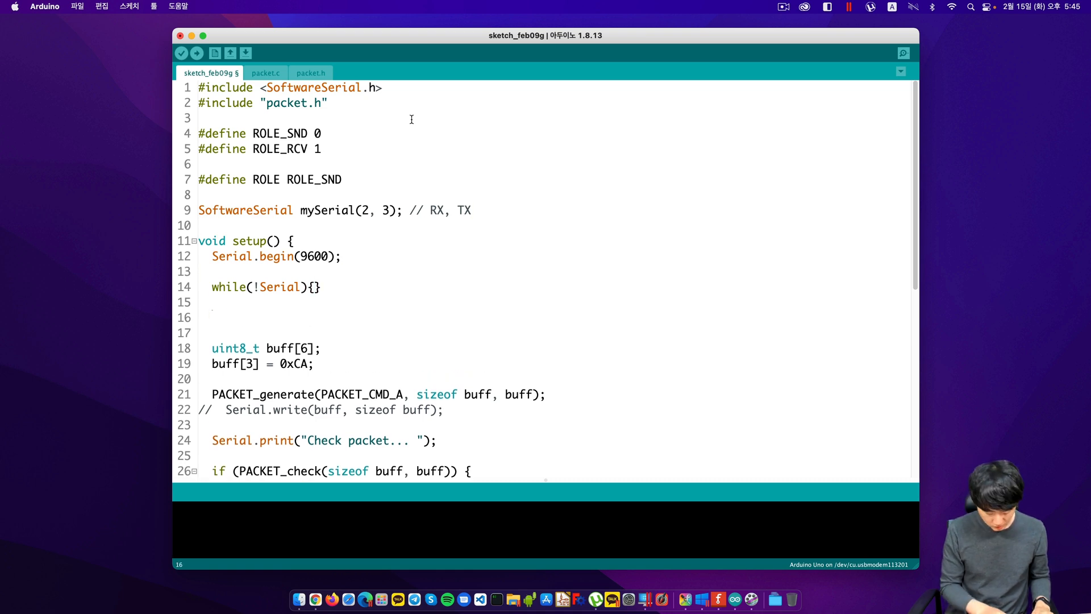
pyautogui.write('mySeri')
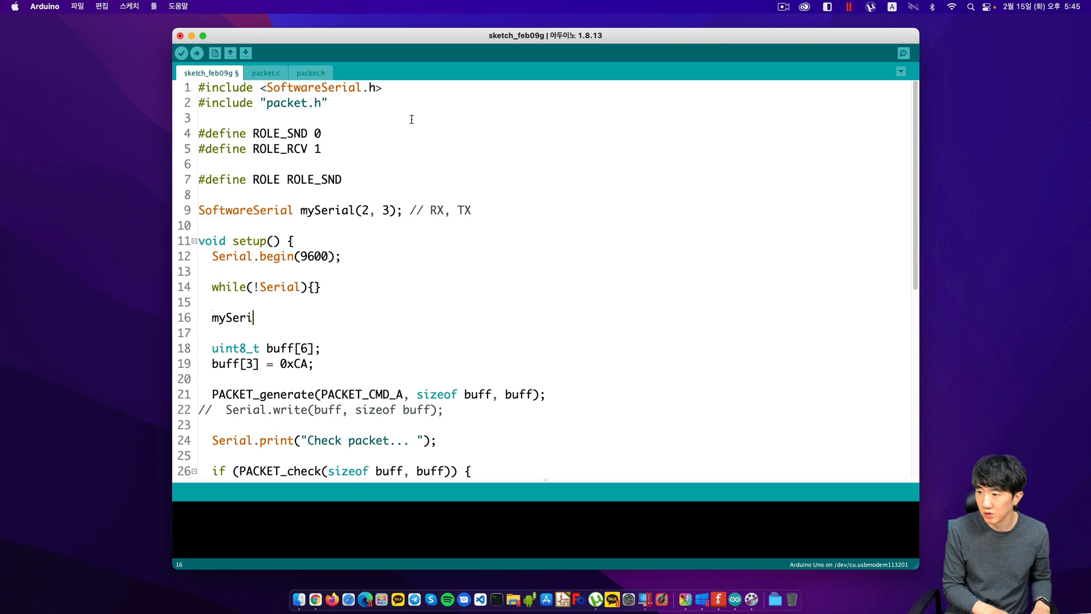
pyautogui.write('al.begin')
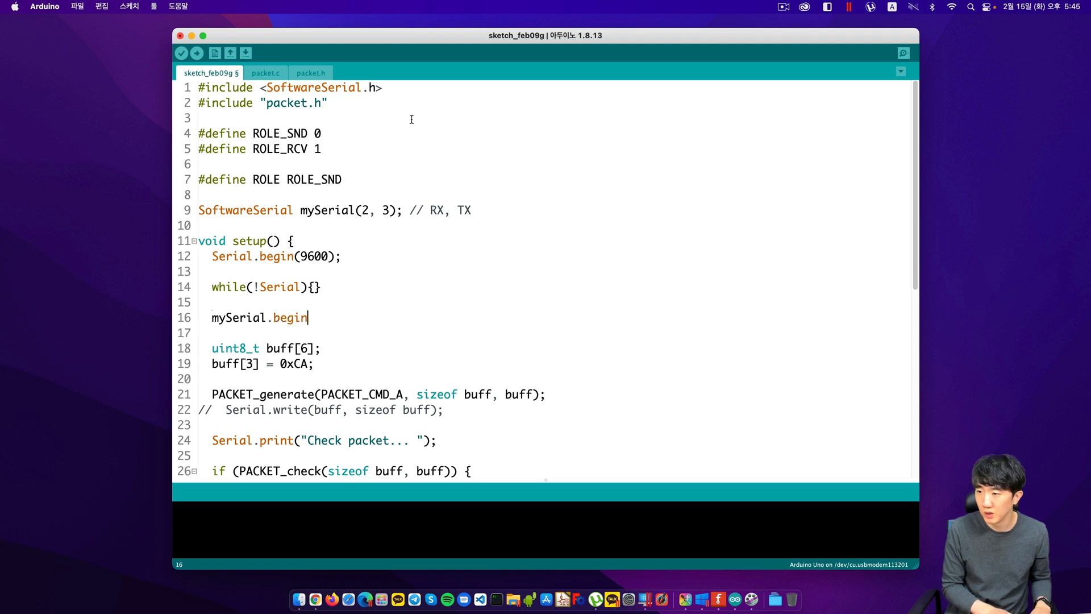
pyautogui.write('(')
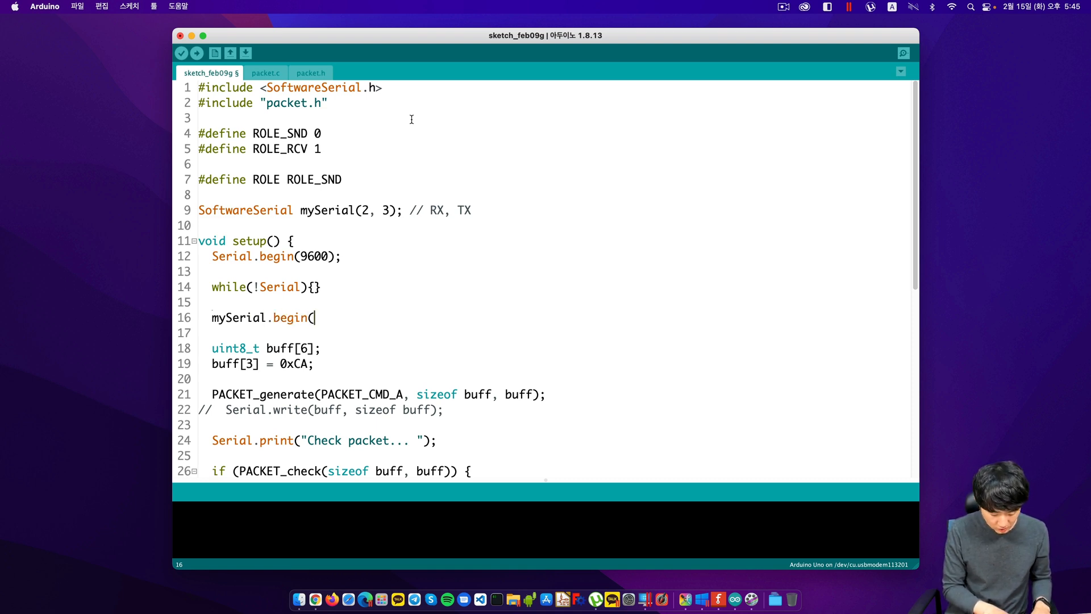
pyautogui.write('9600);')
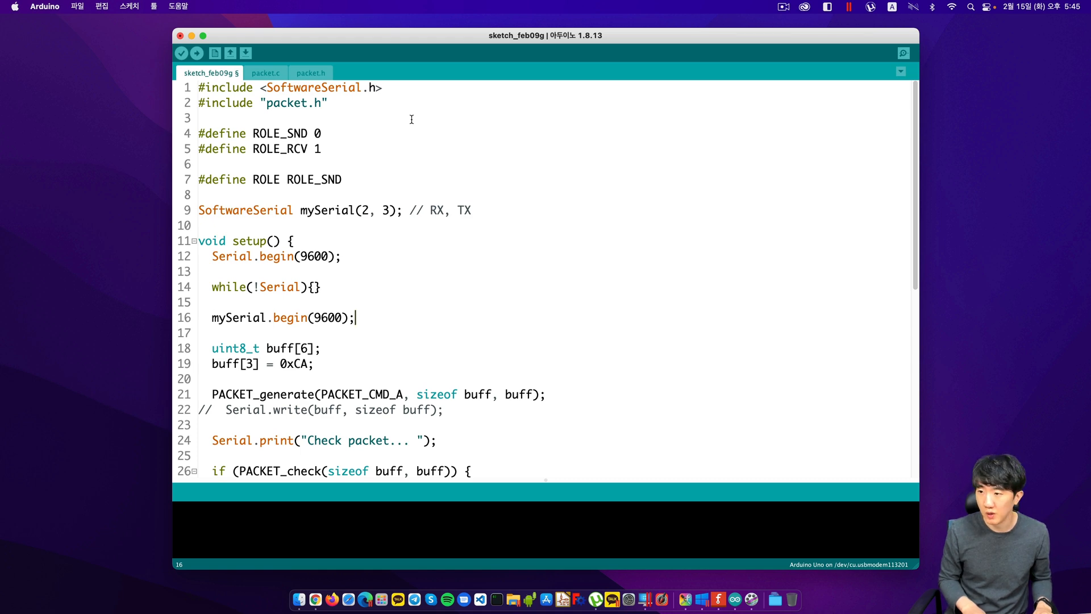
pyautogui.scroll(-3)
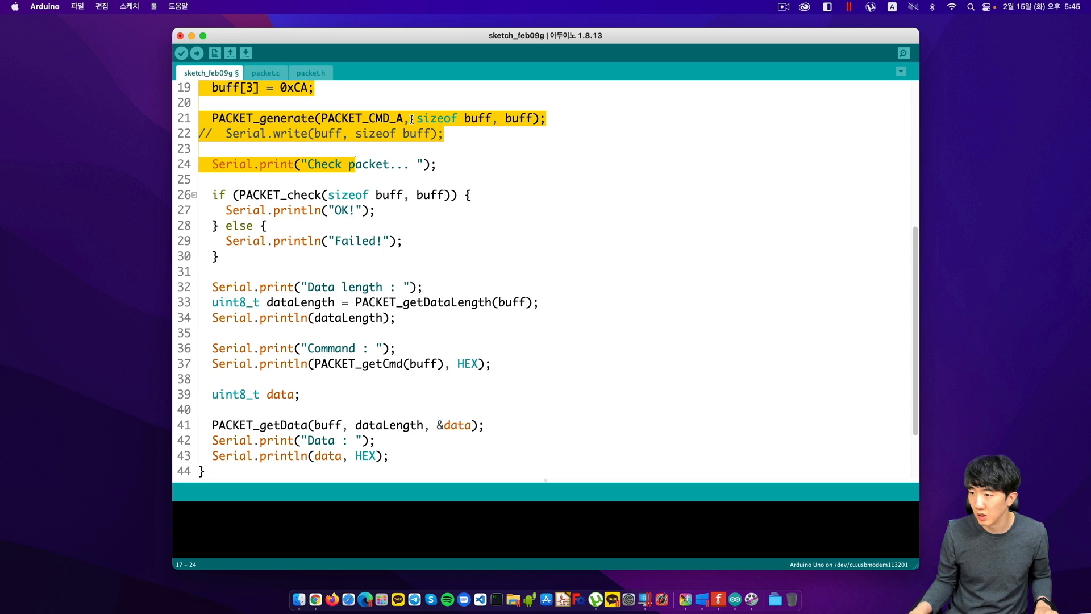
pyautogui.scroll(-3)
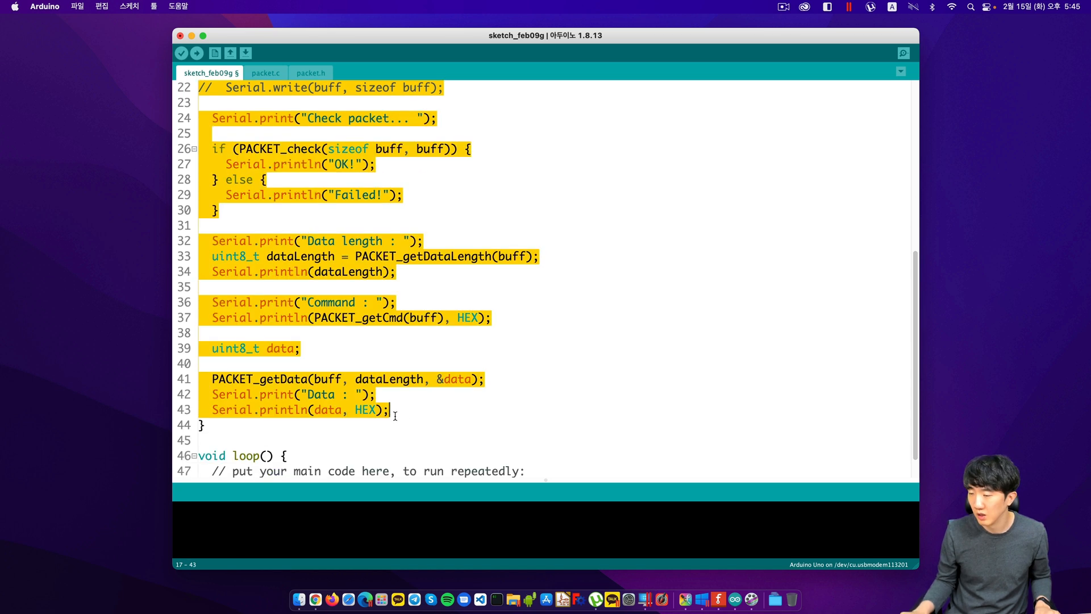
pyautogui.scroll(3)
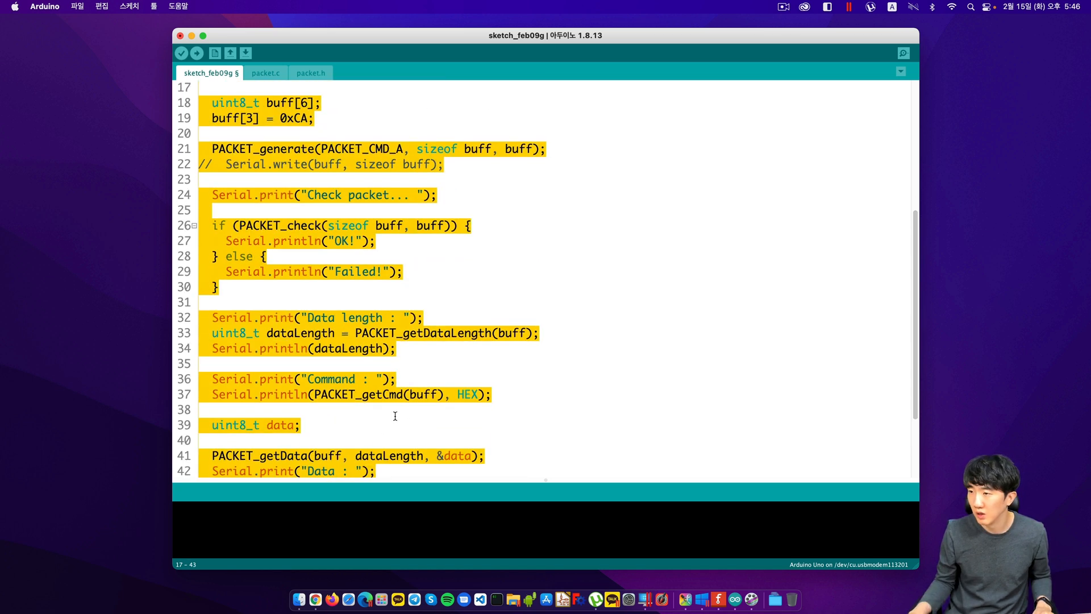
pyautogui.click(375, 469)
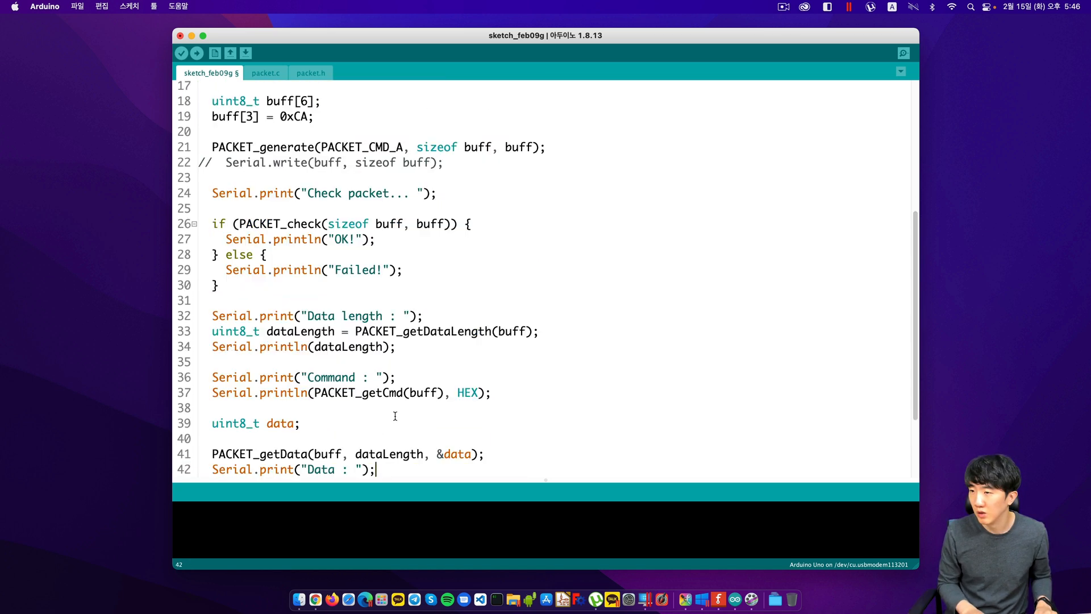
pyautogui.scroll(3)
pyautogui.write('Serial.println(data, HEX);')
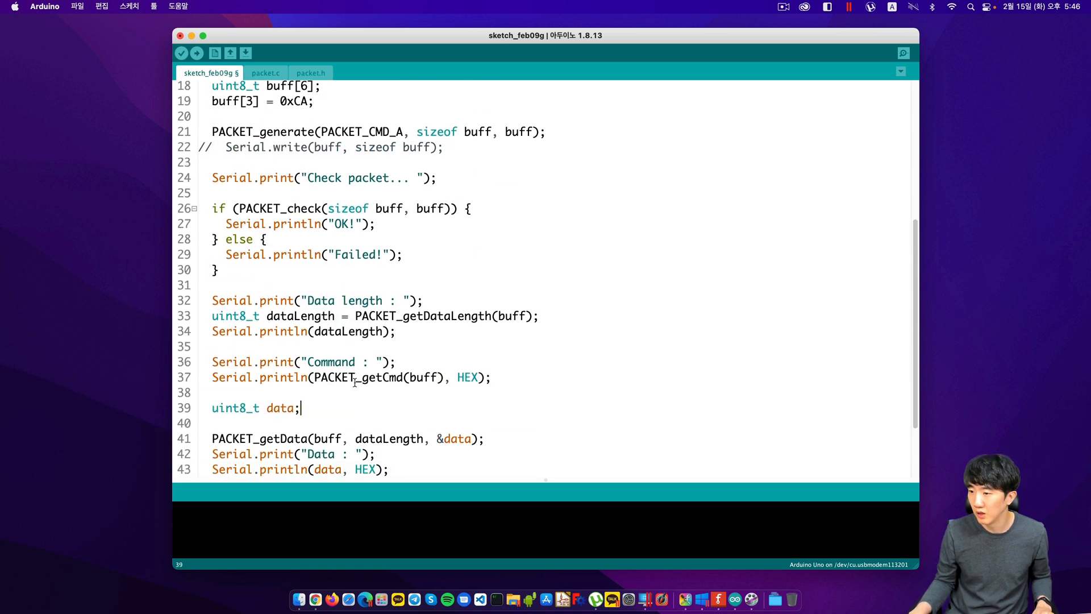
pyautogui.scroll(-3)
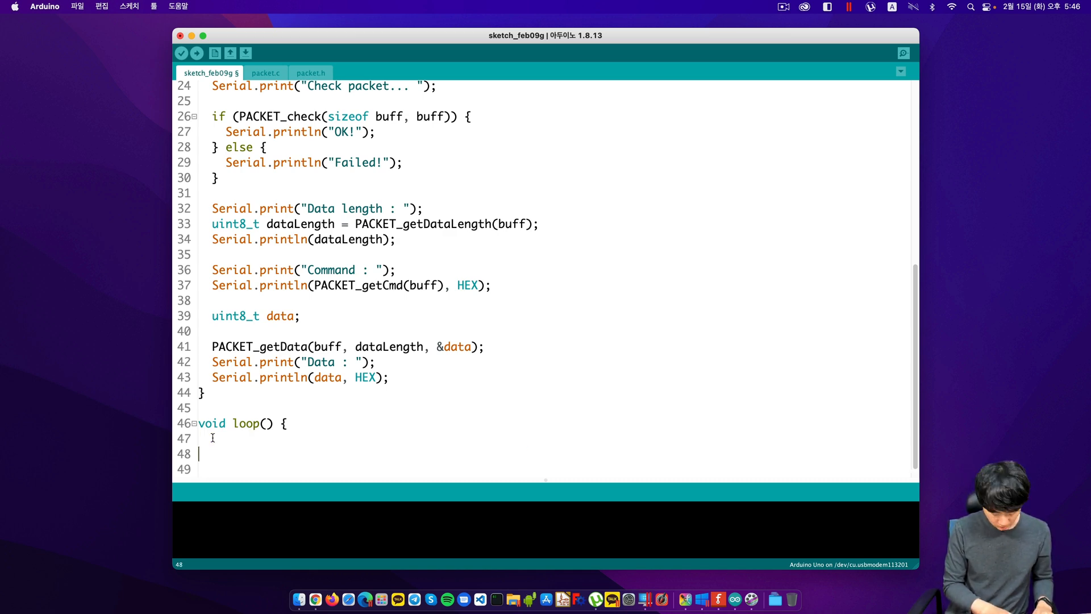
# Step: Write #if ROLE == ROLE_SND, #else // ROLE_RCV and #endif inside loop
pyautogui.write('#if')
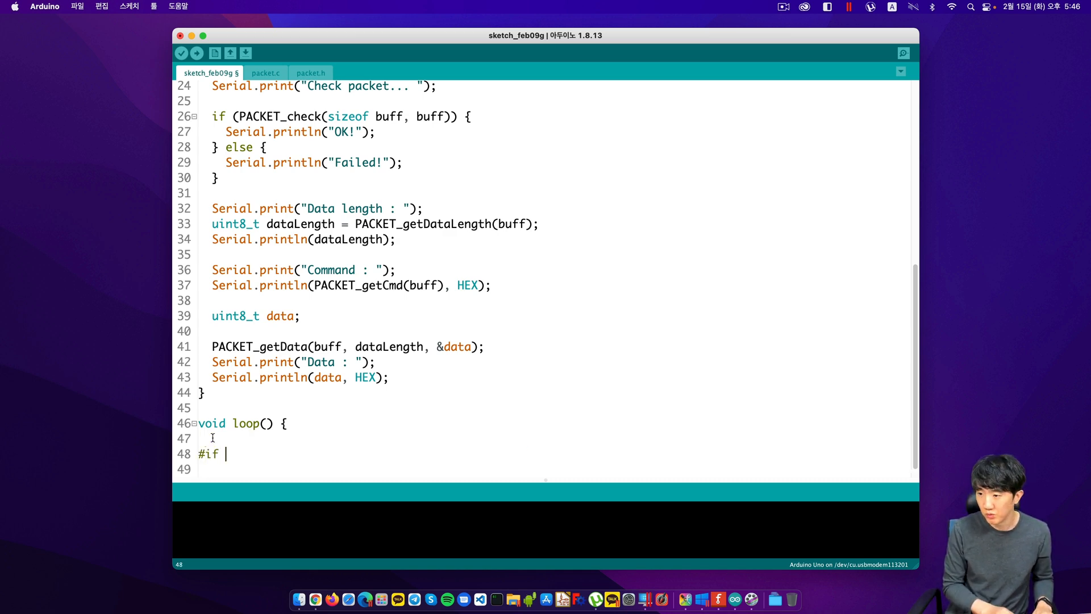
pyautogui.write('ROLE')
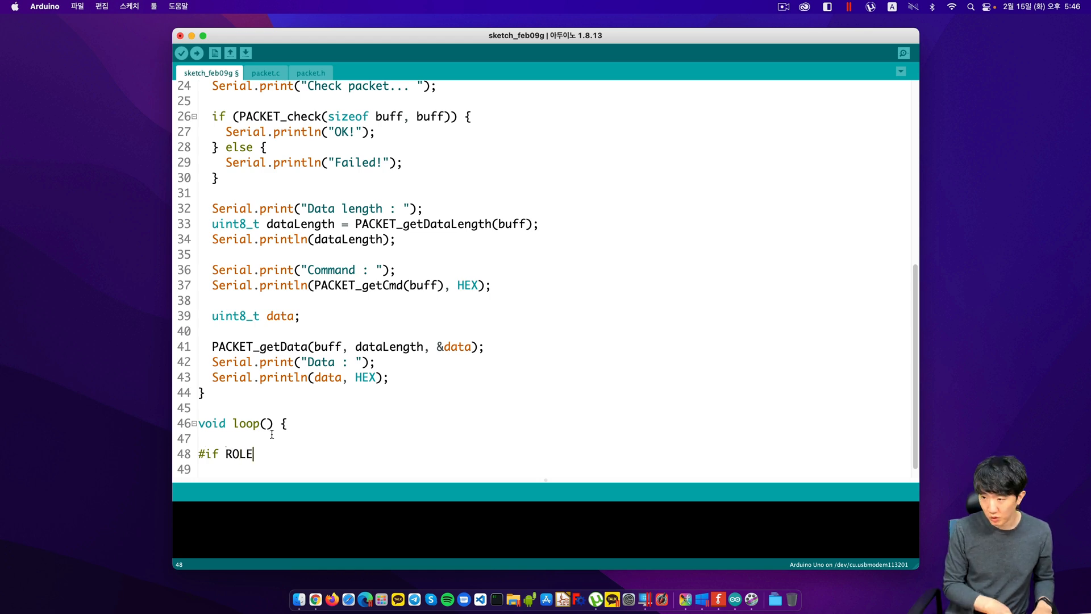
pyautogui.write('== RO')
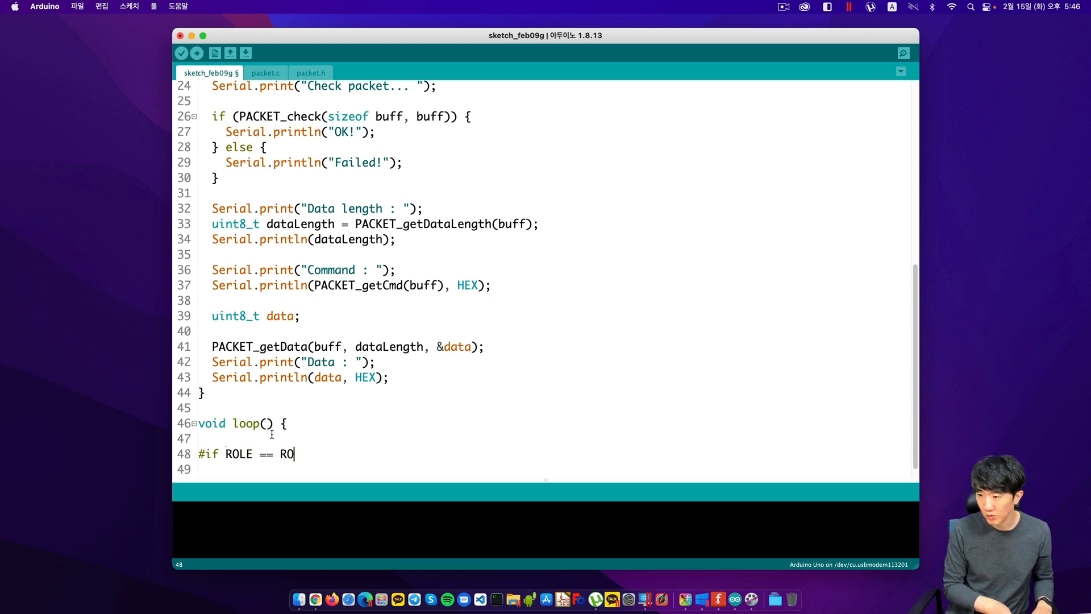
pyautogui.write('LE_')
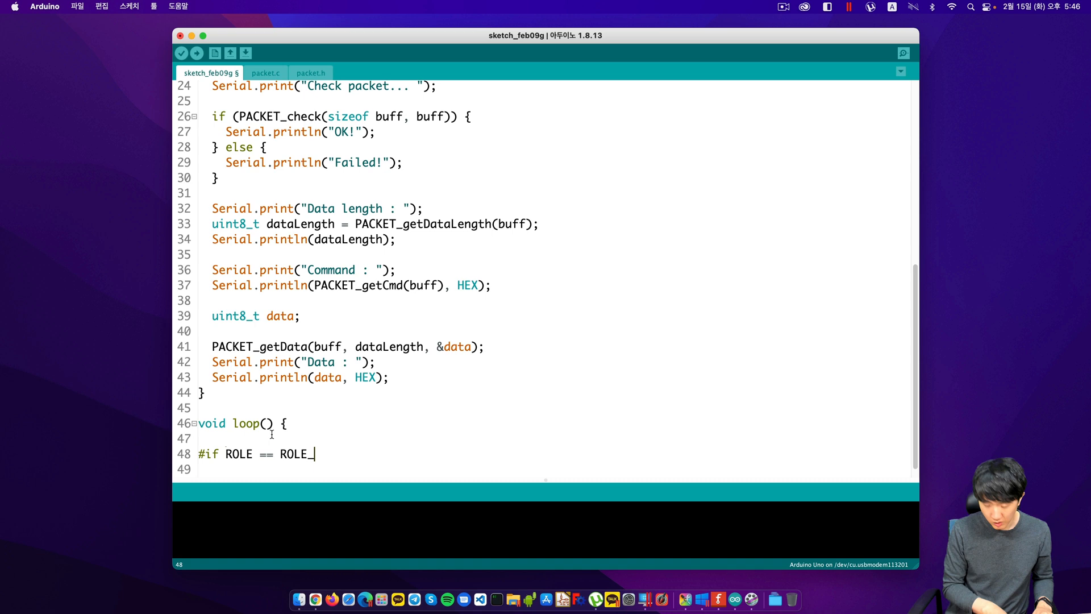
pyautogui.write('SND')
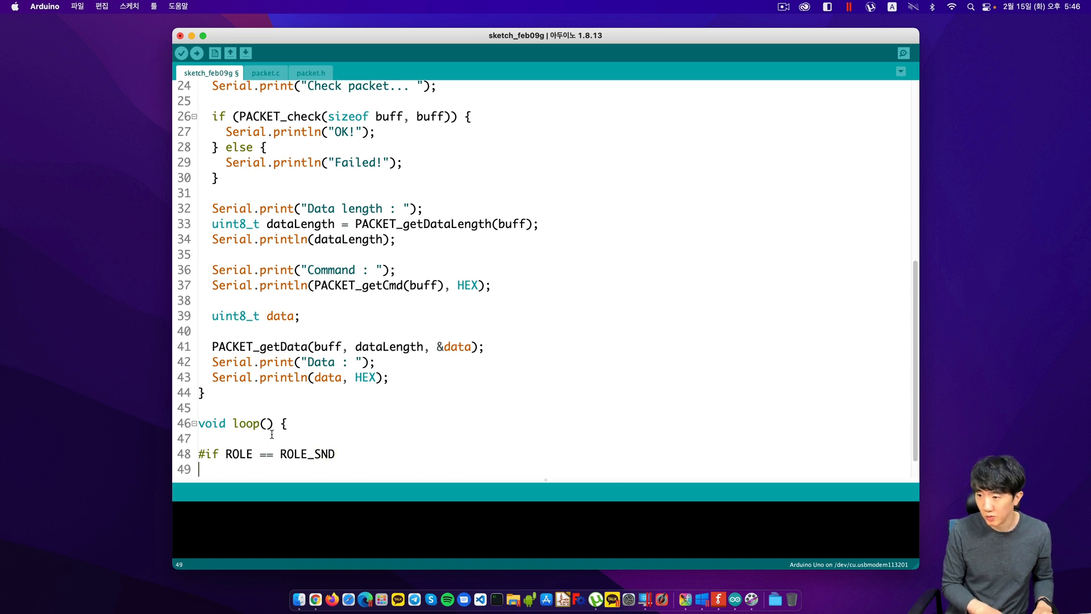
pyautogui.write('#en')
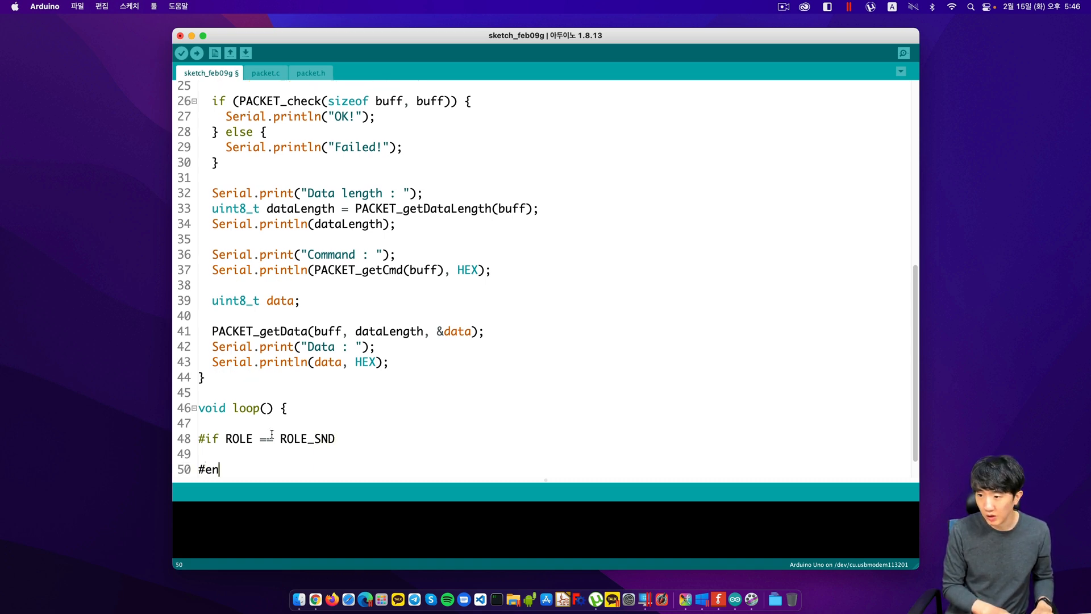
pyautogui.write('dif')
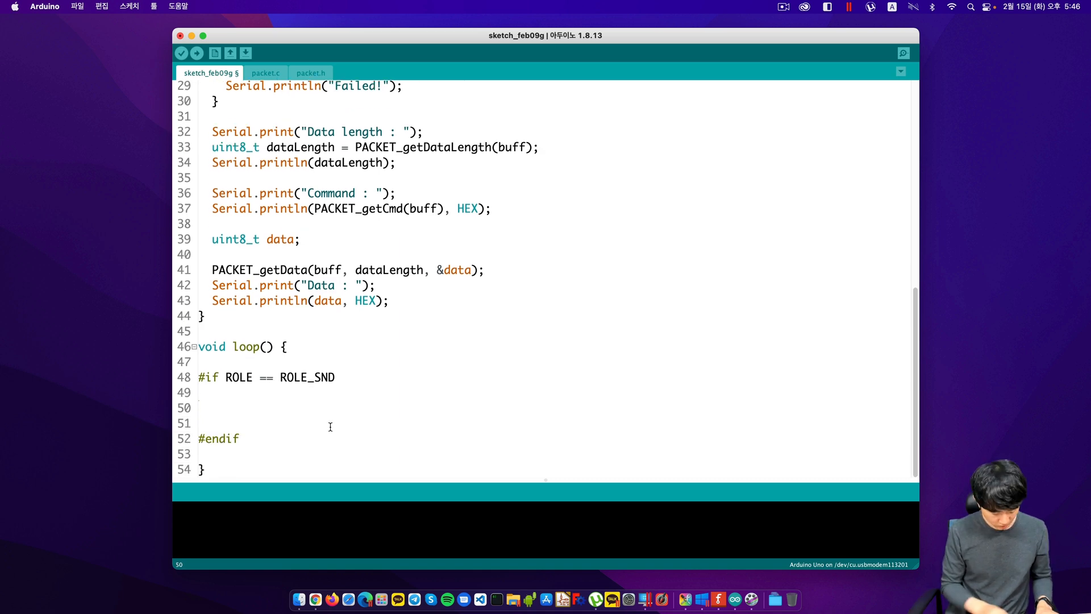
pyautogui.write('#else')
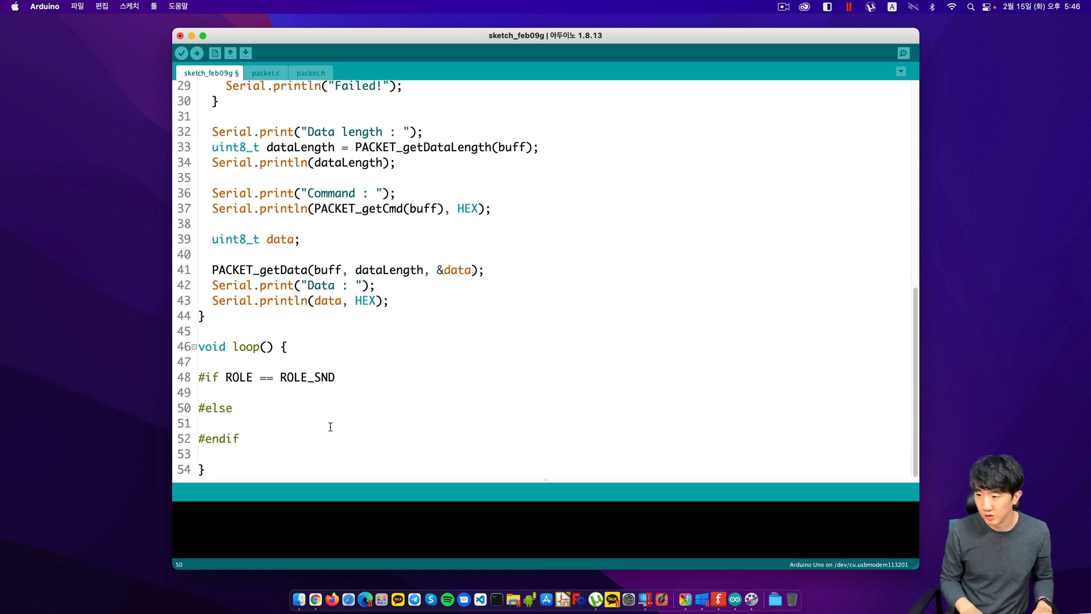
pyautogui.write('// ROLE_R')
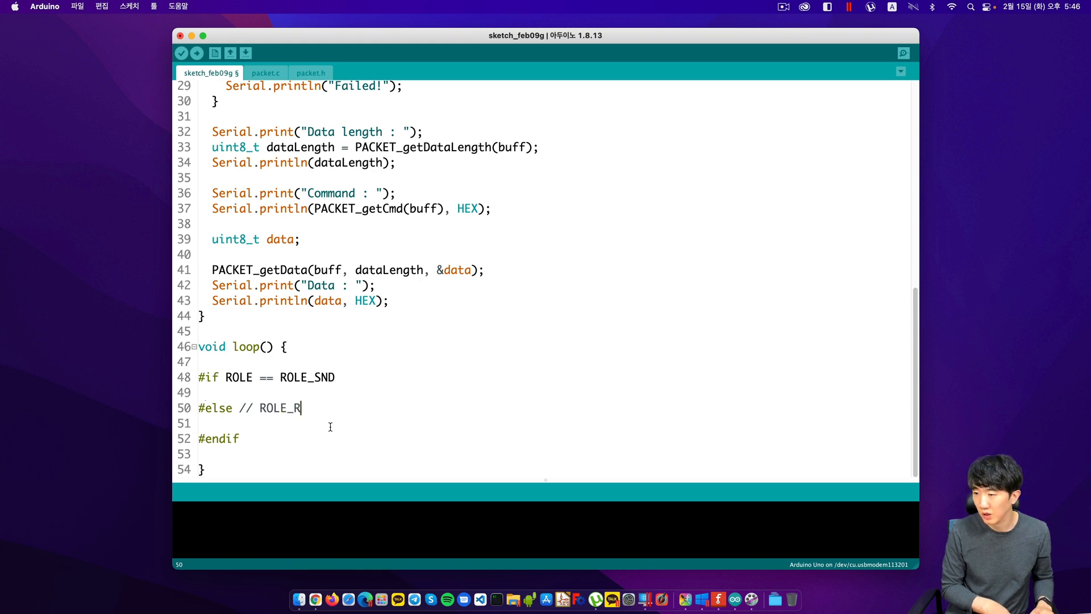
pyautogui.write('CV')
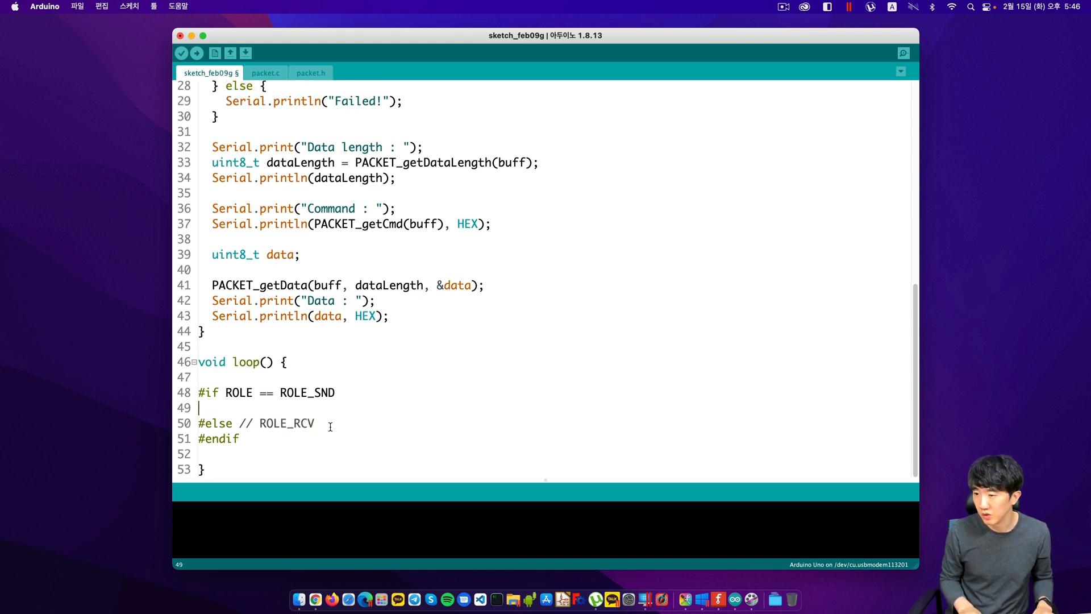
pyautogui.press('enter')
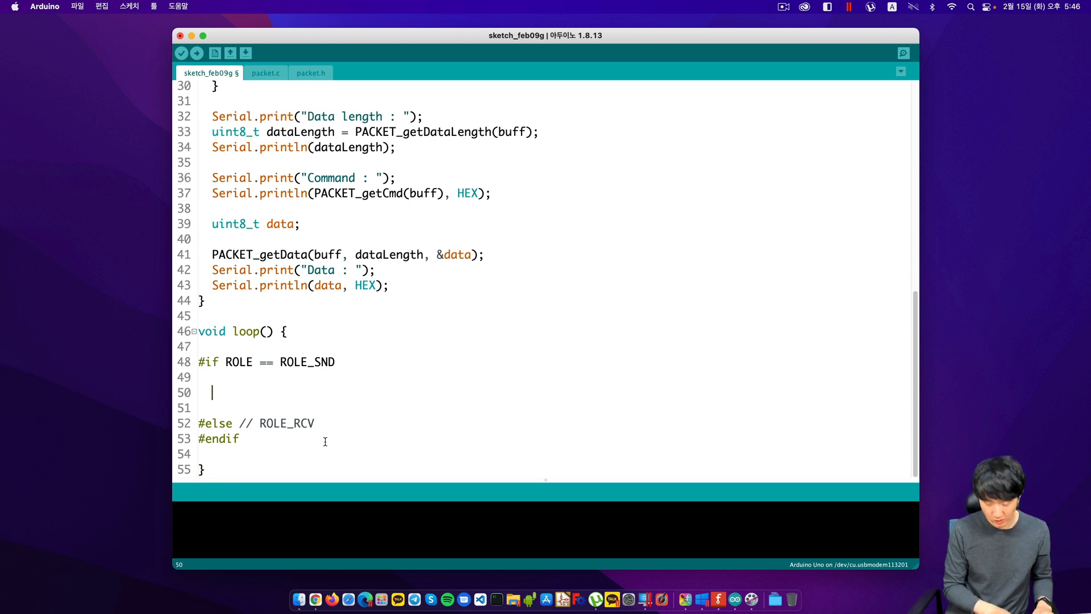
# Step: Add delay(3000); to the ROLE_SND branch
pyautogui.write('delay')
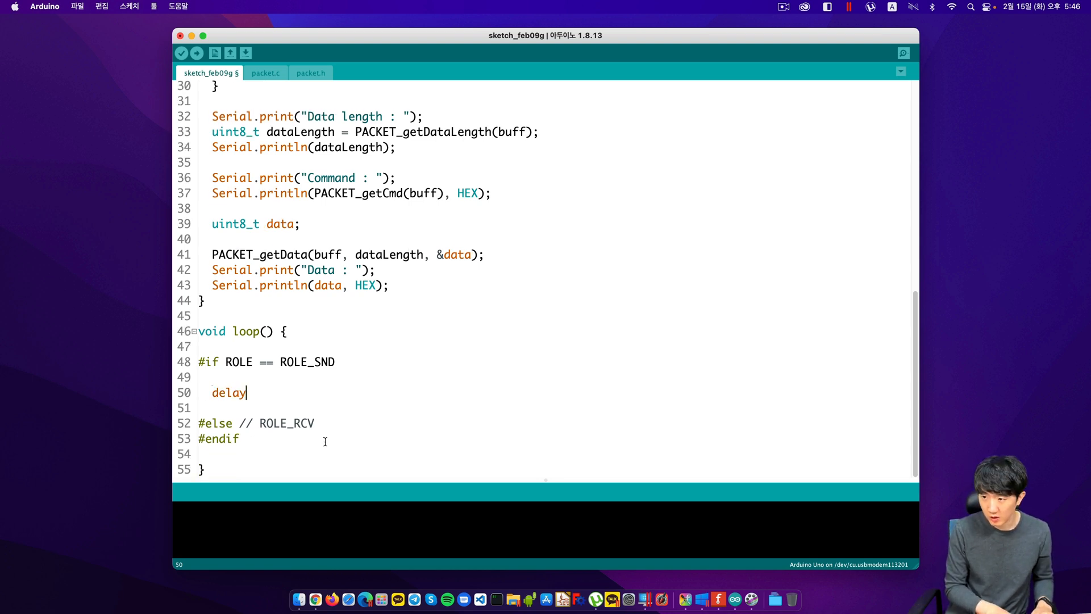
pyautogui.write('(3000);')
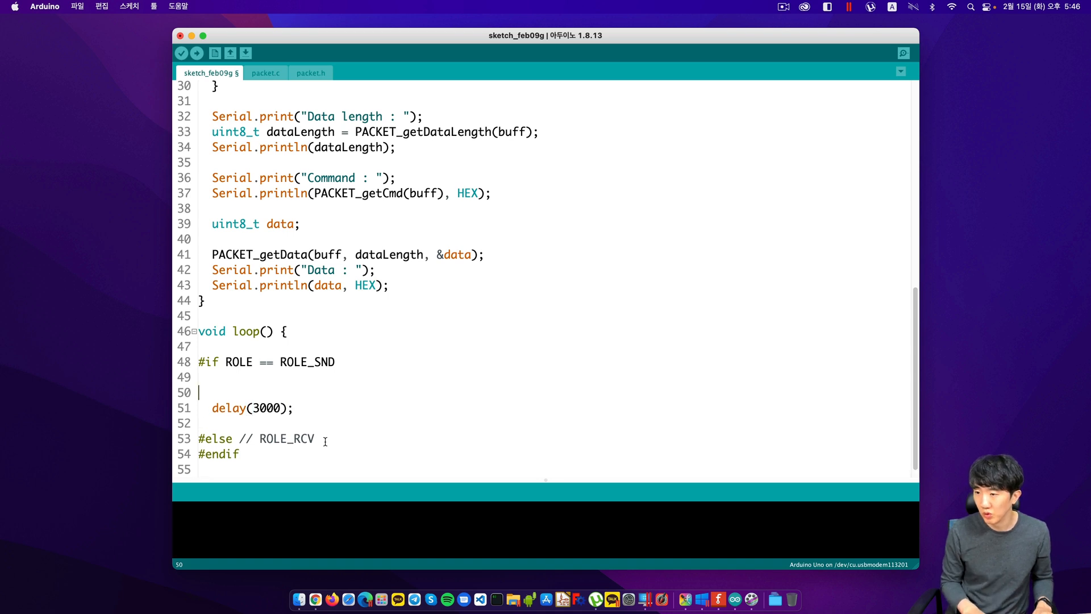
# Step: Scroll up and down through the sketch to review setup and the sender branch
pyautogui.scroll(3)
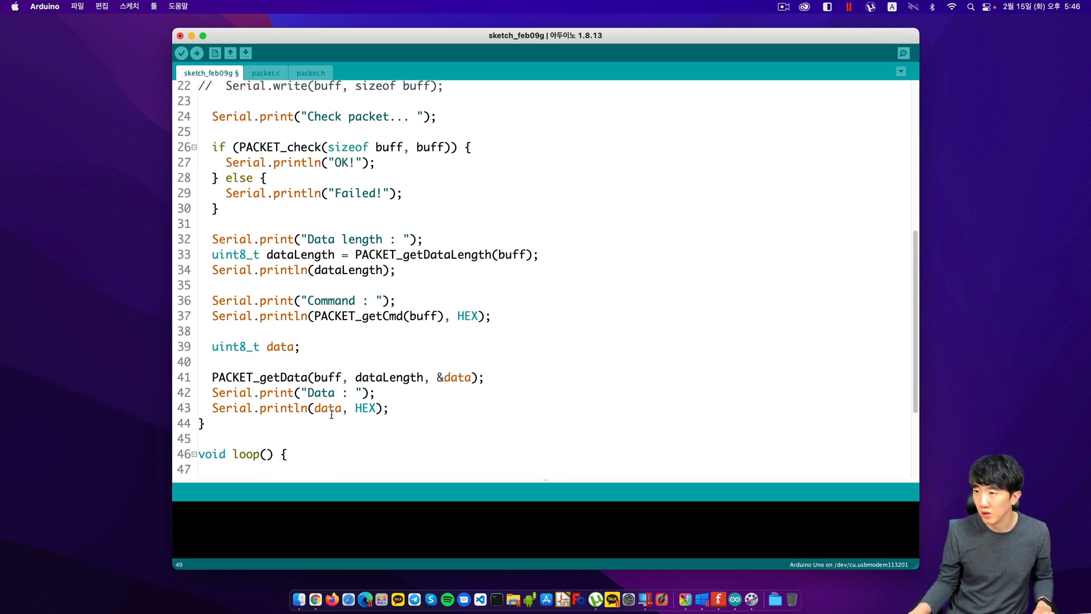
pyautogui.scroll(3)
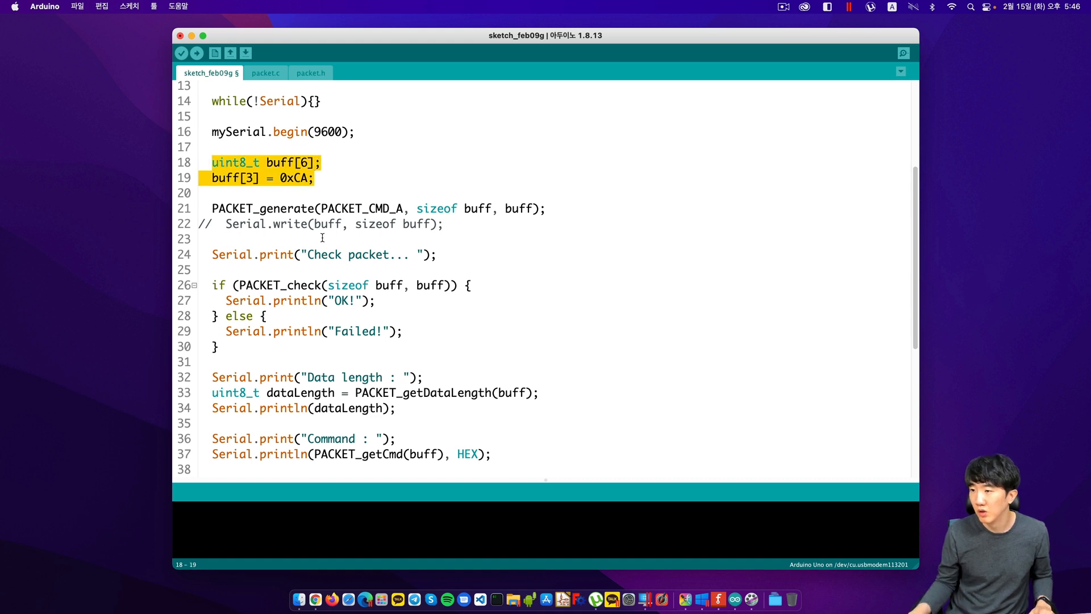
pyautogui.scroll(3)
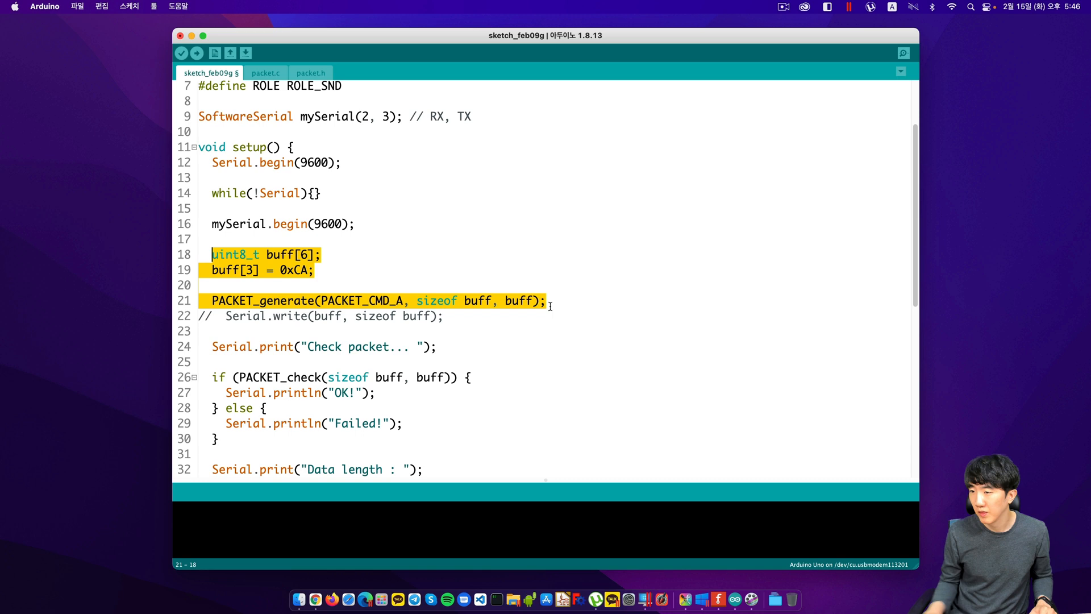
pyautogui.scroll(-3)
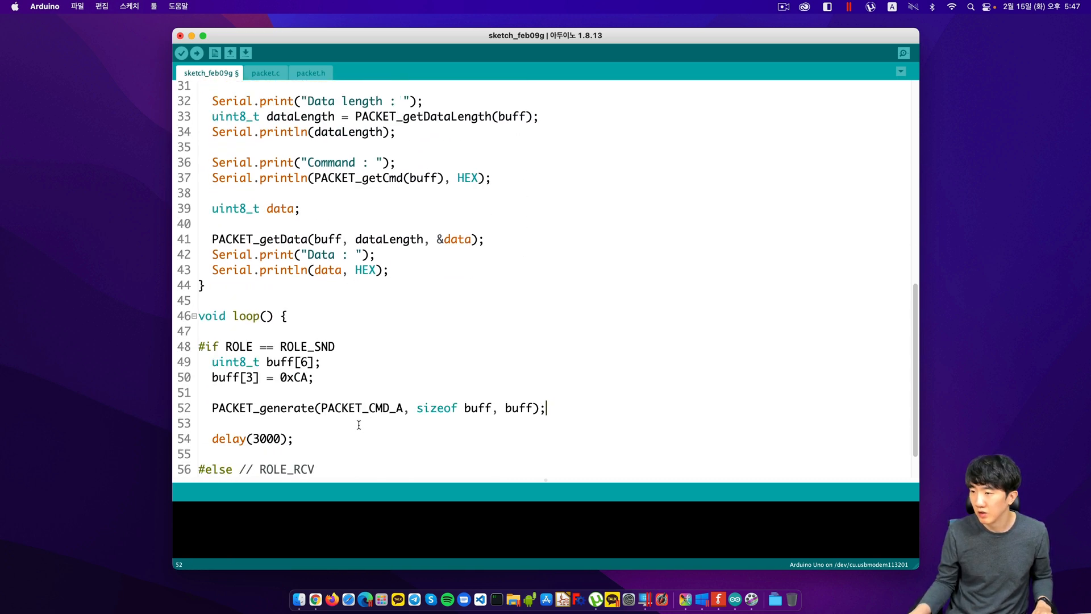
pyautogui.scroll(3)
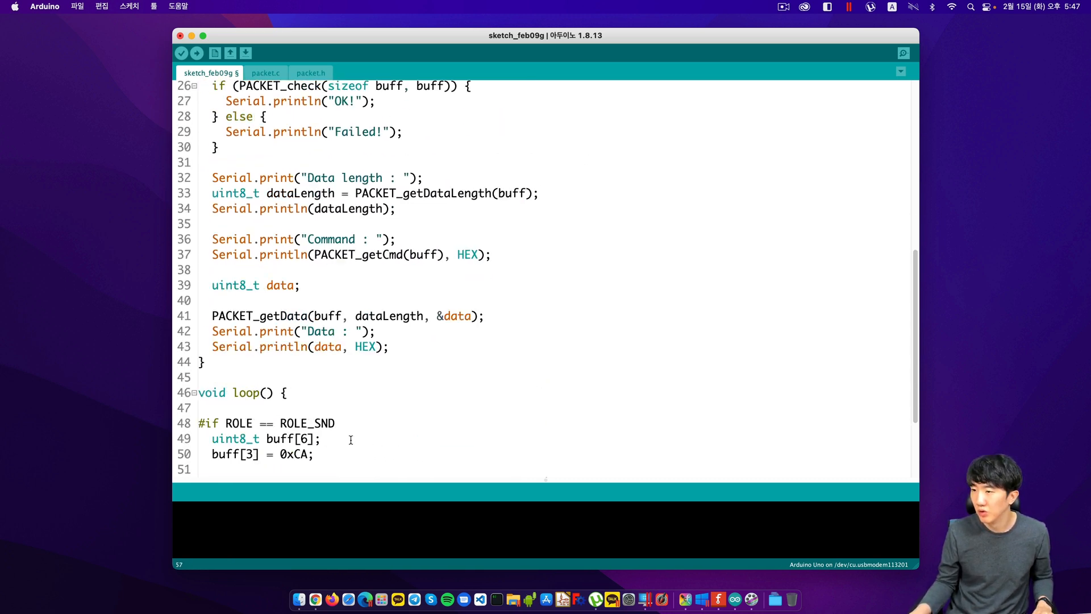
pyautogui.scroll(-3)
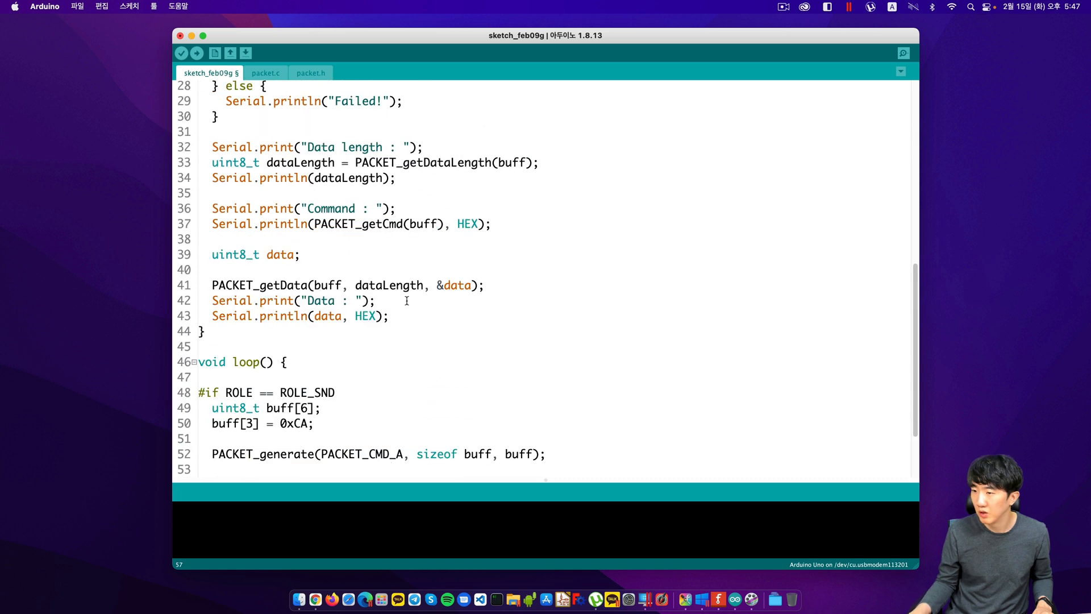
pyautogui.scroll(3)
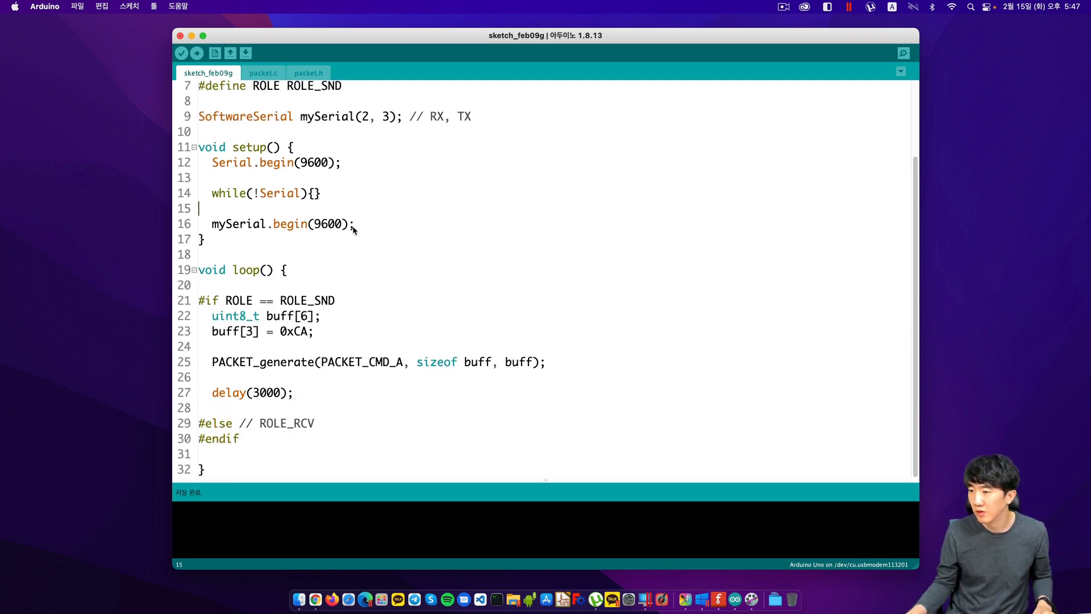
# Step: Append the comment // ROLE_RCV to the #define ROLE ROLE_SND line
pyautogui.scroll(3)
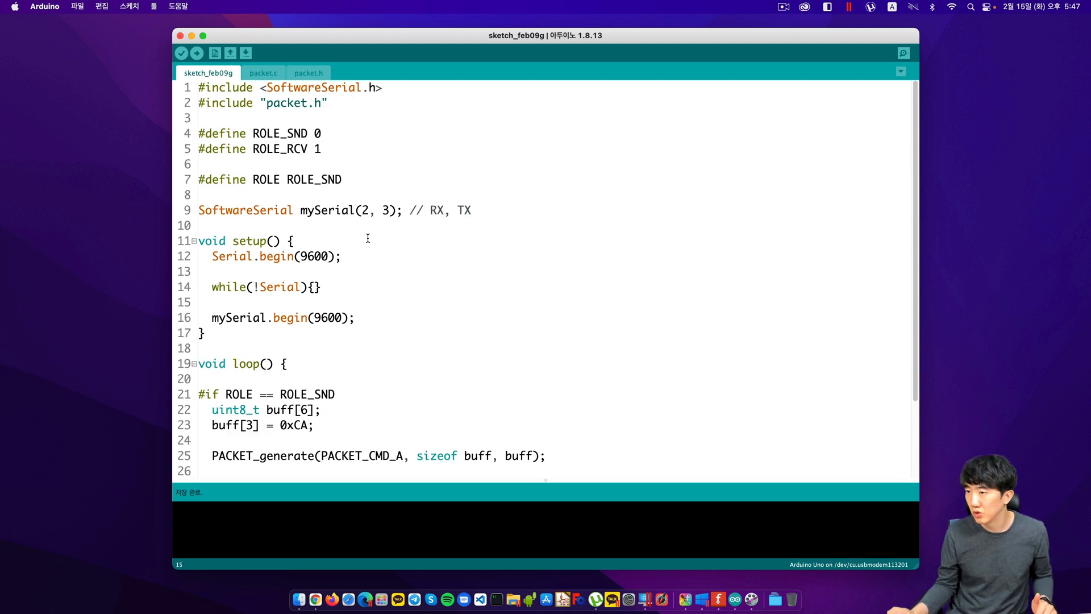
pyautogui.moveTo(300, 136)
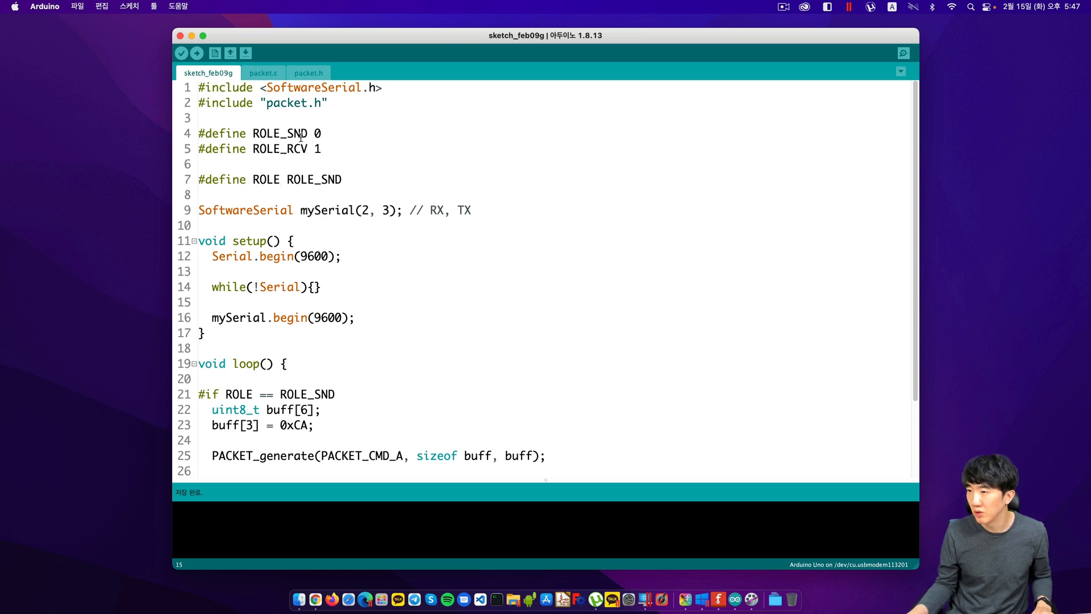
pyautogui.moveTo(323, 145)
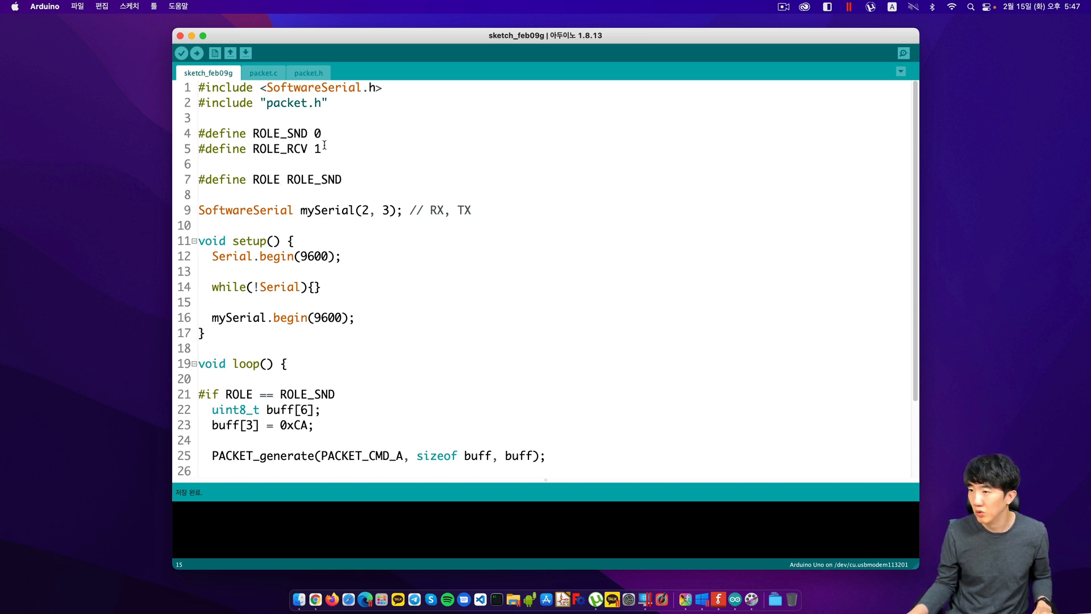
pyautogui.click(259, 179)
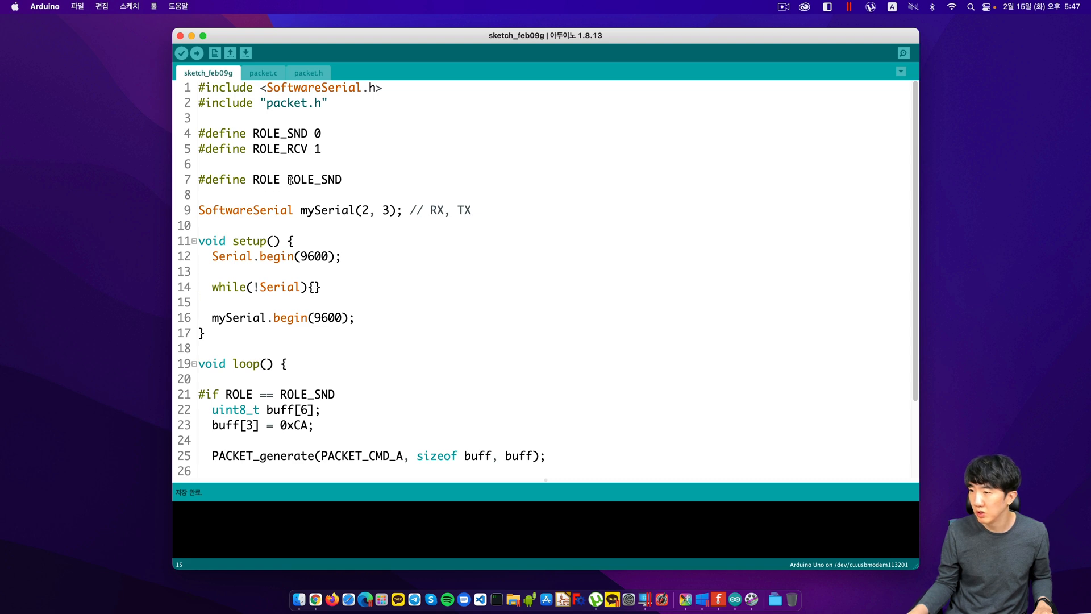
pyautogui.click(341, 180)
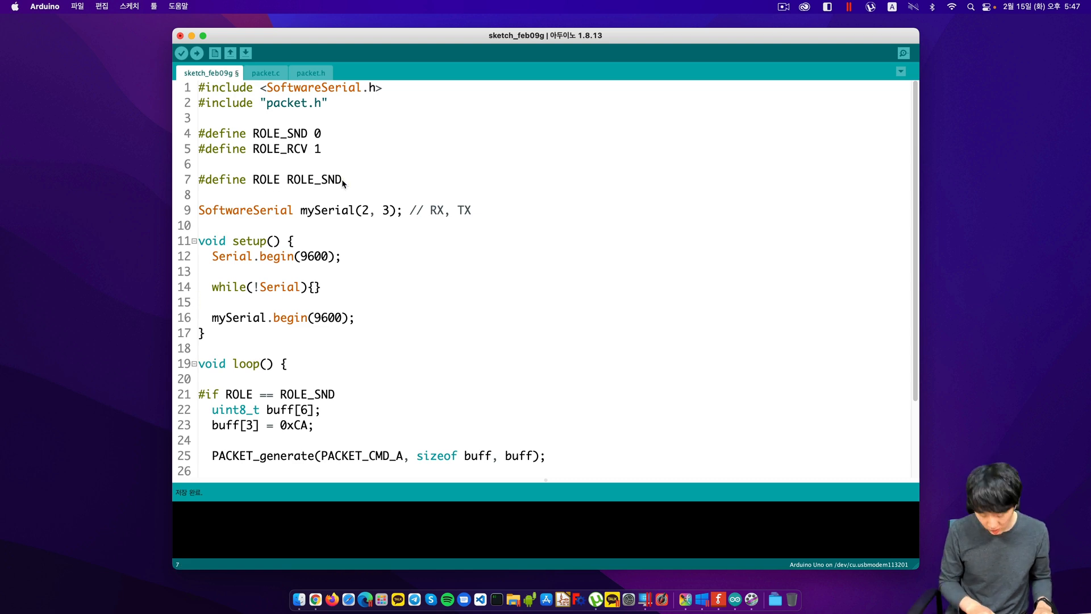
pyautogui.write('// ROLE_R')
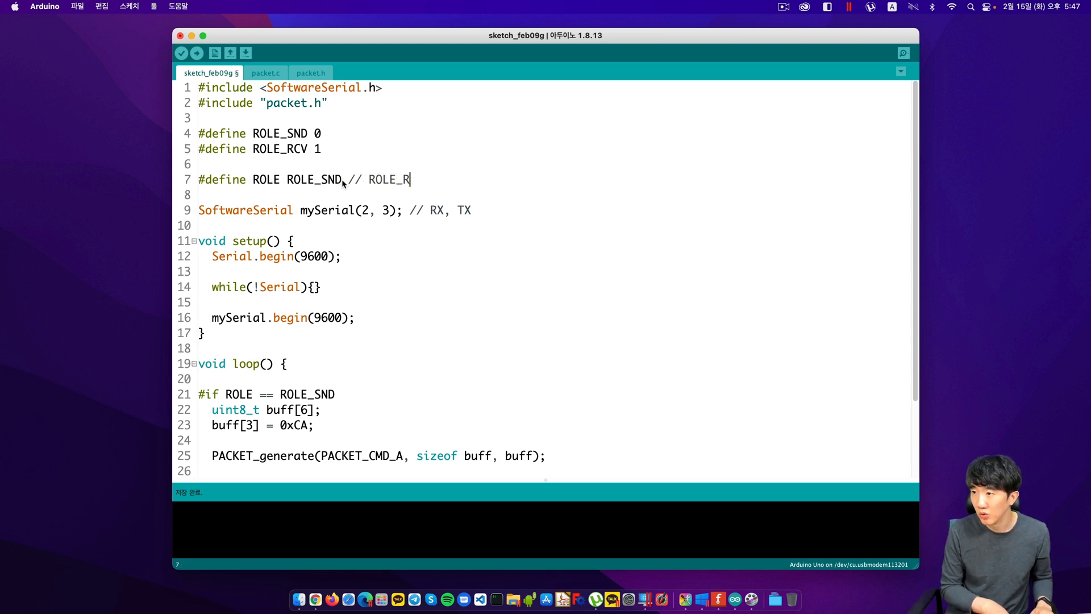
pyautogui.write('CV')
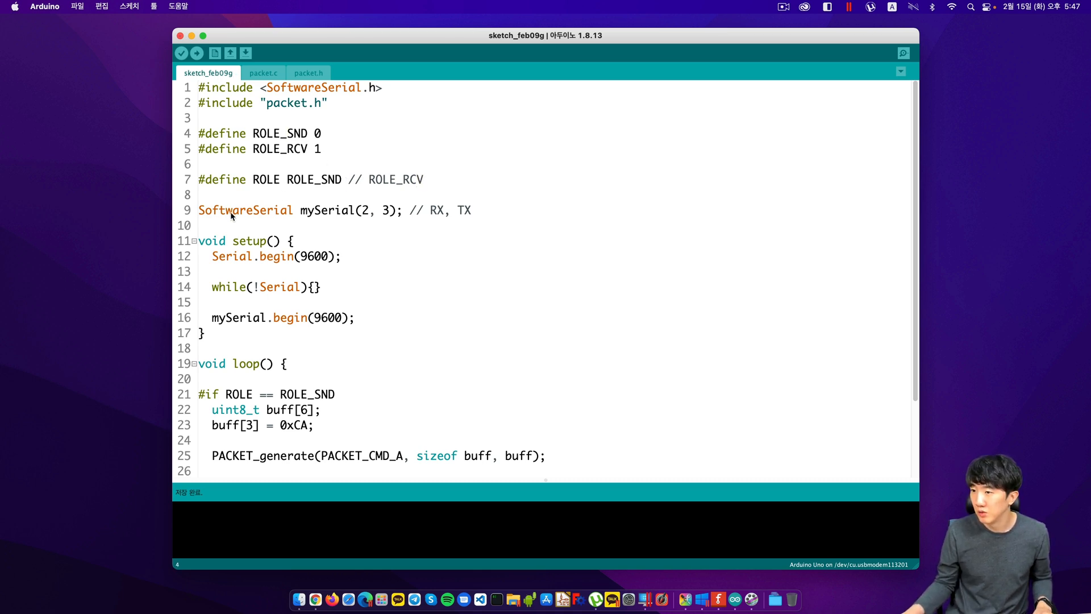
pyautogui.moveTo(321, 212)
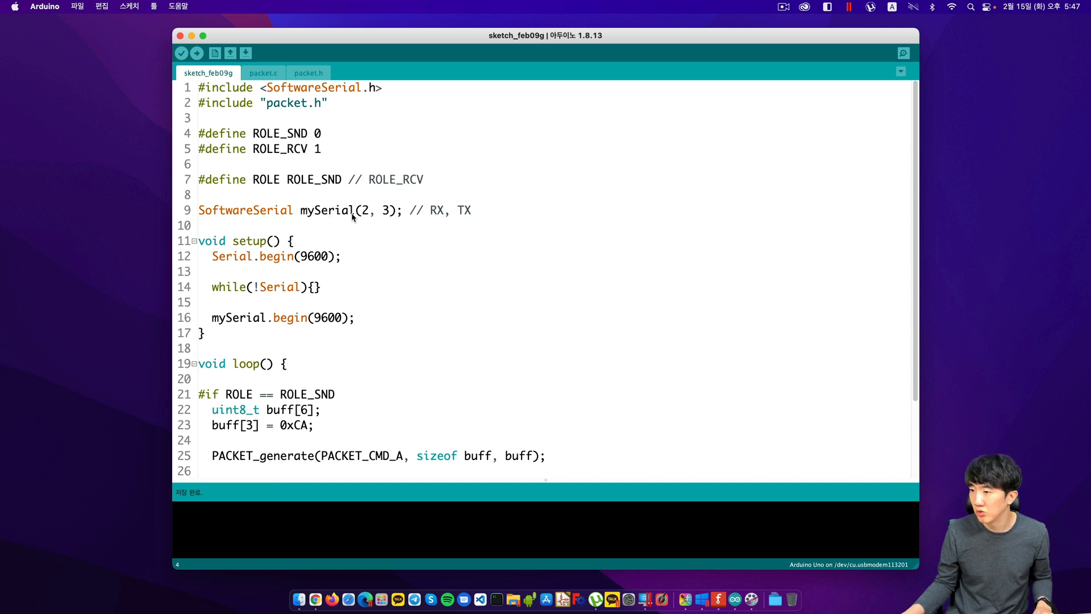
pyautogui.moveTo(356, 222)
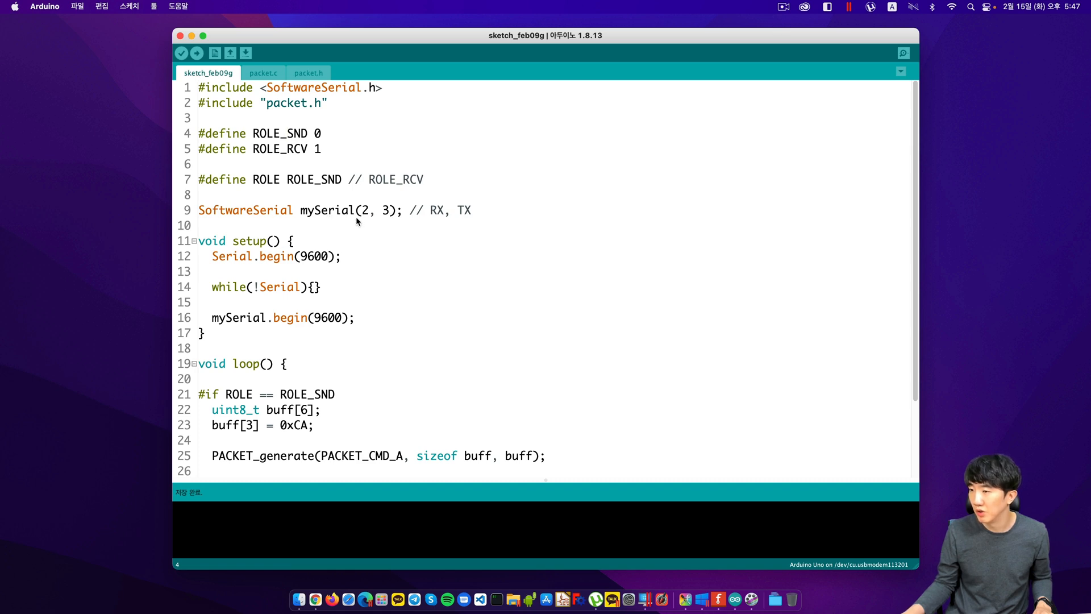
pyautogui.moveTo(384, 216)
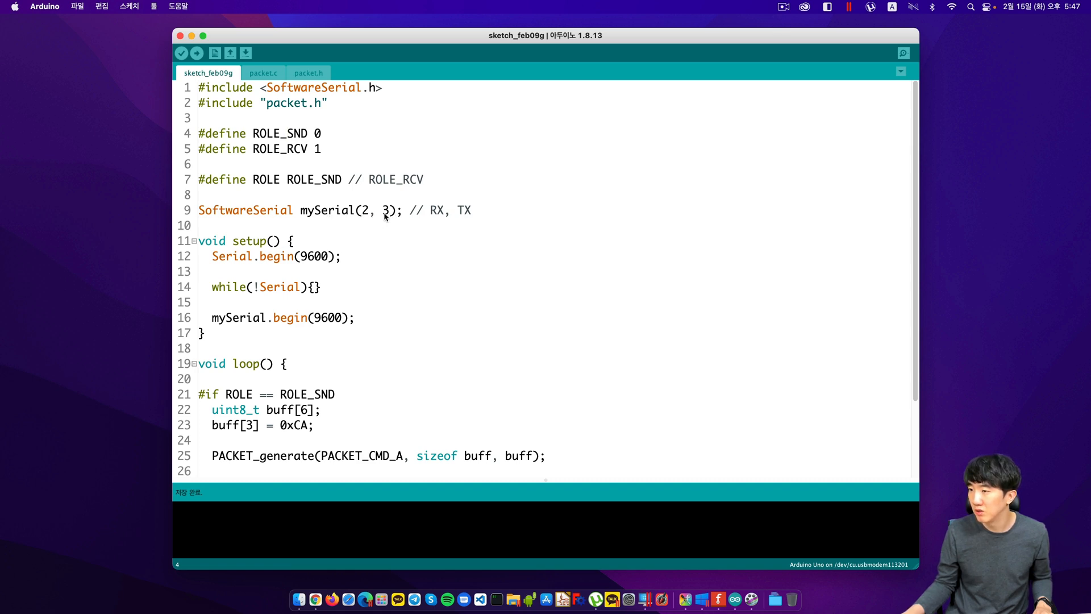
pyautogui.scroll(-3)
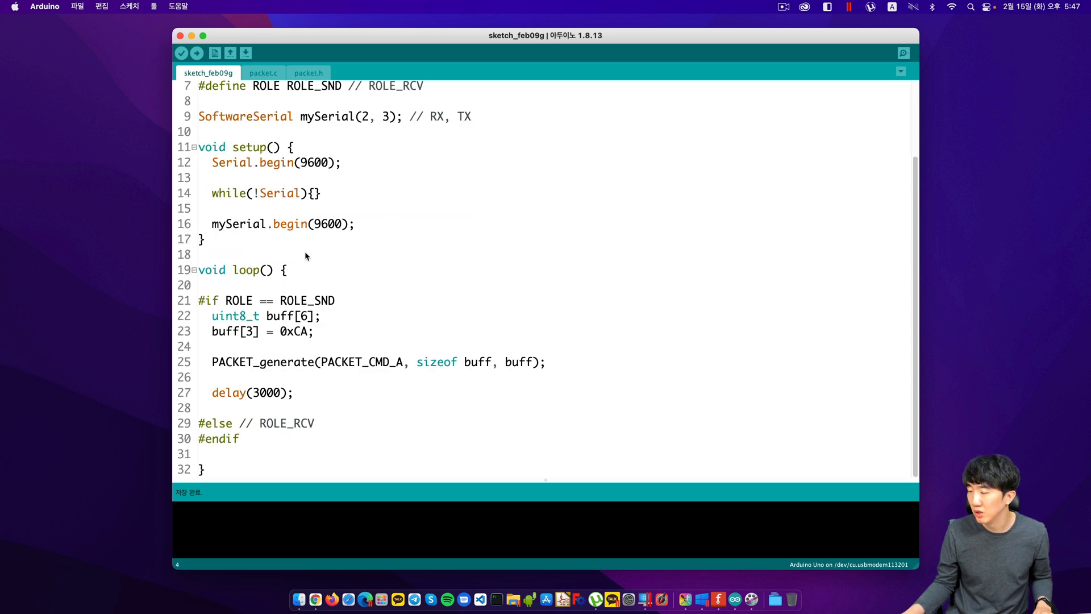
pyautogui.moveTo(335, 233)
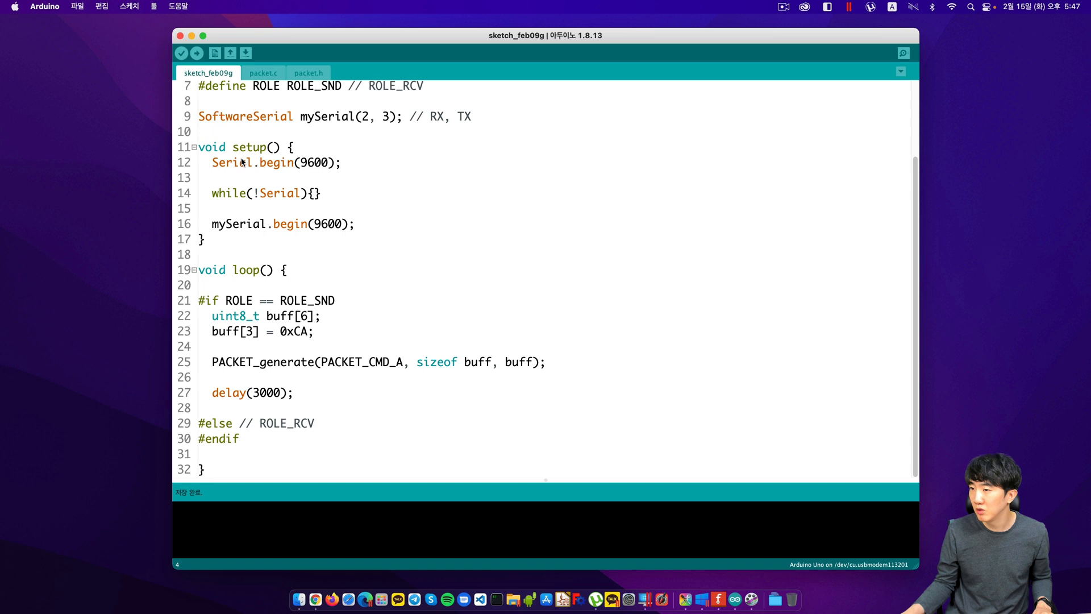
pyautogui.moveTo(332, 231)
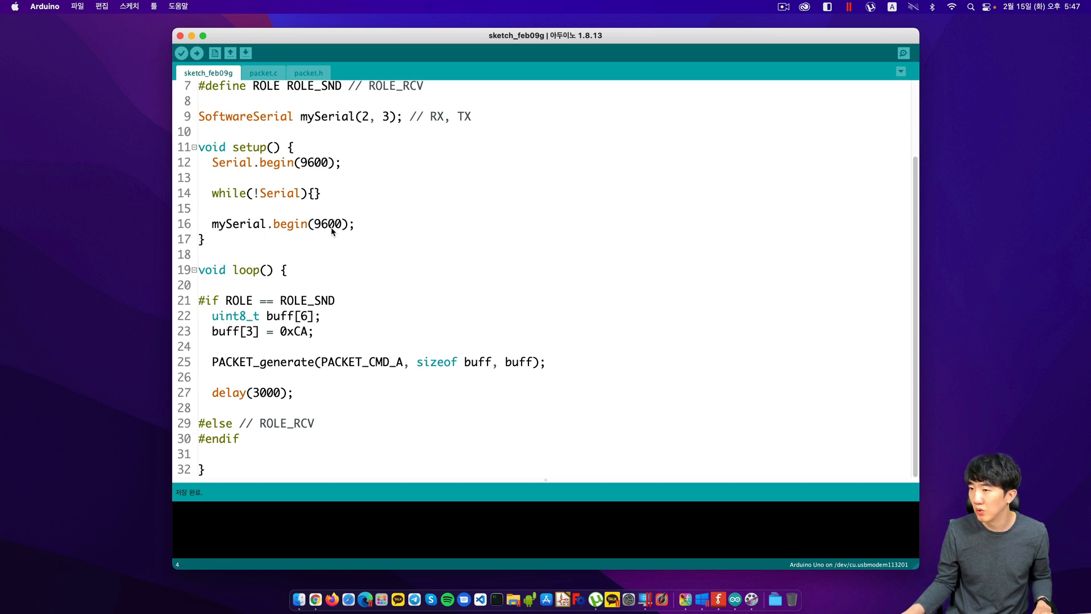
pyautogui.moveTo(247, 372)
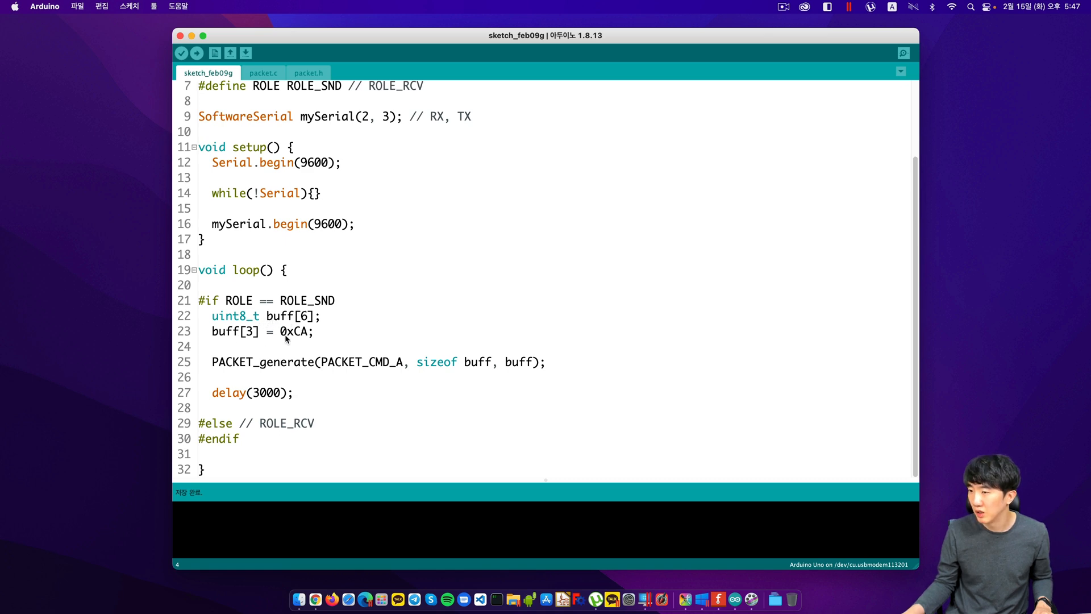
pyautogui.moveTo(273, 366)
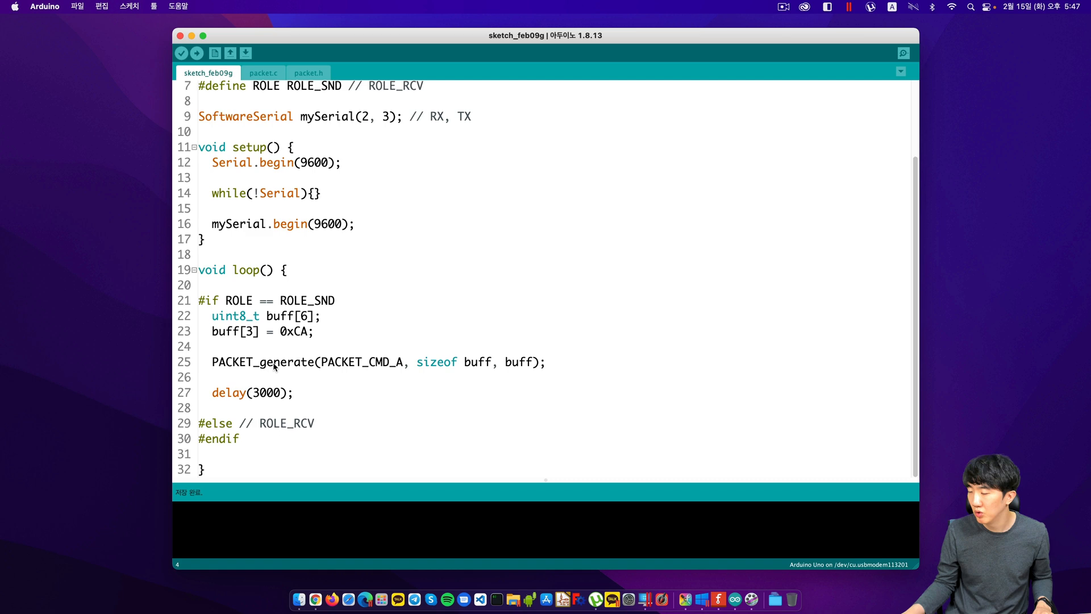
pyautogui.moveTo(591, 366)
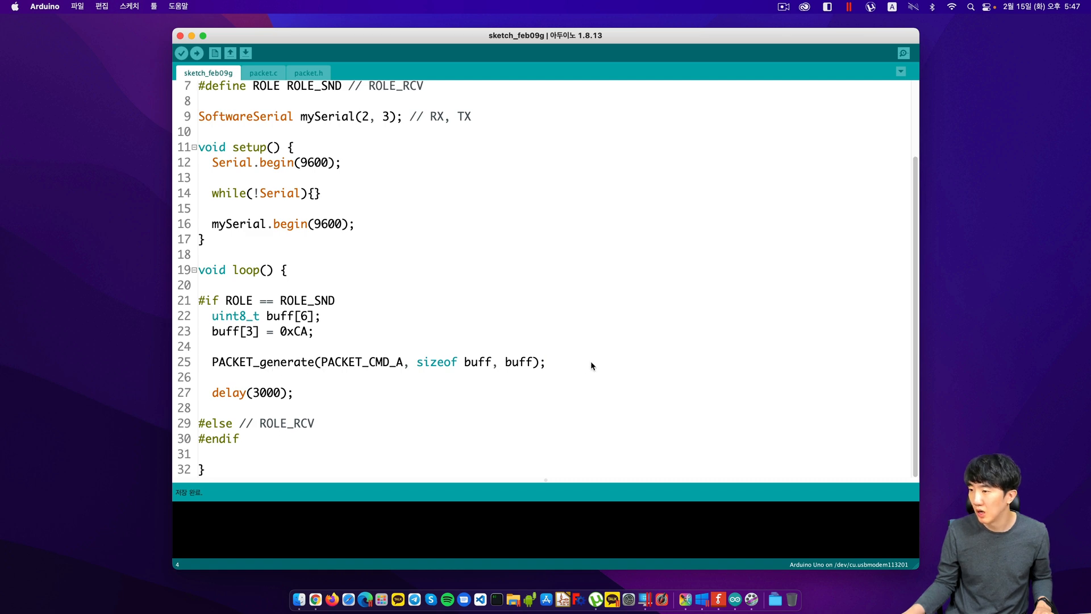
# Step: Add mySerial.write(buff, sizeof buff); after PACKET_generate in the sender branch
pyautogui.write('myS')
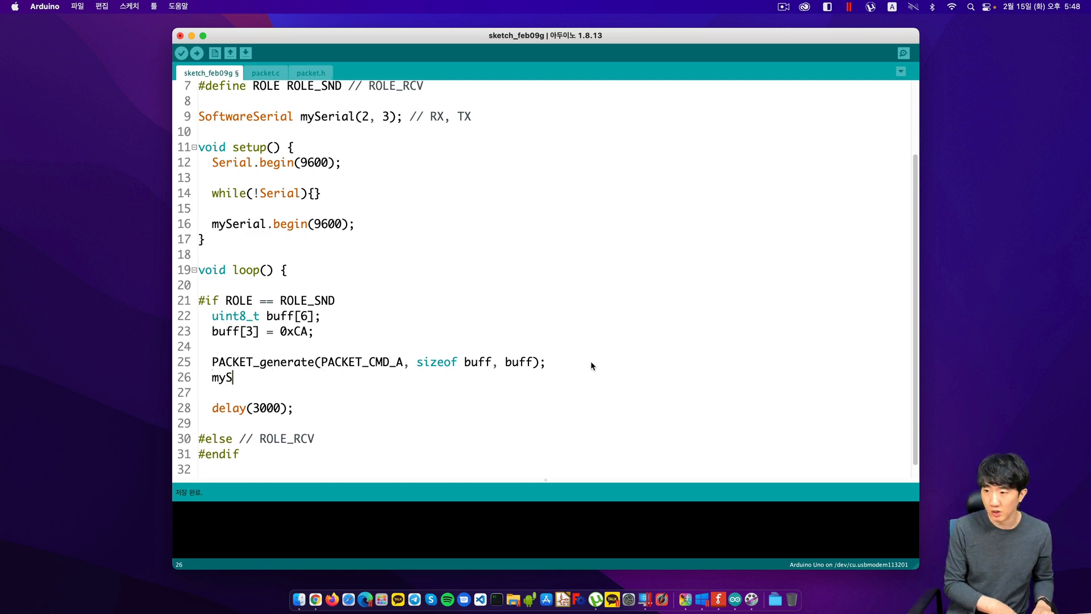
pyautogui.write('erial.write')
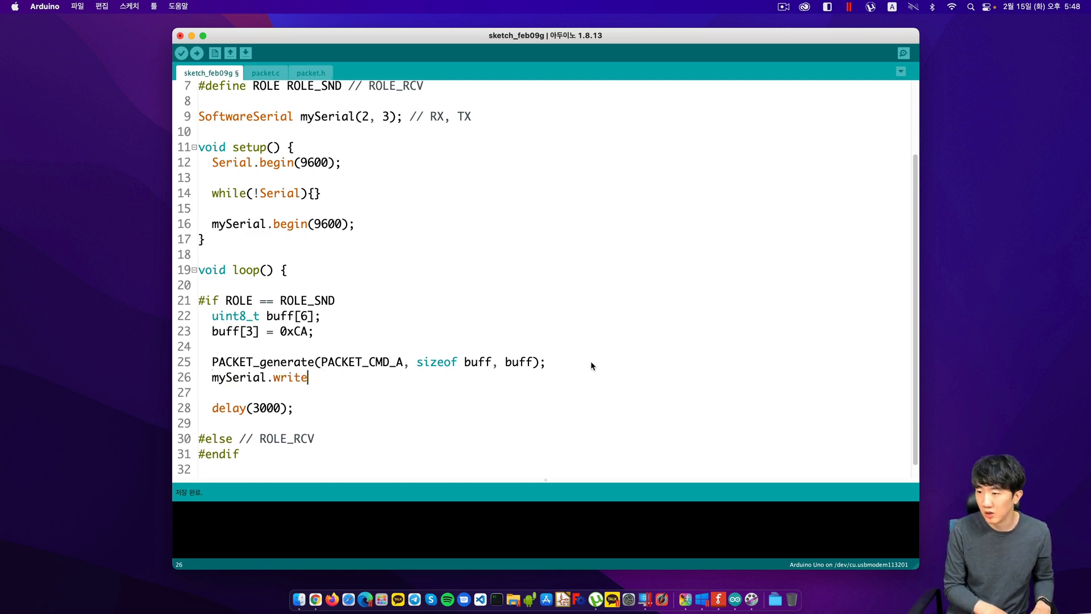
pyautogui.write('(buff,')
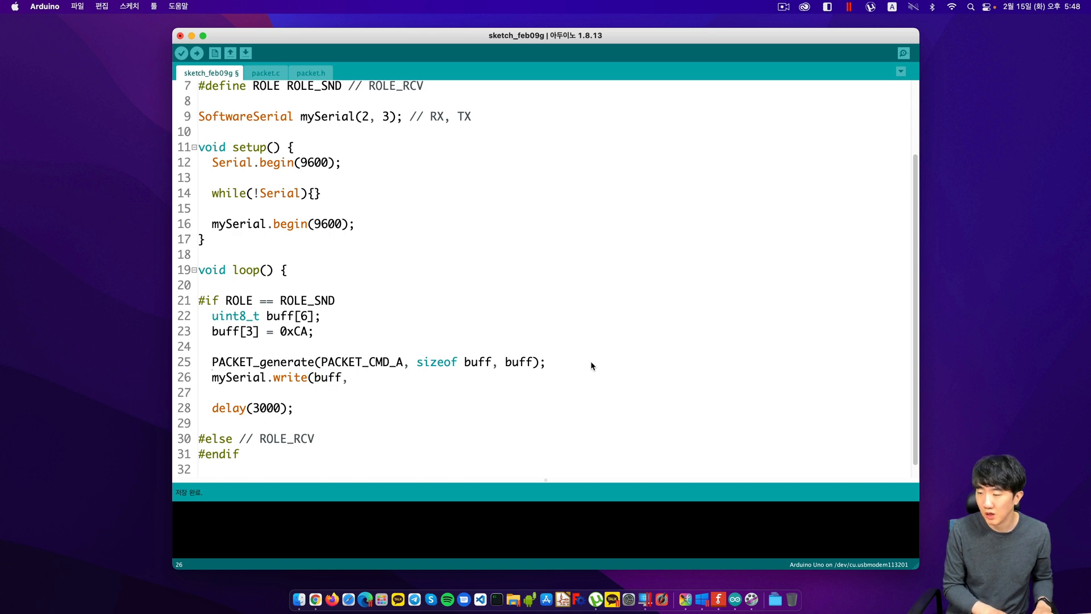
pyautogui.write('sizeof')
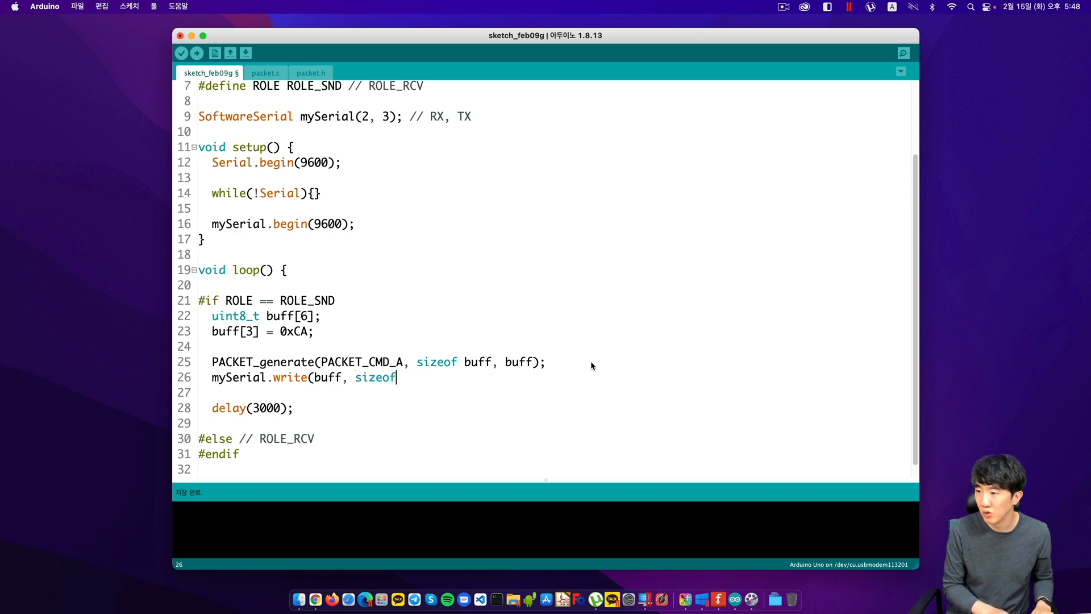
pyautogui.write('buff);l')
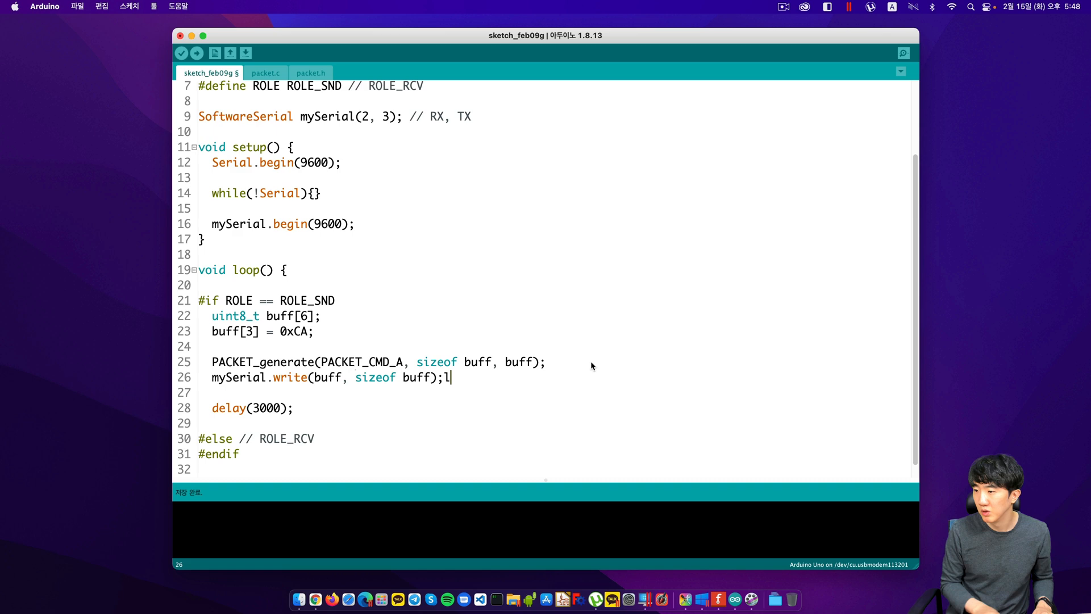
pyautogui.press('Backspace')
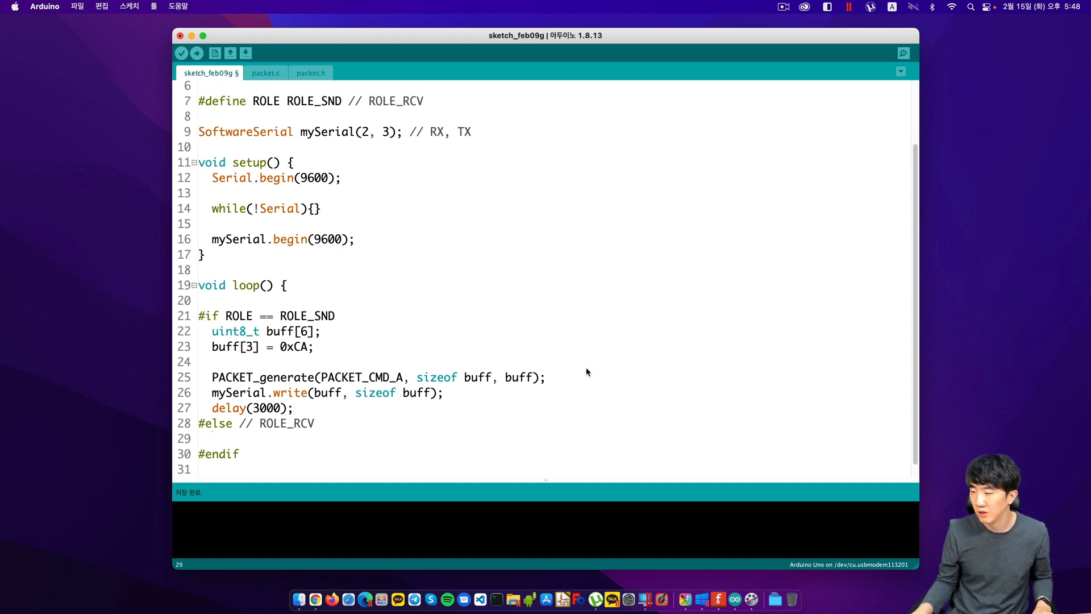
pyautogui.moveTo(507, 392)
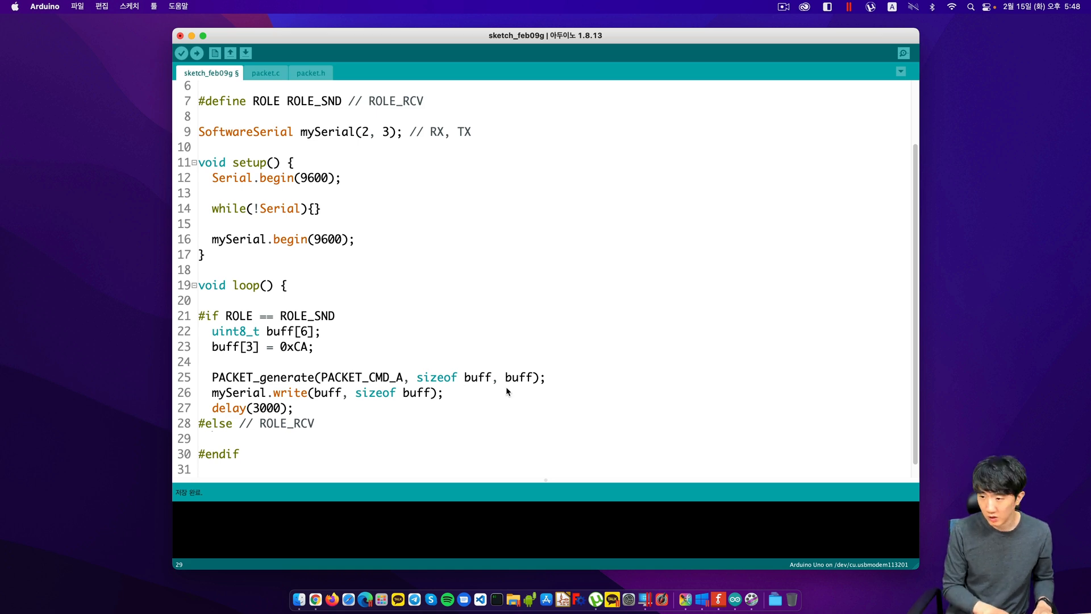
# Step: Write an if (mySerial.available() > 0) { } block in the receiver branch
pyautogui.write('if (')
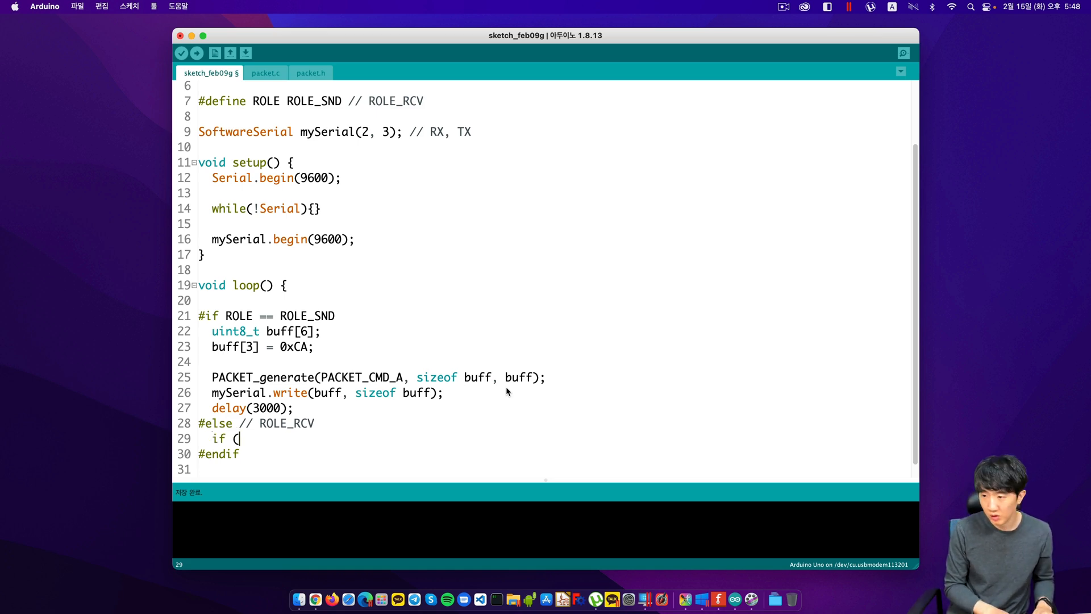
pyautogui.write('mySerial.availabl(')
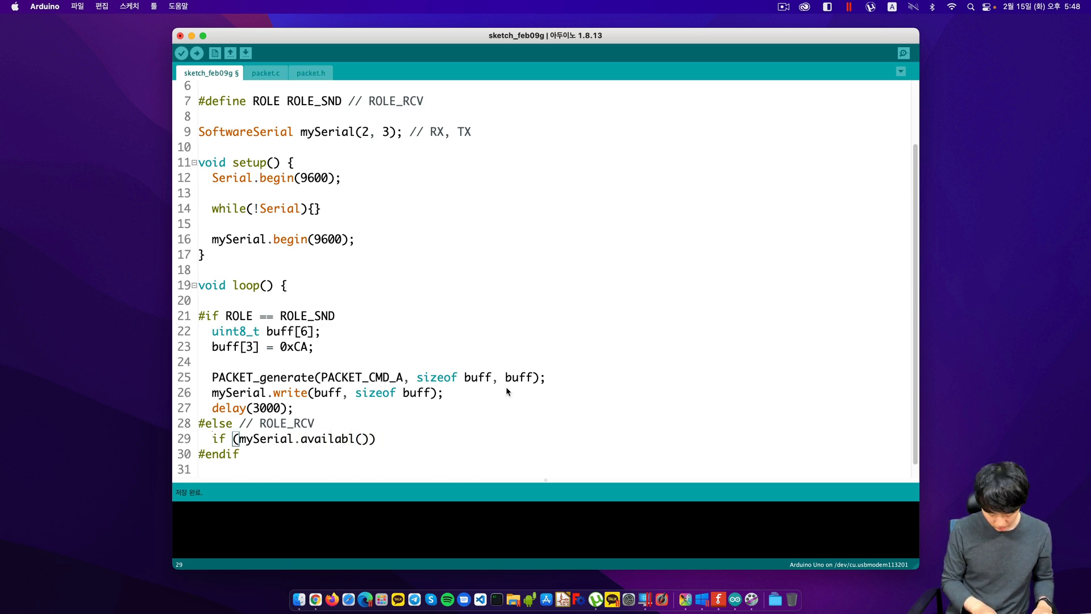
pyautogui.write('{')
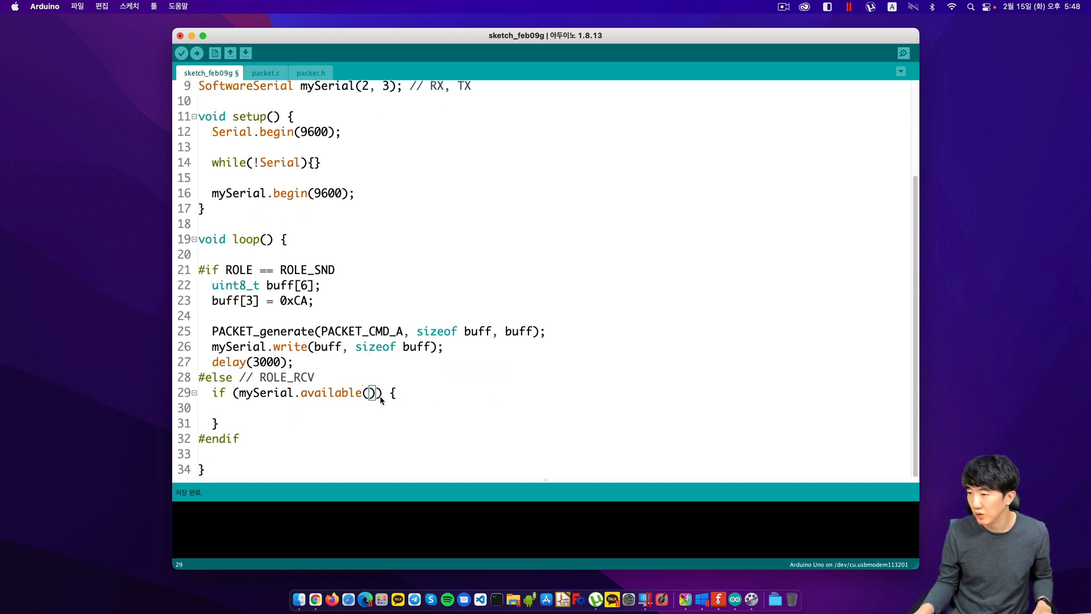
pyautogui.write('> 0')
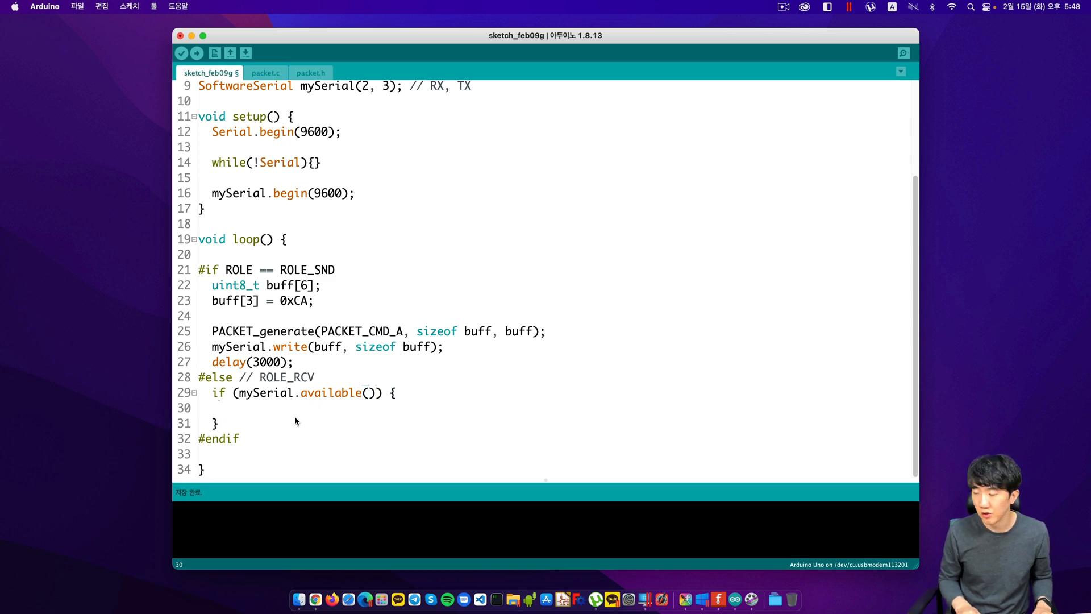
# Step: Add 'uint8_t b = mySerial.read();' inside the receiver's empty if block
pyautogui.click(227, 406)
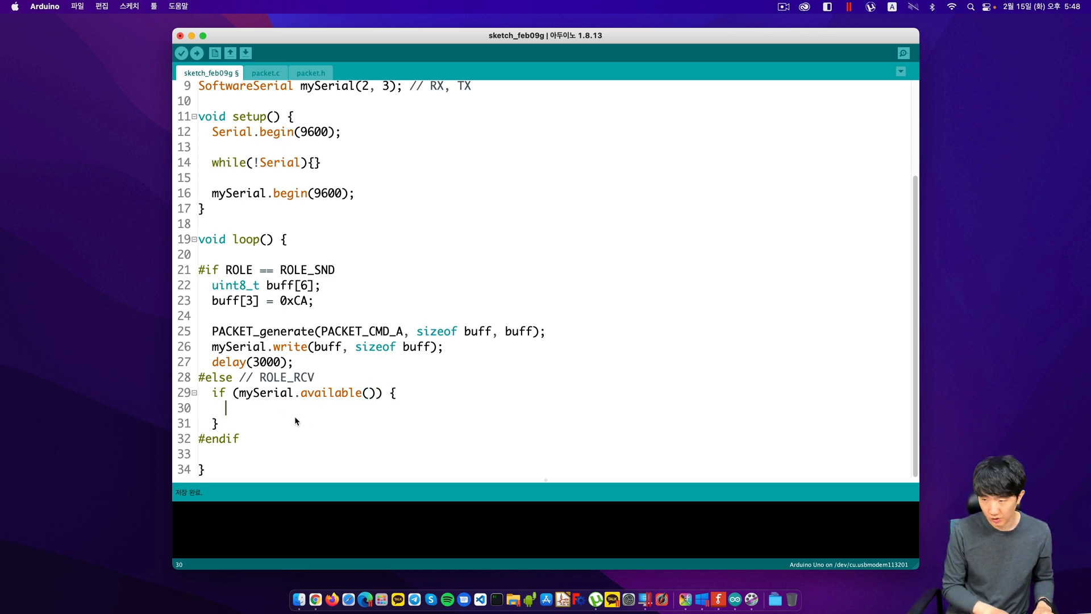
pyautogui.write('char')
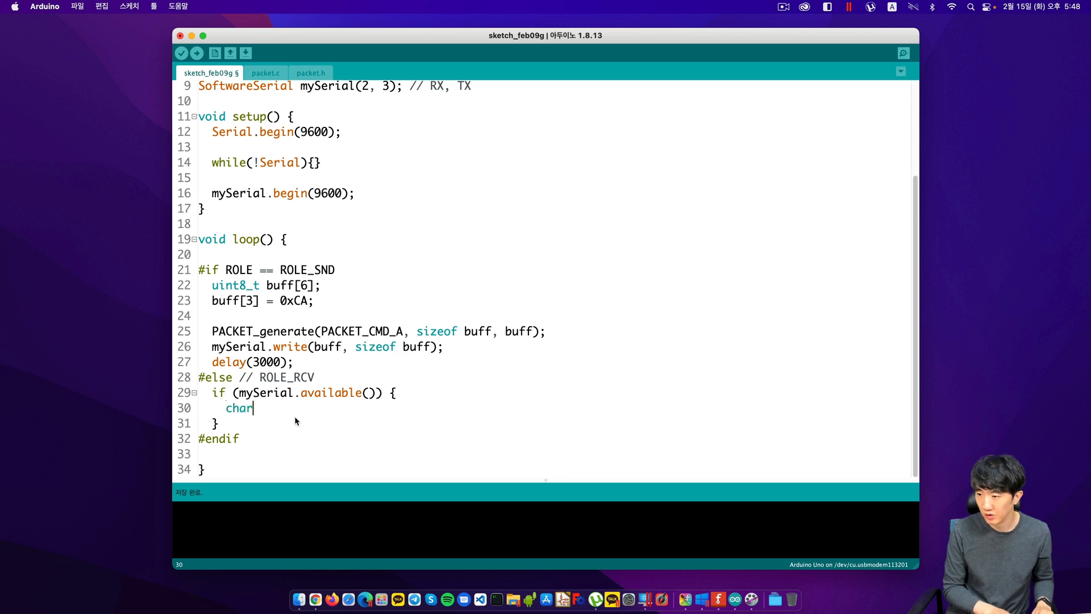
pyautogui.press('backspace')
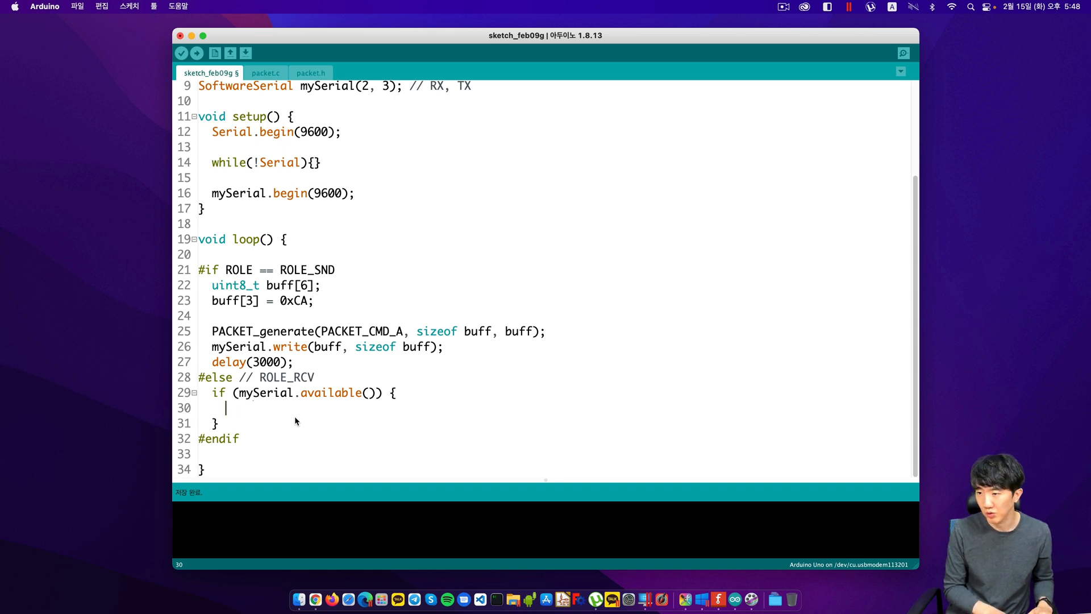
pyautogui.write('byte')
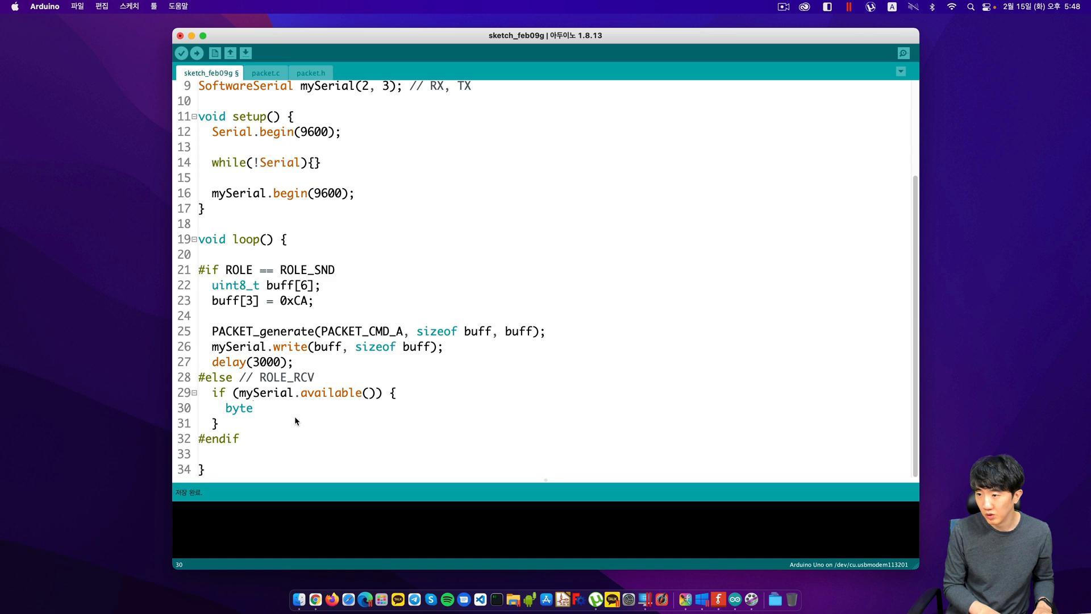
pyautogui.write('uint')
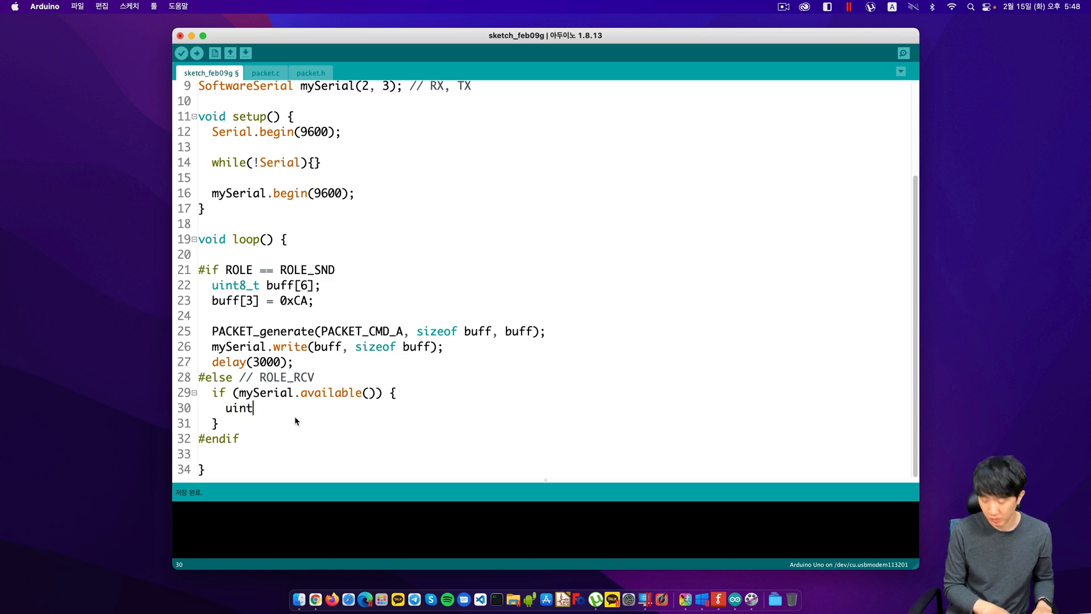
pyautogui.write('8_t')
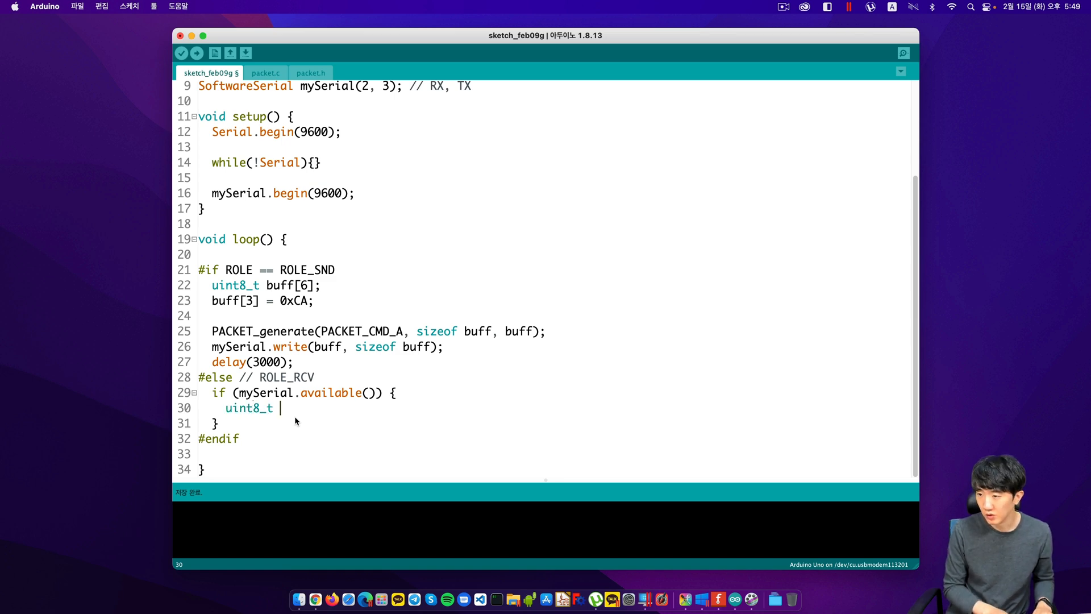
pyautogui.write('b')
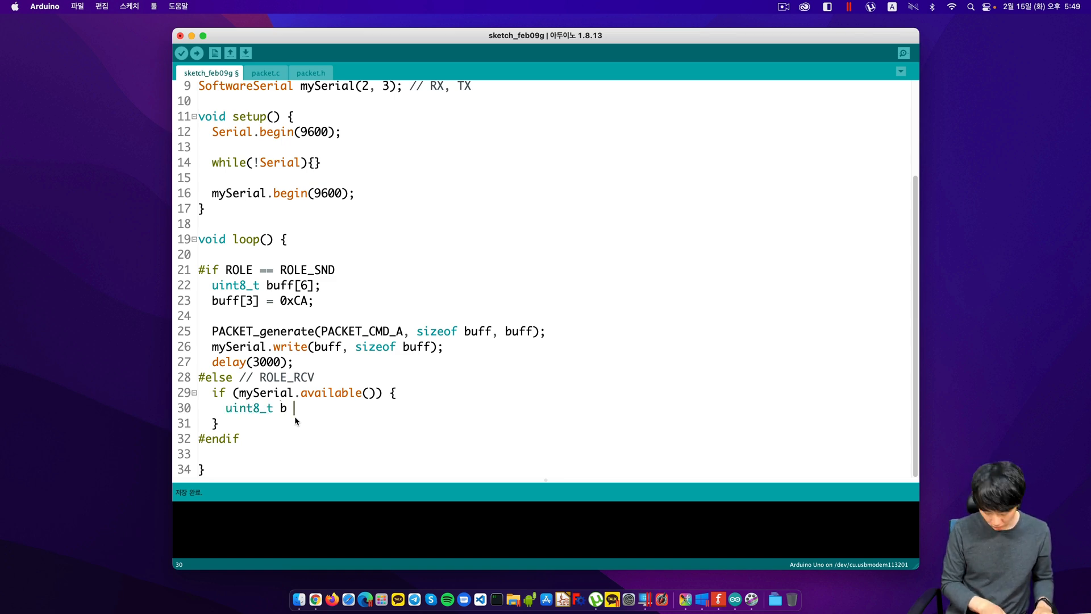
pyautogui.write('= mySerial.read();')
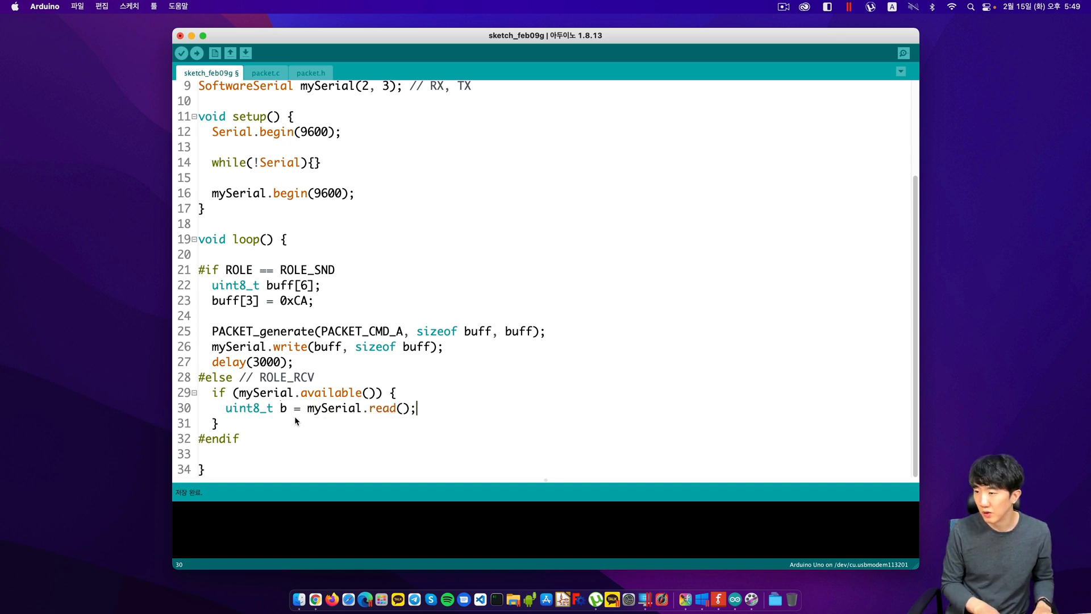
# Step: Add 'Serial.println(b, HEX);' below the read line and remove the blank line
pyautogui.press('Return')
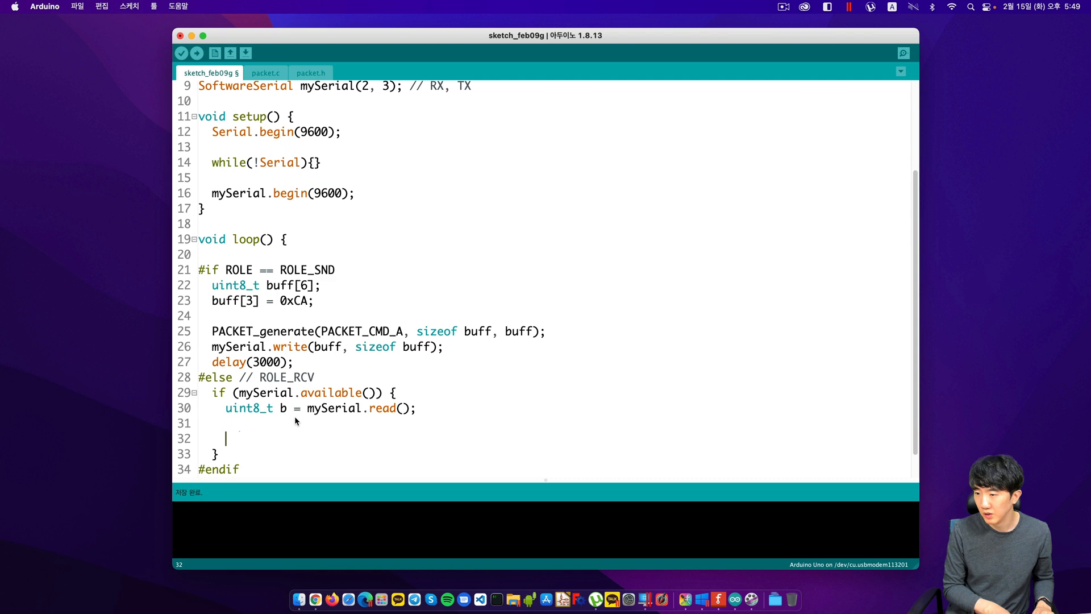
pyautogui.write('Serial.println(b,')
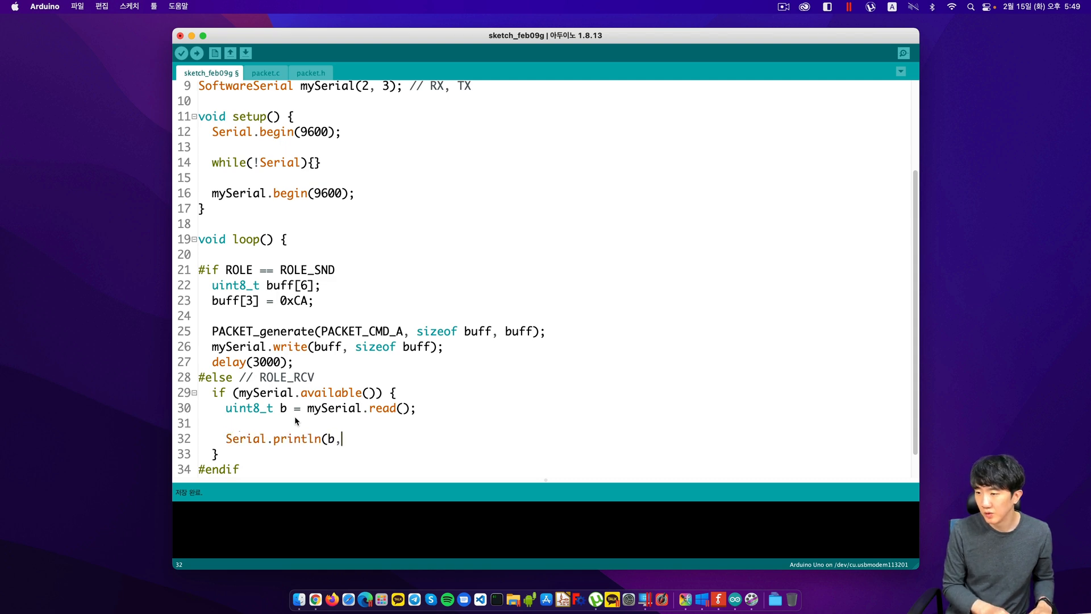
pyautogui.write('HEX);')
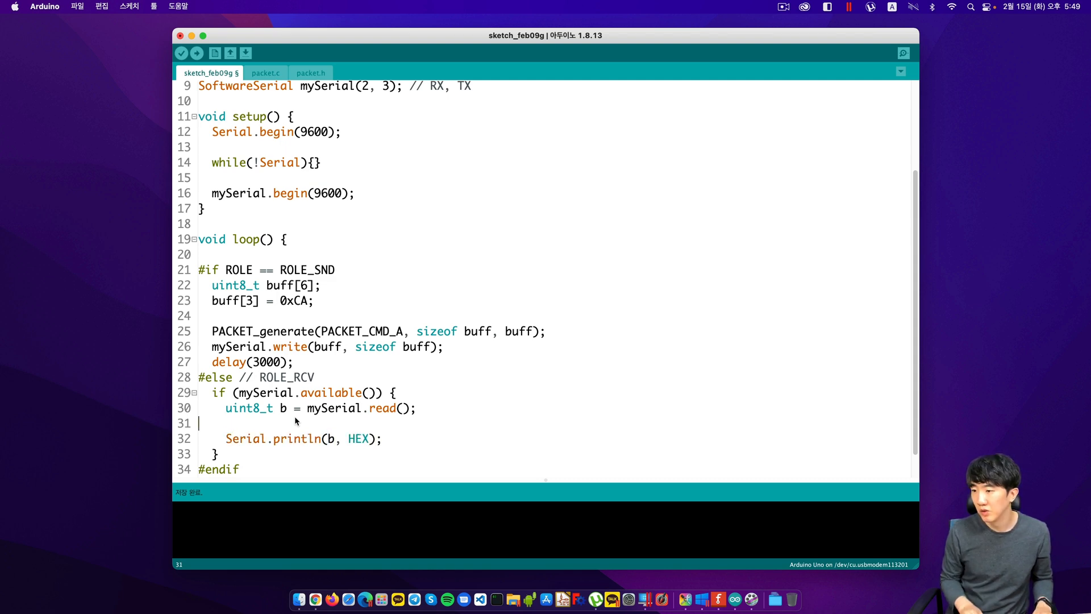
pyautogui.press('Backspace')
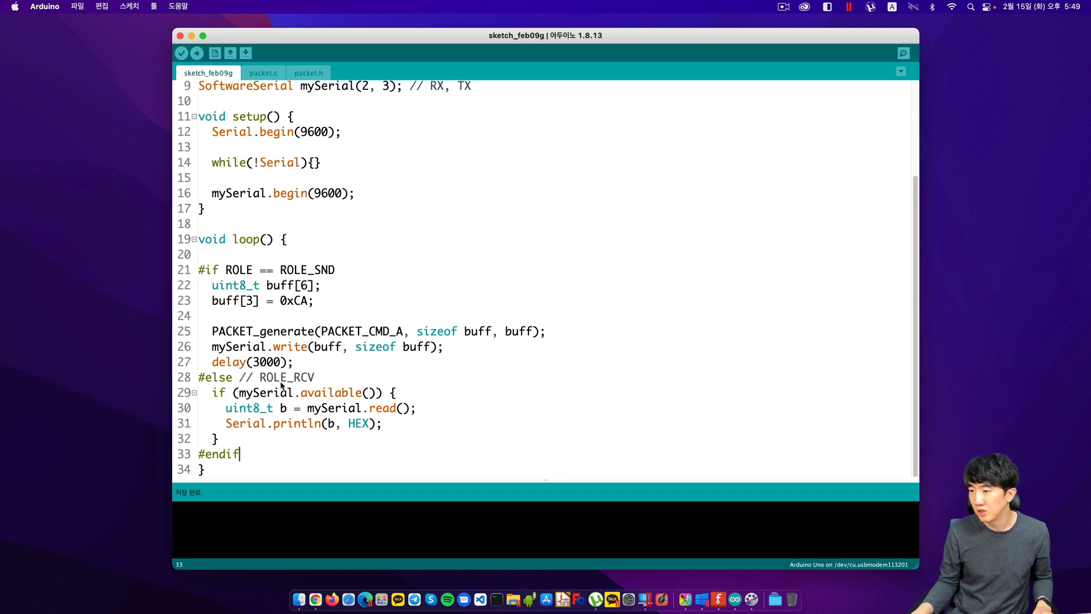
pyautogui.moveTo(248, 284)
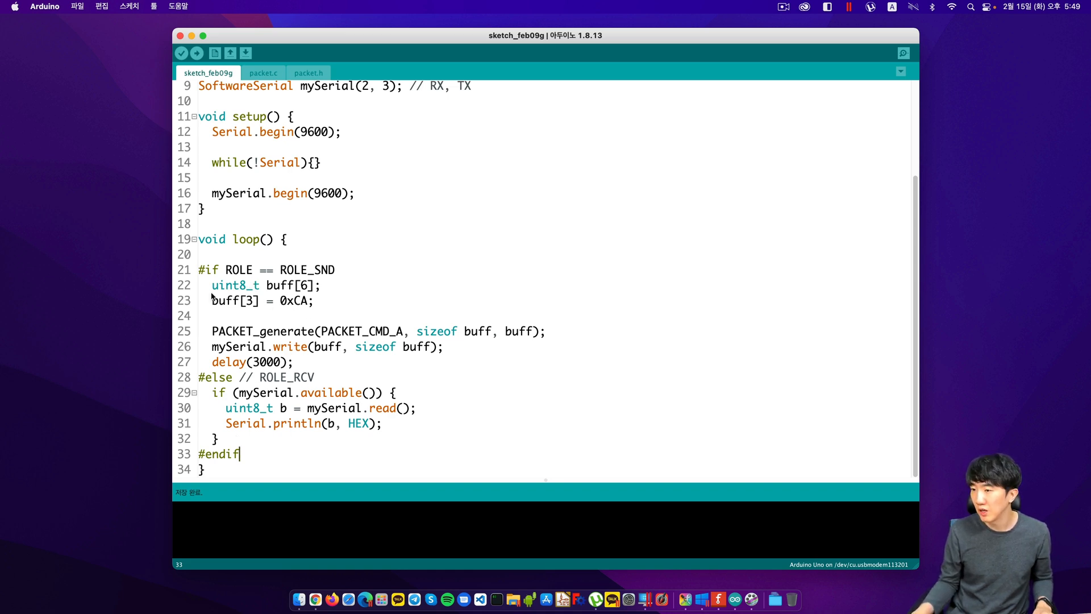
# Step: Review the sketch and verify it compiles to 3266 bytes storage and 301 bytes memory
pyautogui.click(295, 362)
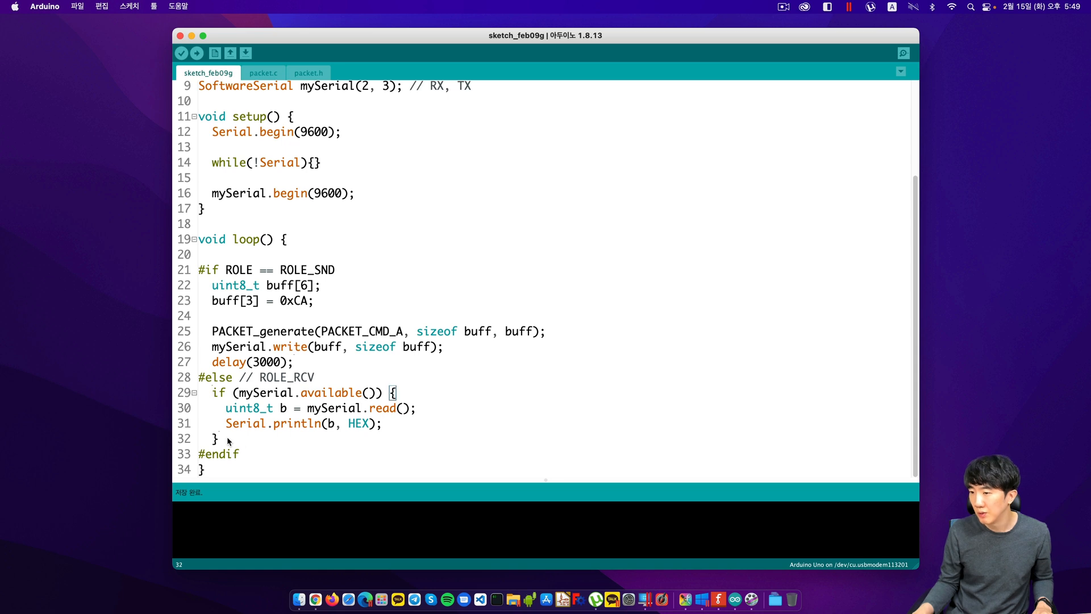
pyautogui.scroll(3)
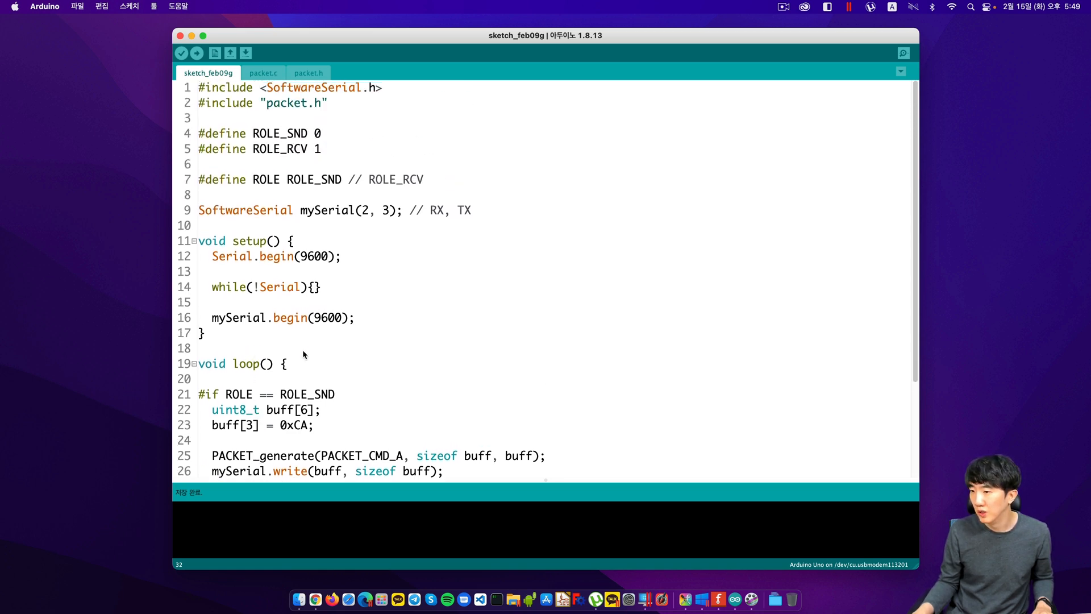
pyautogui.scroll(-3)
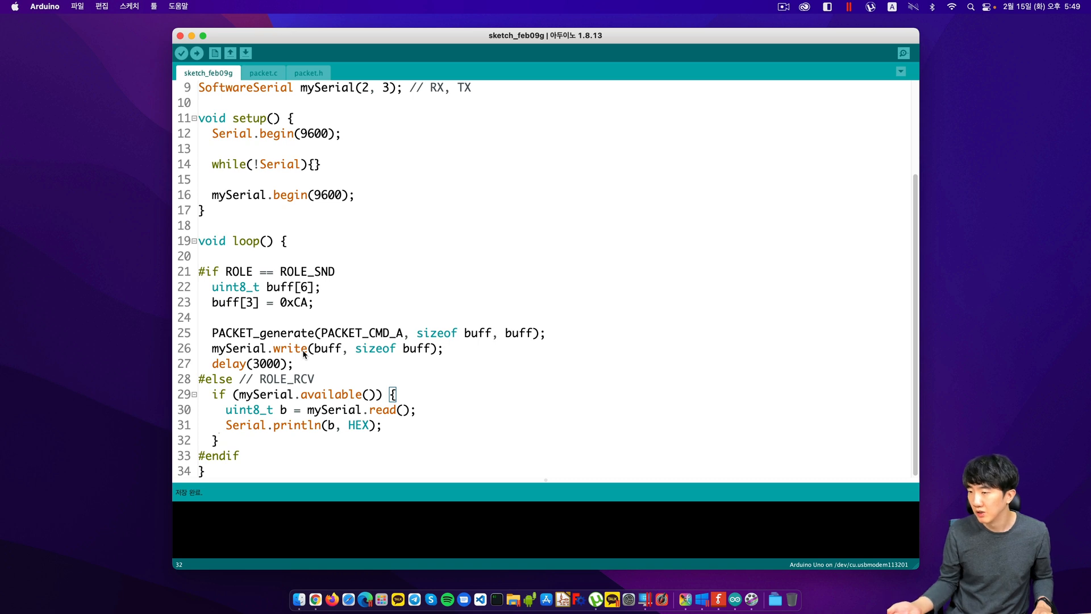
pyautogui.click(197, 53)
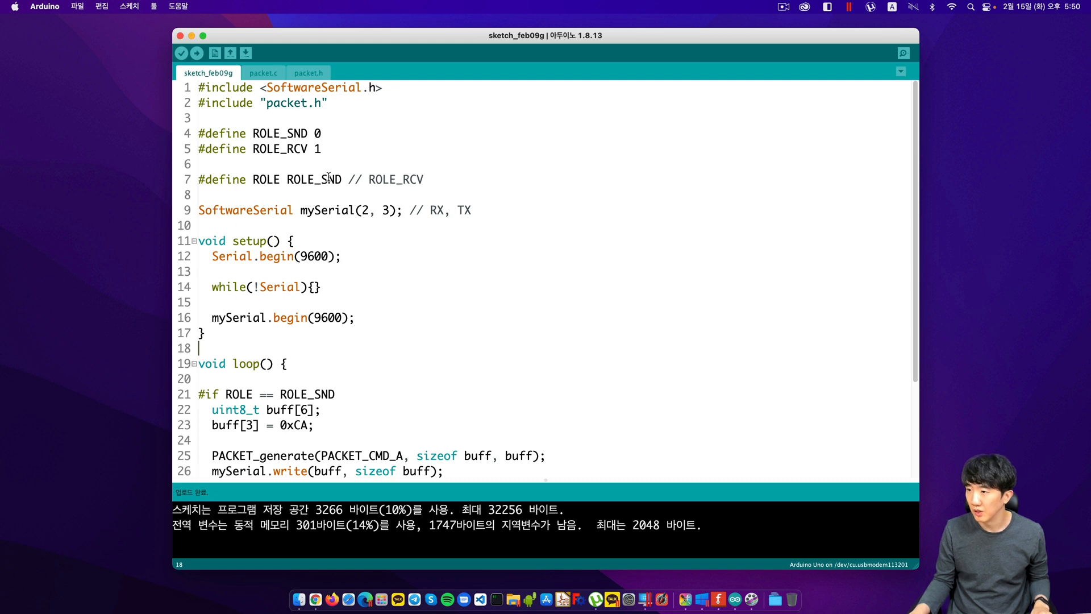
# Step: Flash the sketch to the Arduino Uno on /dev/cu.usbmodem113201
pyautogui.click(321, 179)
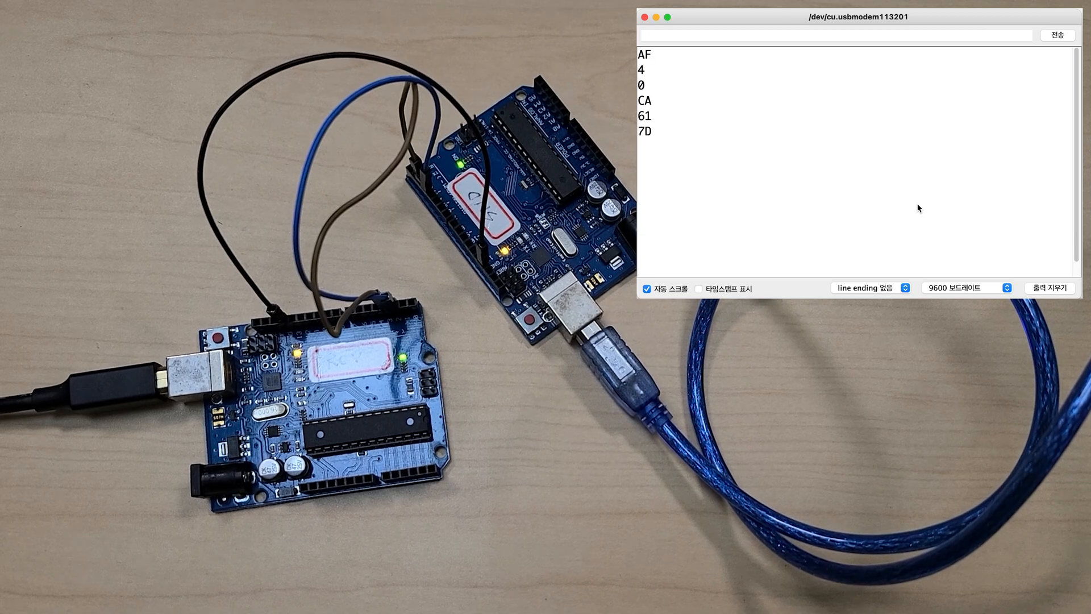
pyautogui.moveTo(720, 98)
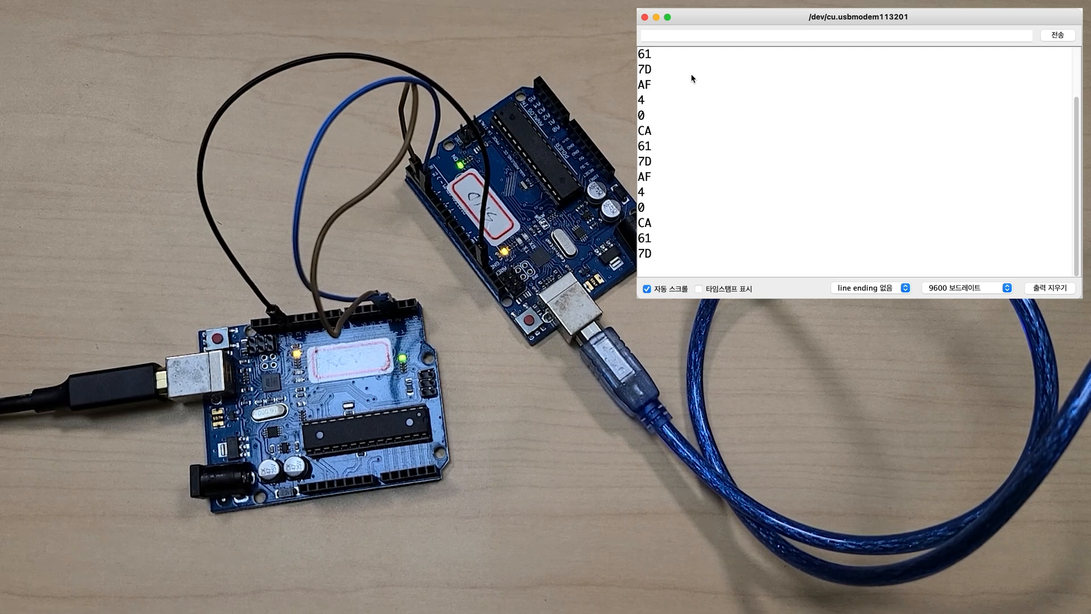
pyautogui.moveTo(681, 192)
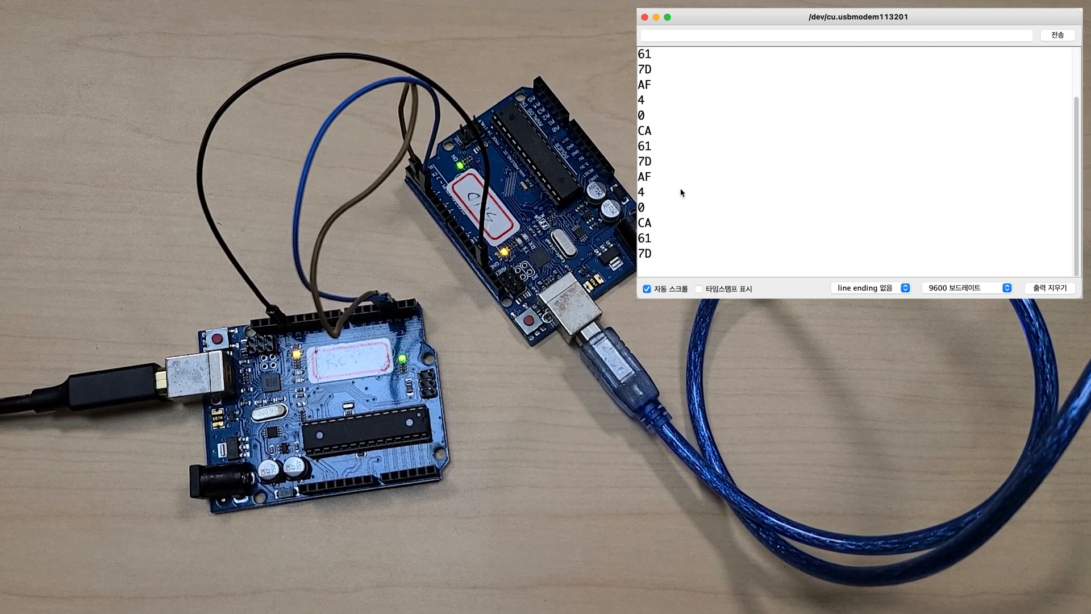
pyautogui.moveTo(732, 264)
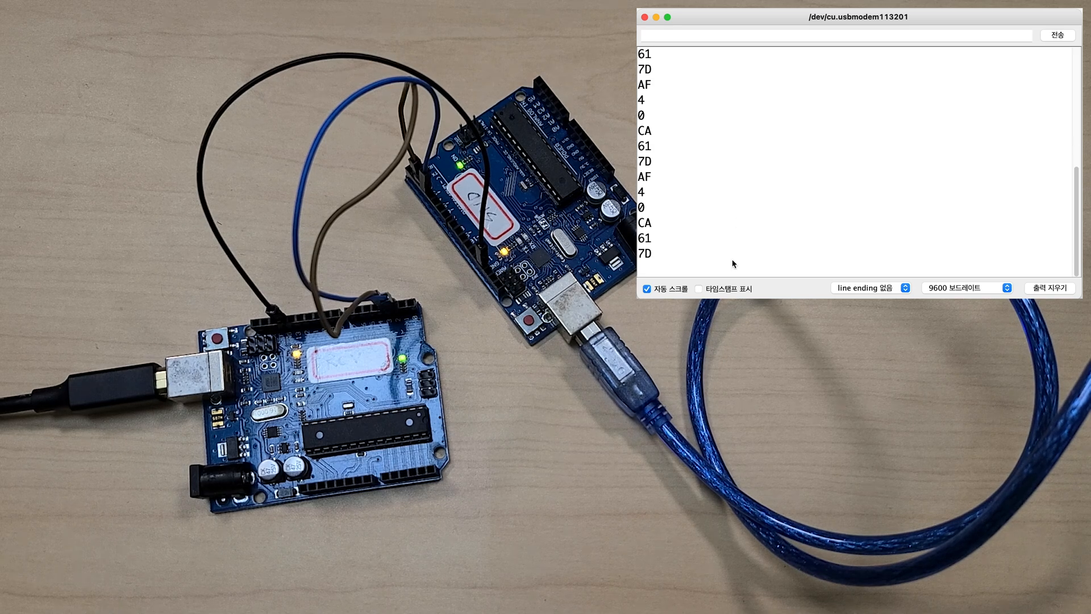
# Step: Enable Show timestamp so each received AF 4 0 CA 61 7D byte is timestamped
pyautogui.click(699, 288)
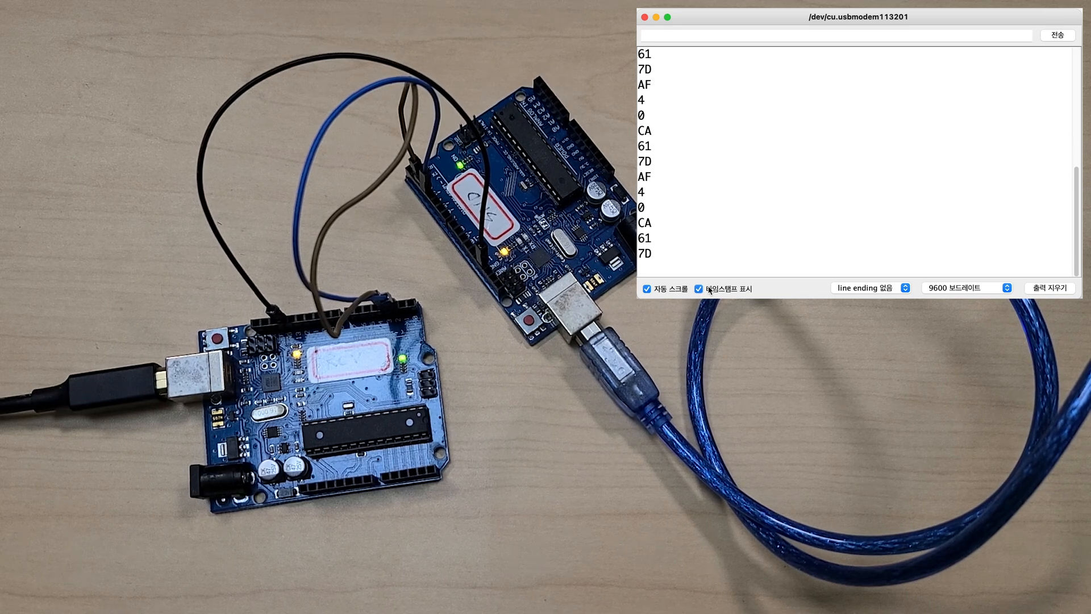
pyautogui.click(698, 288)
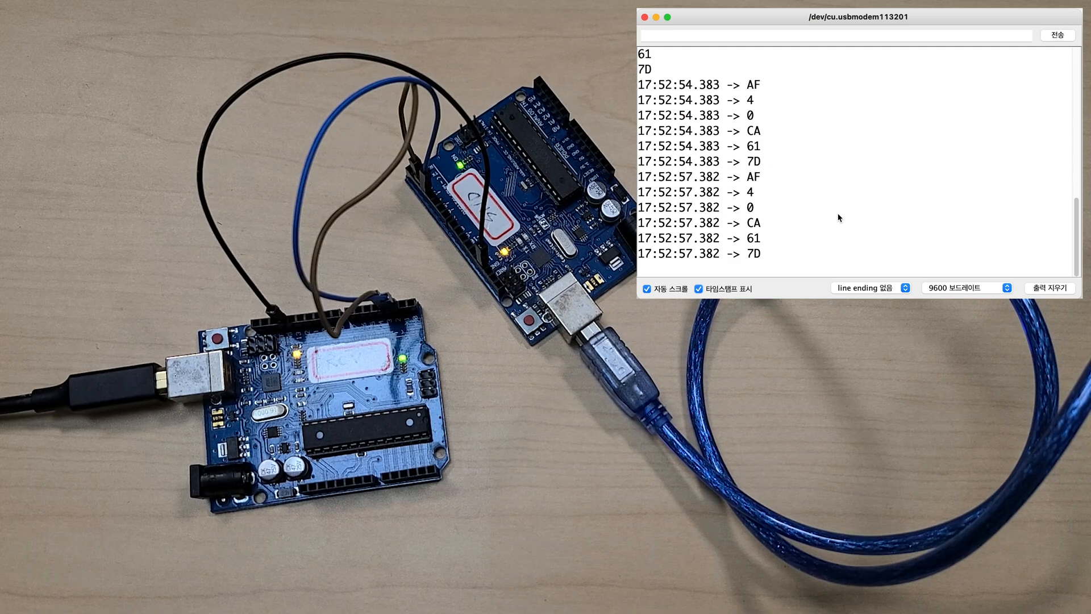
pyautogui.moveTo(800, 204)
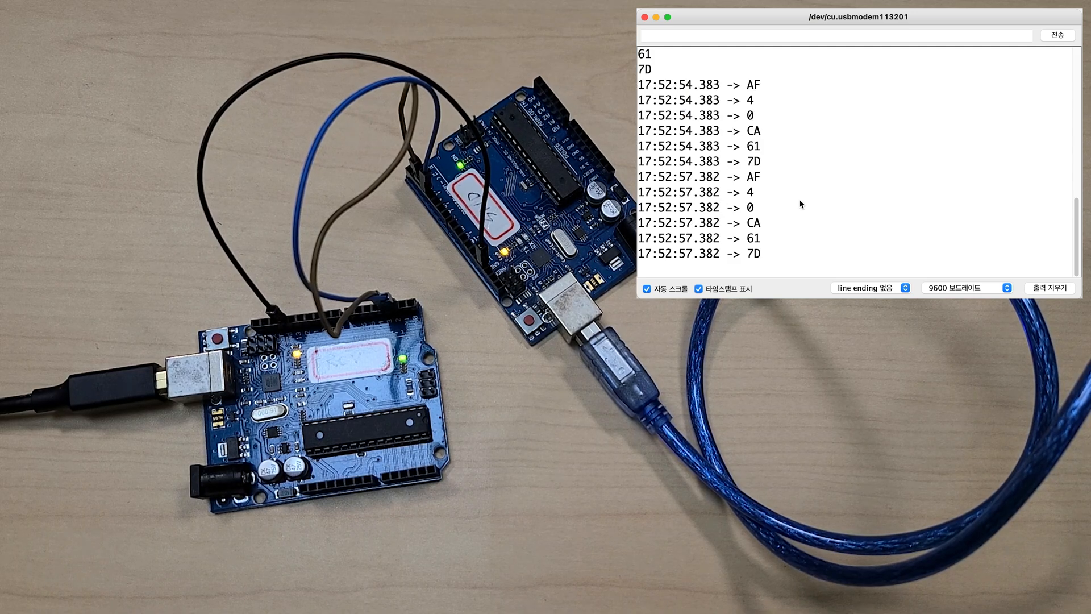